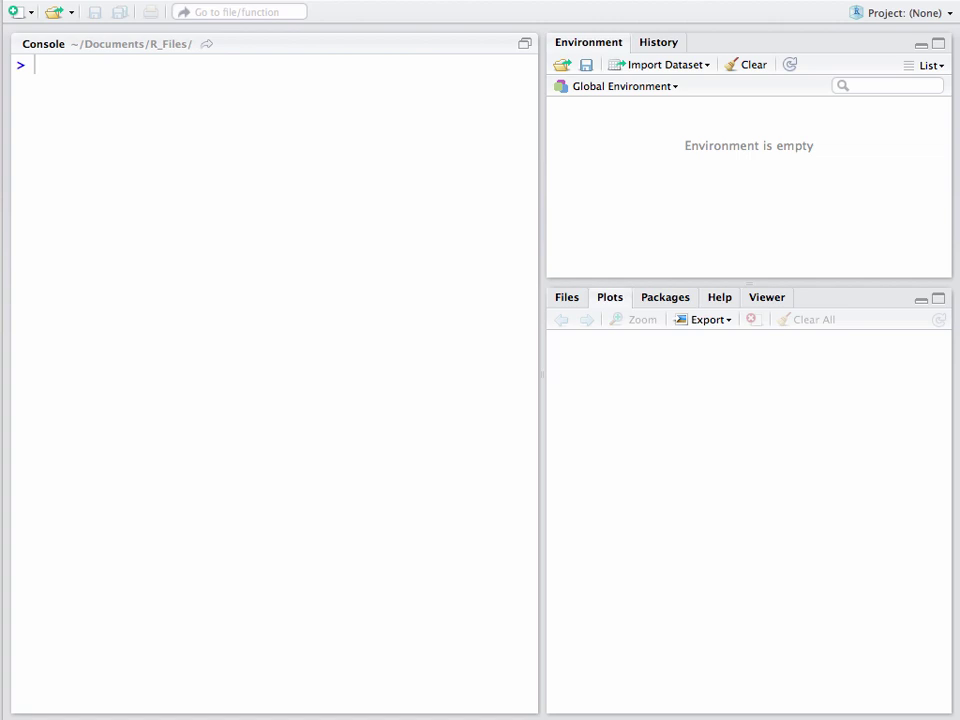
pyautogui.moveTo(212, 228)
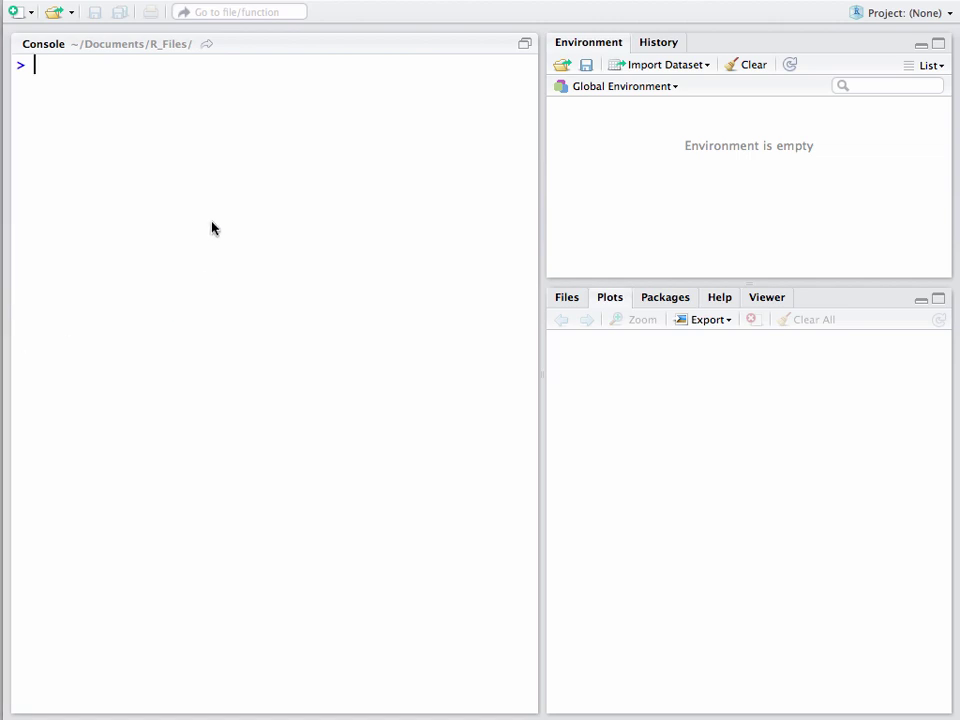
# Step: Source the OpenIntro cdc.R script to load the 20000-row, 9-variable cdc data
pyautogui.write('source("http://www.openintro.org/stat/data/cdc.R")')
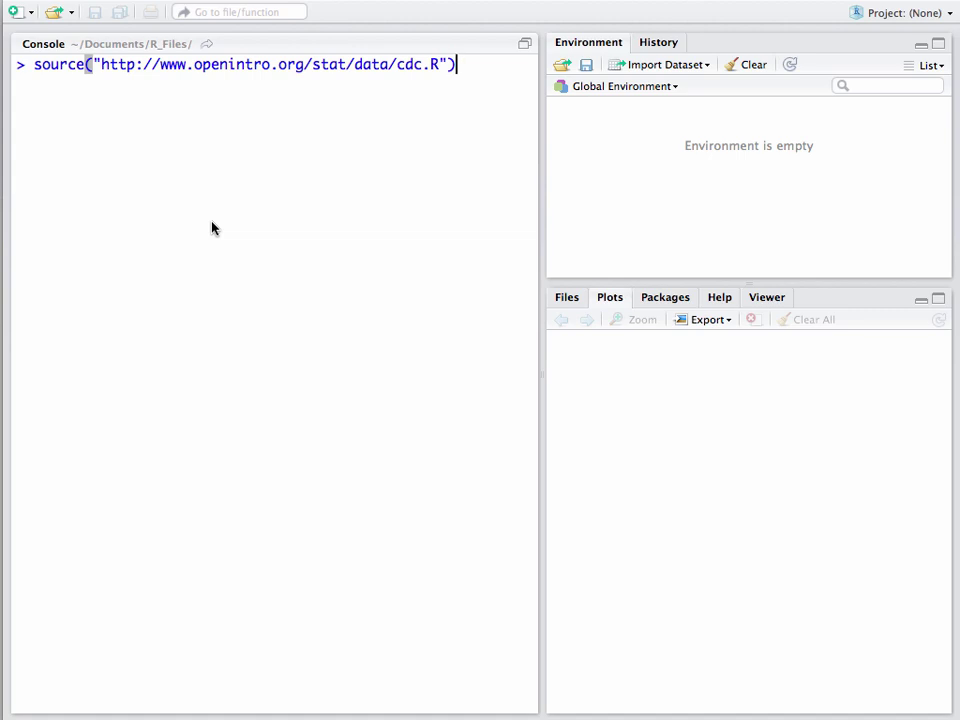
pyautogui.press('Return')
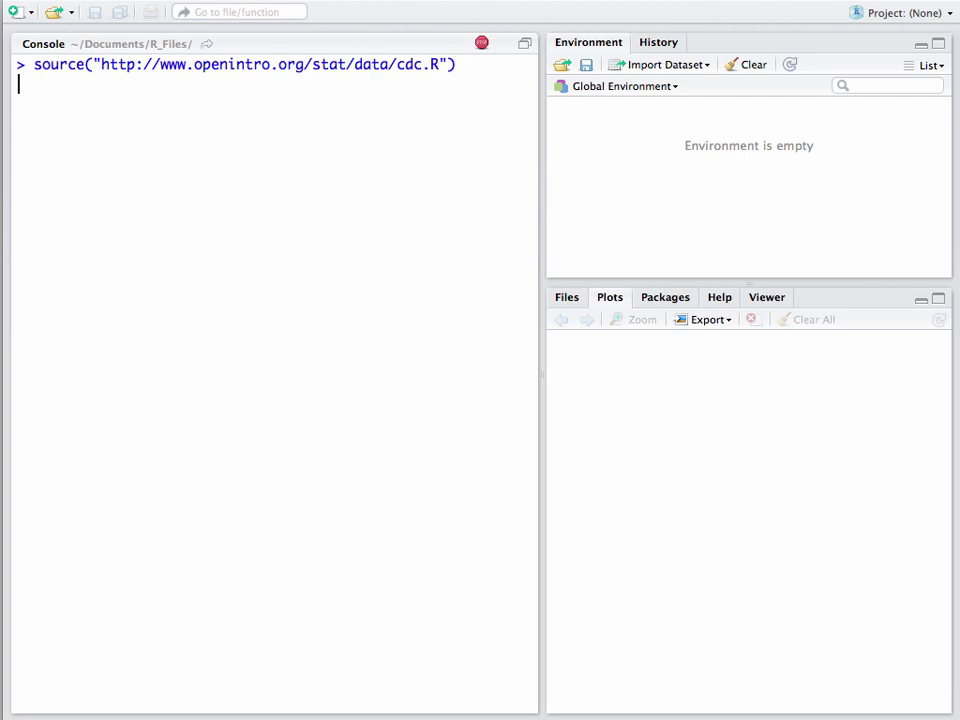
pyautogui.press('Return')
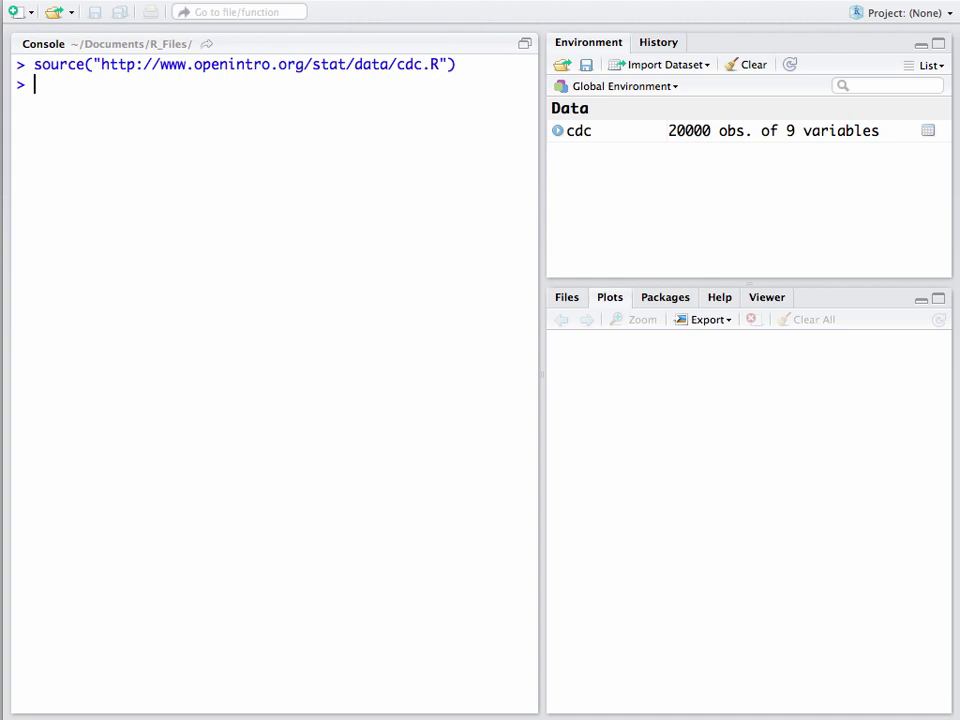
# Step: Run names(cdc) to list the nine variable names, genhlth through gender
pyautogui.write('n')
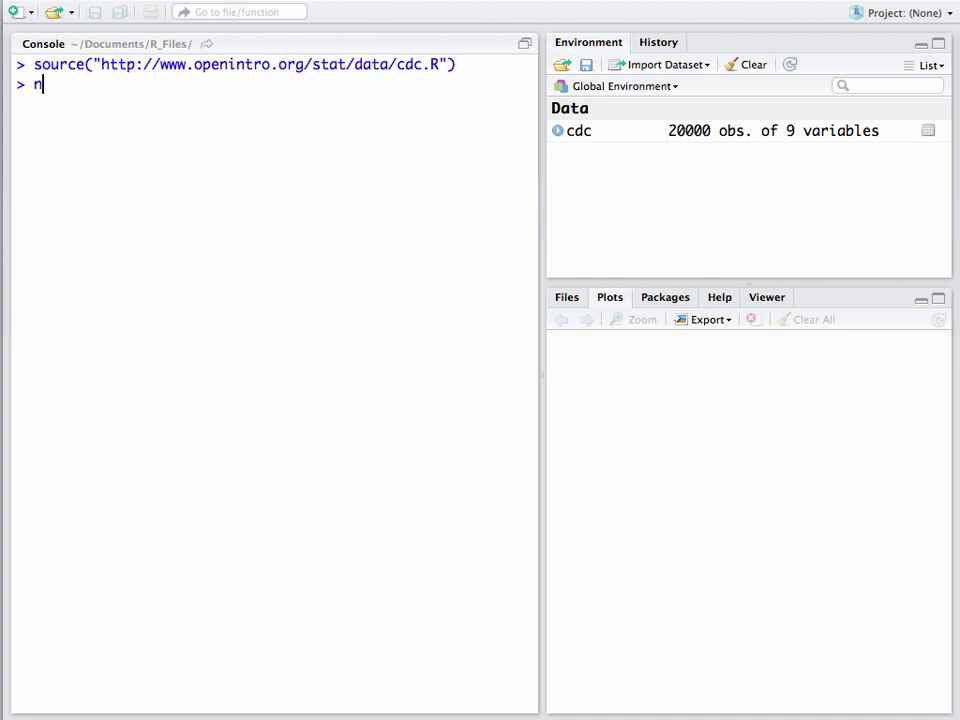
pyautogui.write('ames()')
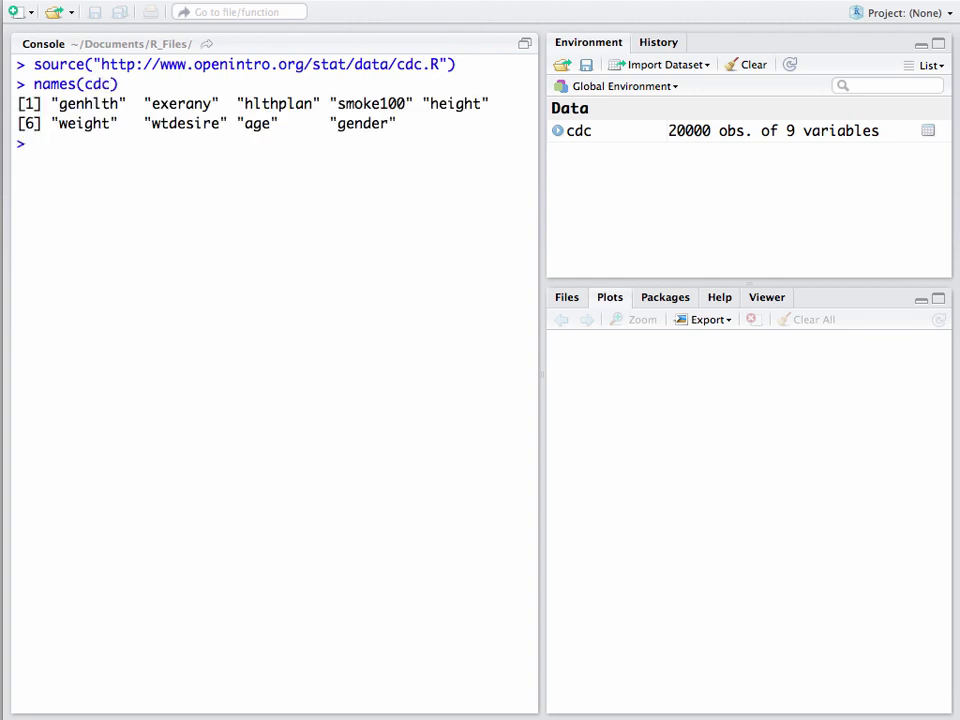
pyautogui.moveTo(126, 131)
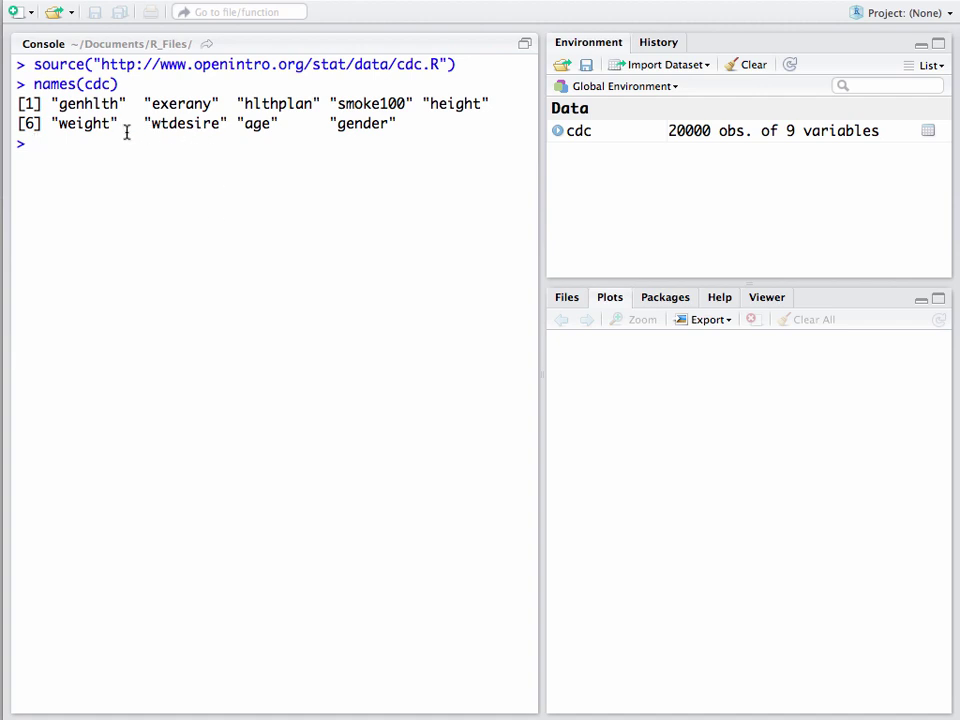
pyautogui.moveTo(251, 103)
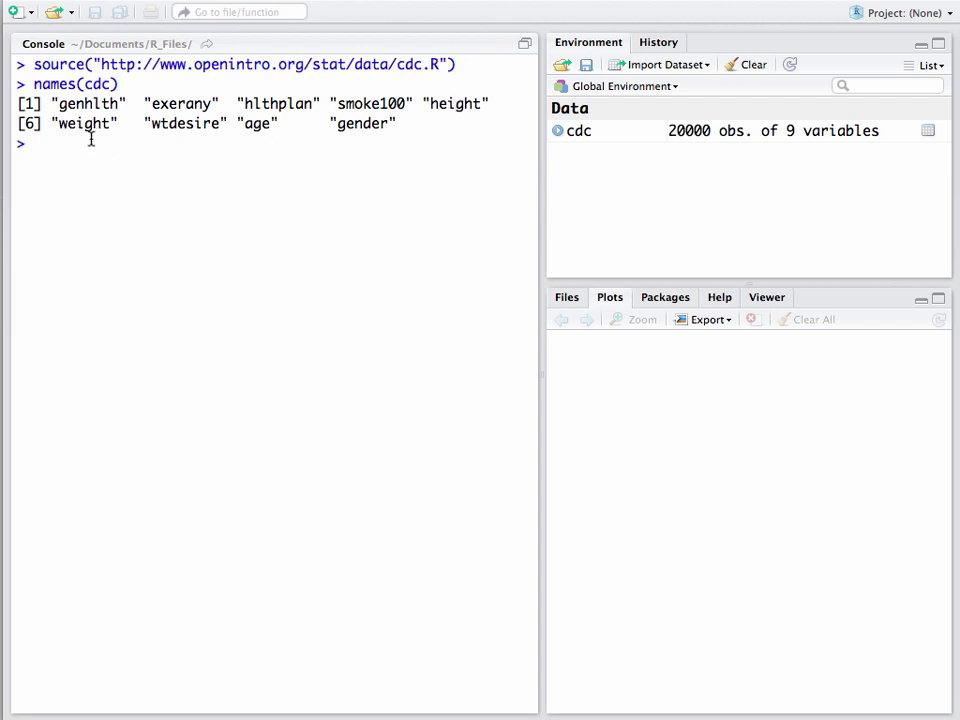
pyautogui.moveTo(288, 127)
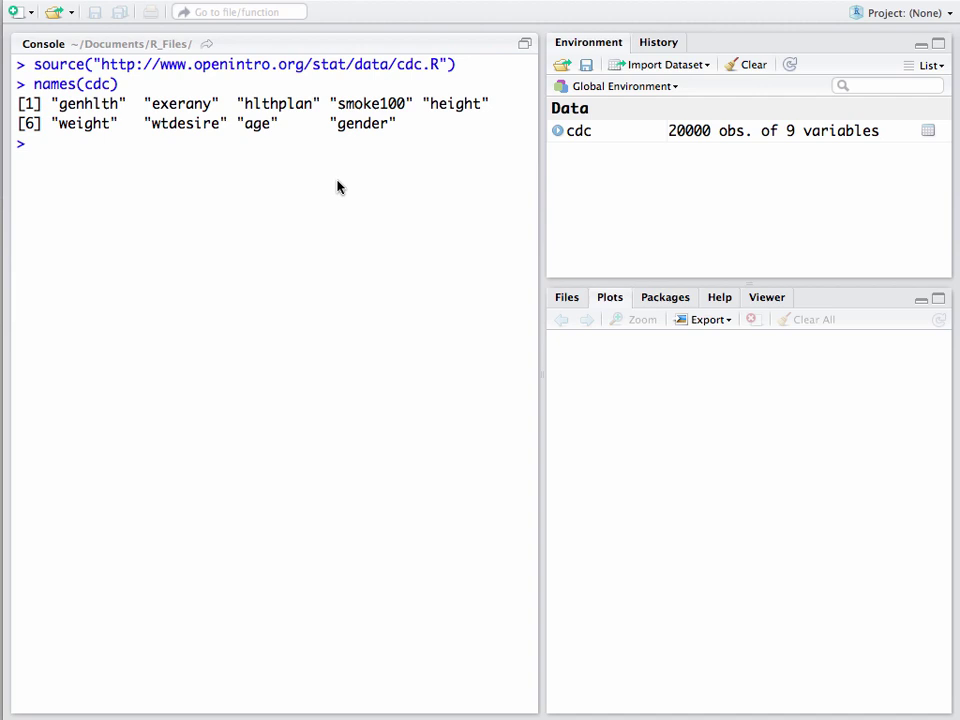
pyautogui.moveTo(537, 243)
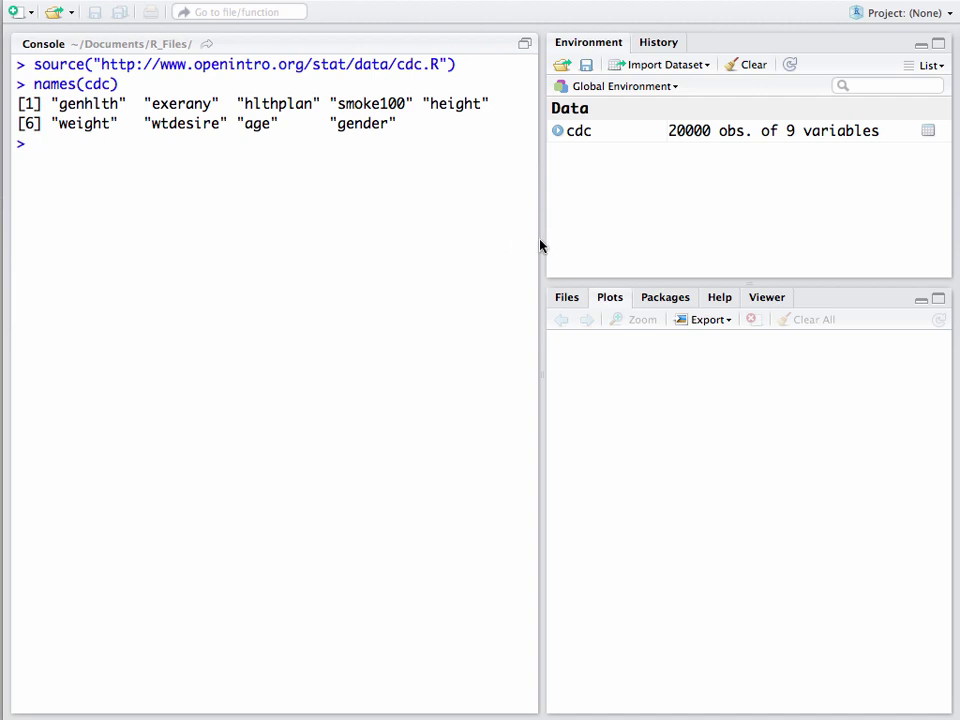
pyautogui.moveTo(565, 248)
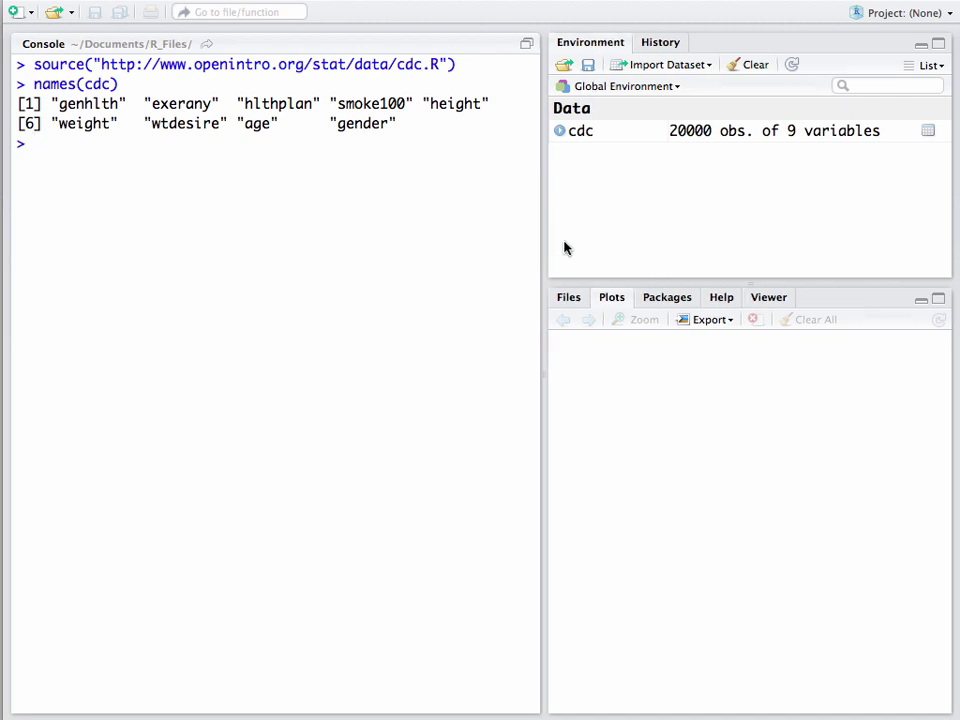
# Step: Widen the Console pane and print head(cdc), the first six rows across nine columns
pyautogui.moveTo(548, 250); pyautogui.dragTo(730, 250)
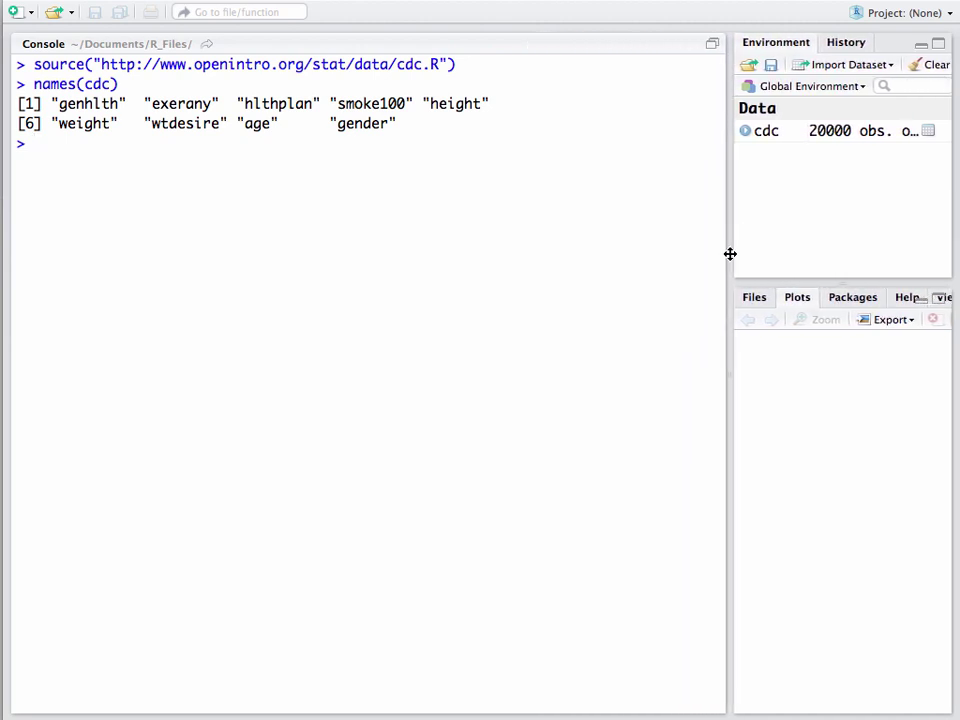
pyautogui.moveTo(295, 198)
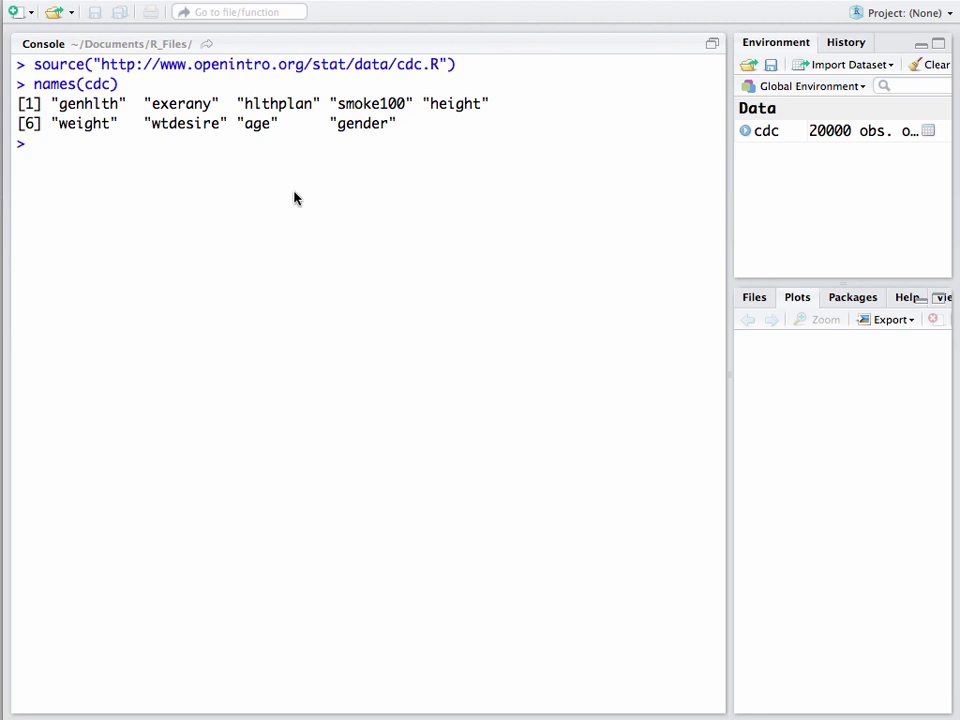
pyautogui.write('head(')
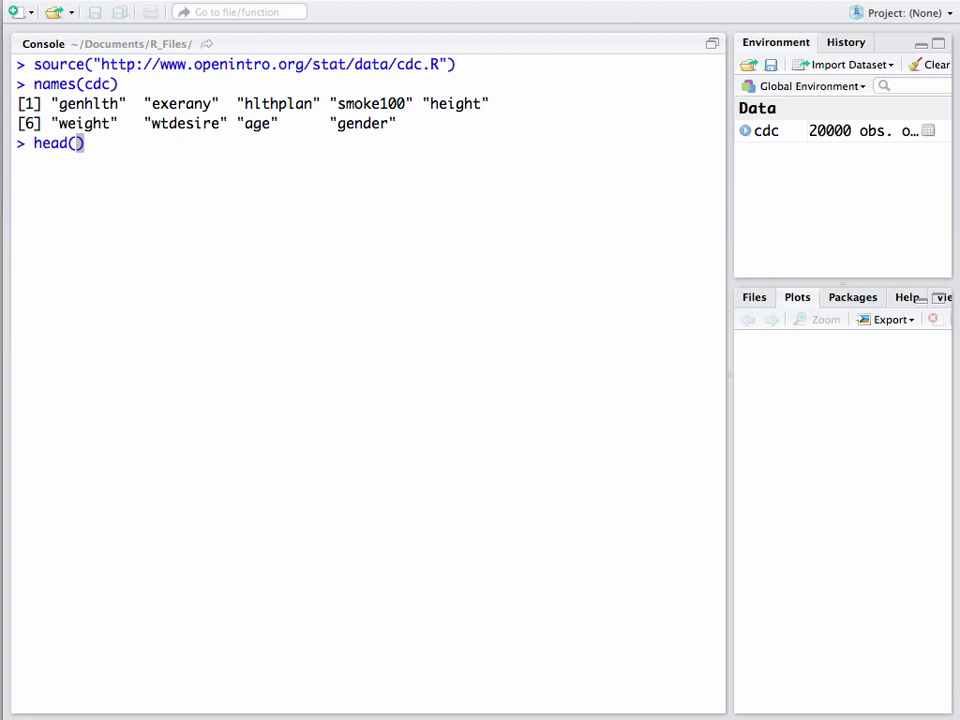
pyautogui.write('cdc')
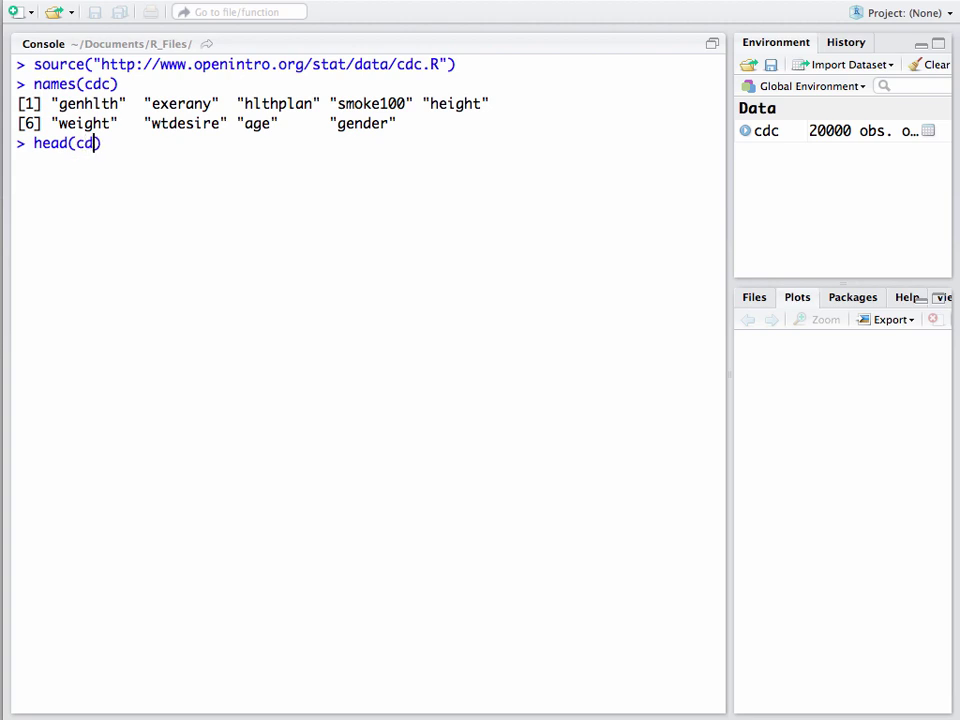
pyautogui.write('c')
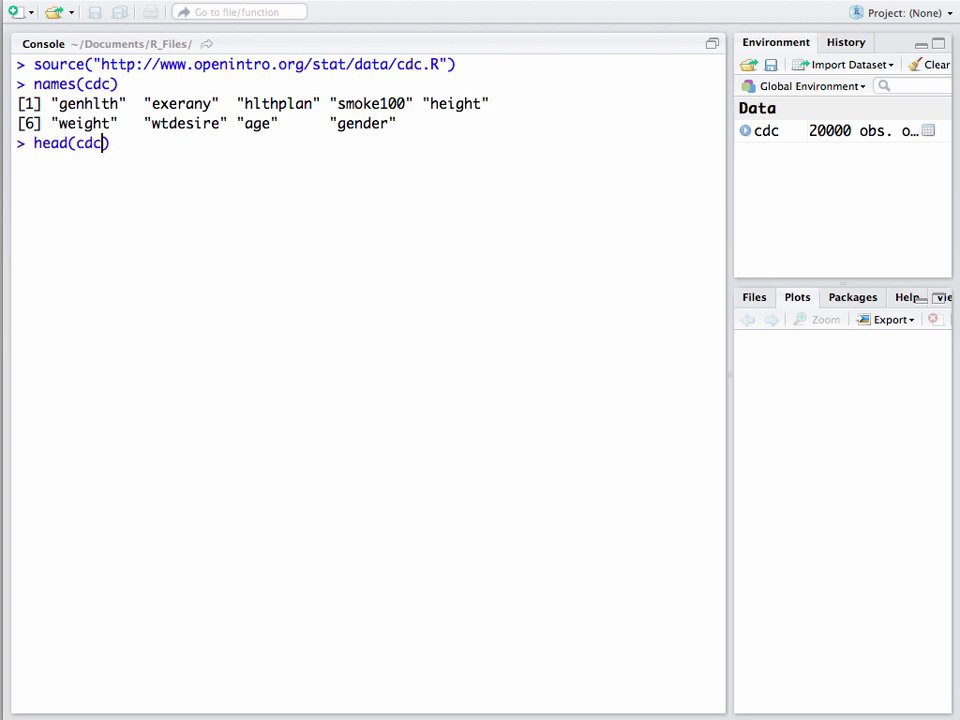
pyautogui.press('Return')
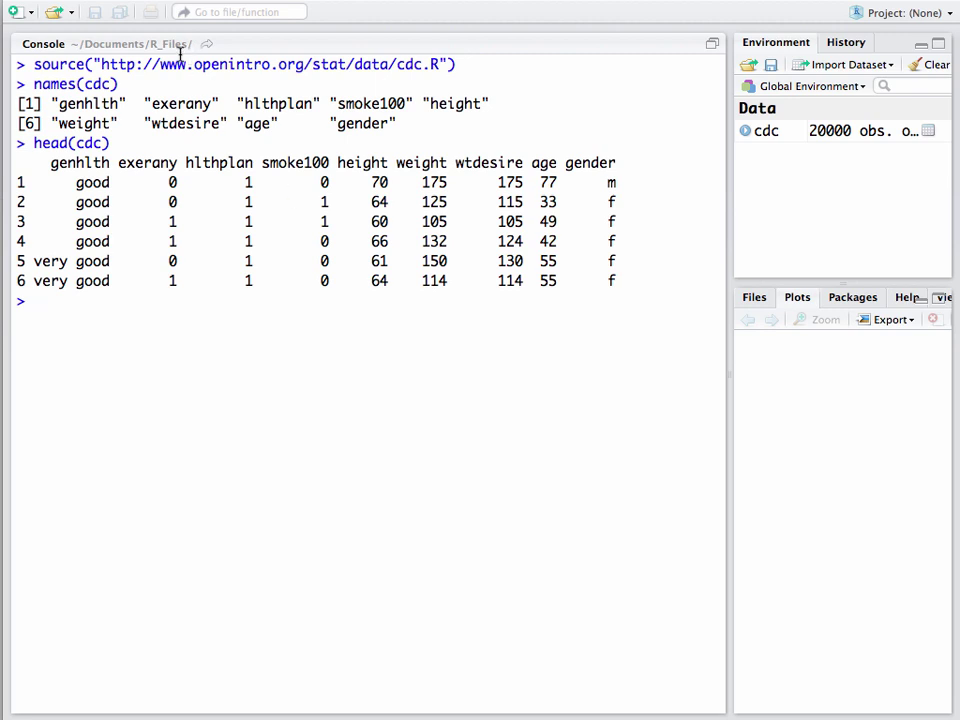
pyautogui.moveTo(97, 170)
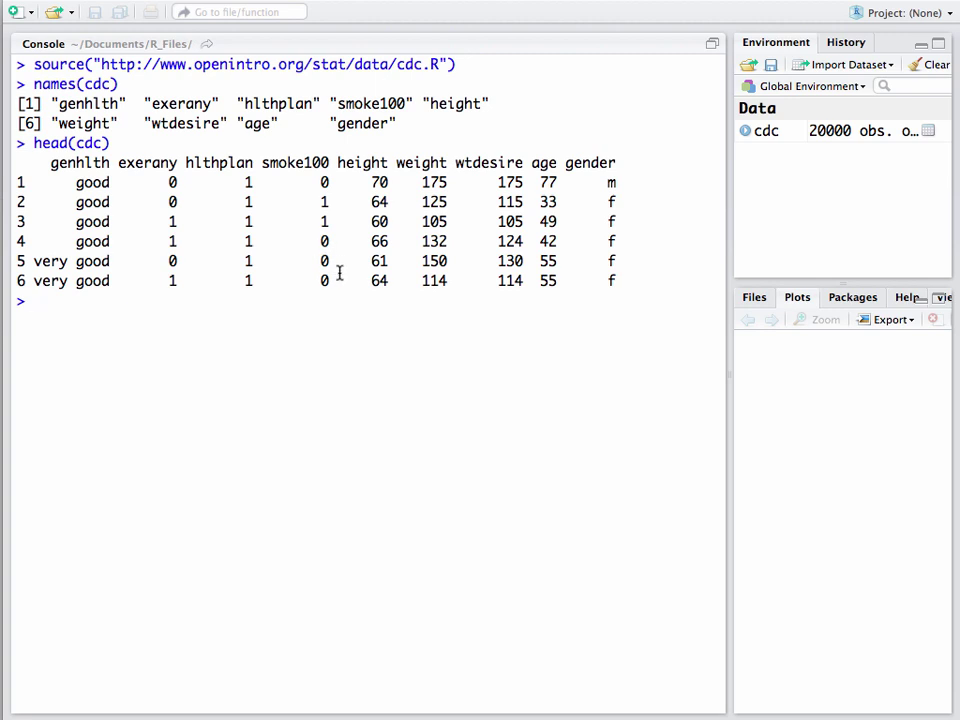
pyautogui.moveTo(312, 337)
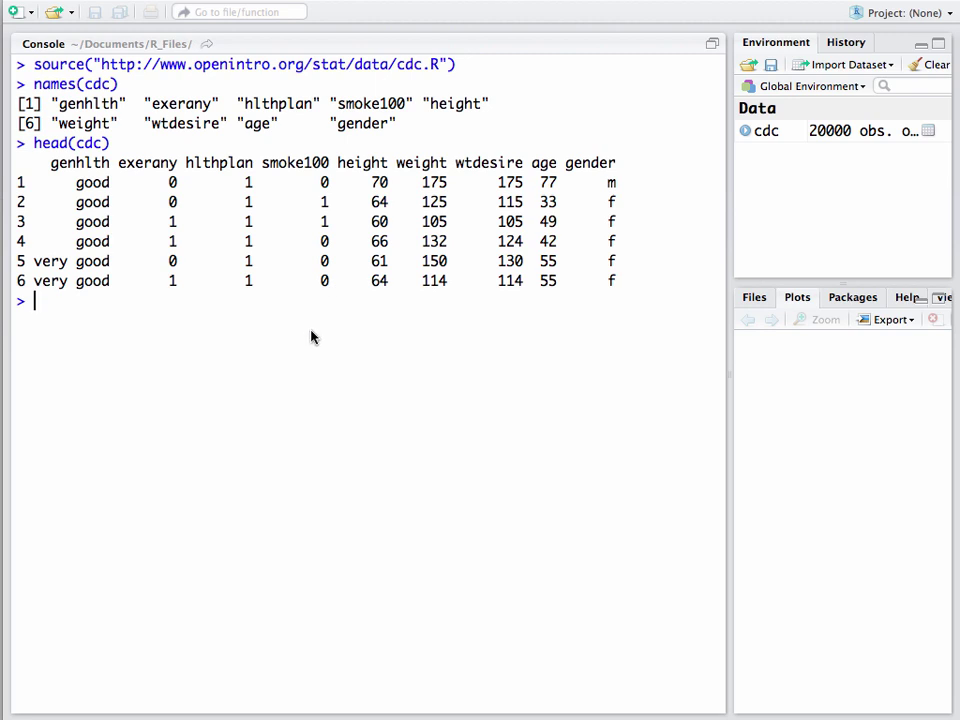
pyautogui.moveTo(235, 333)
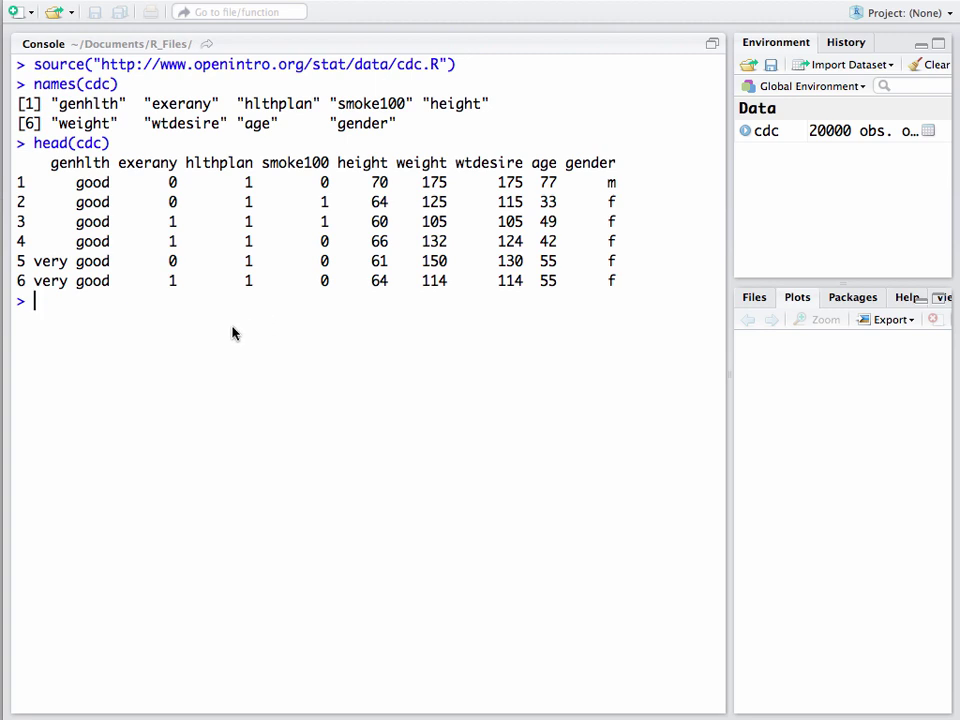
pyautogui.moveTo(68, 167)
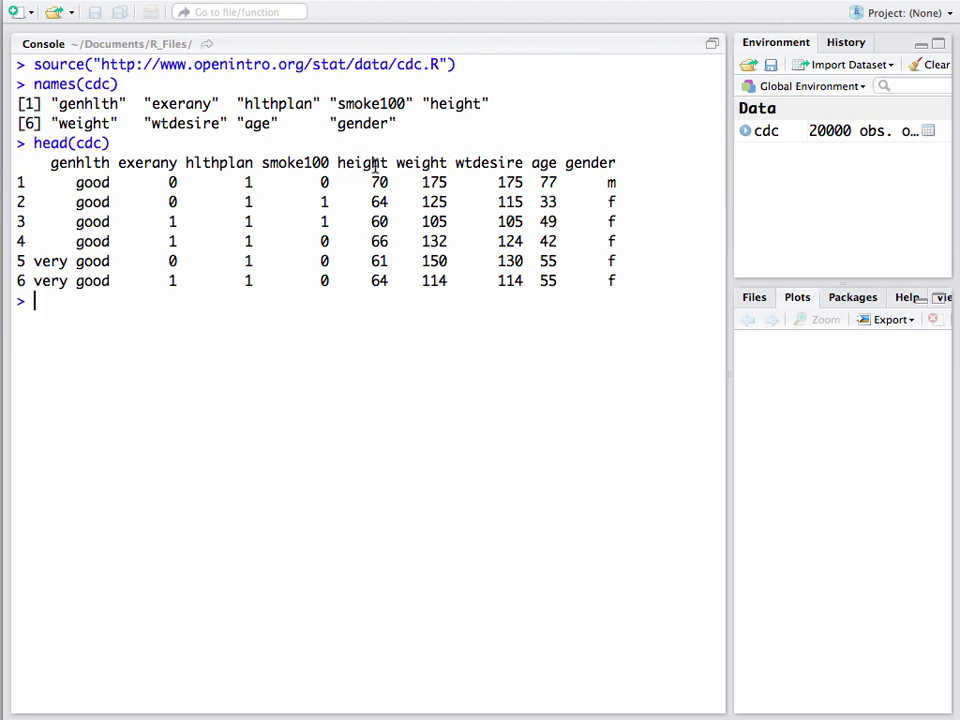
pyautogui.moveTo(475, 162)
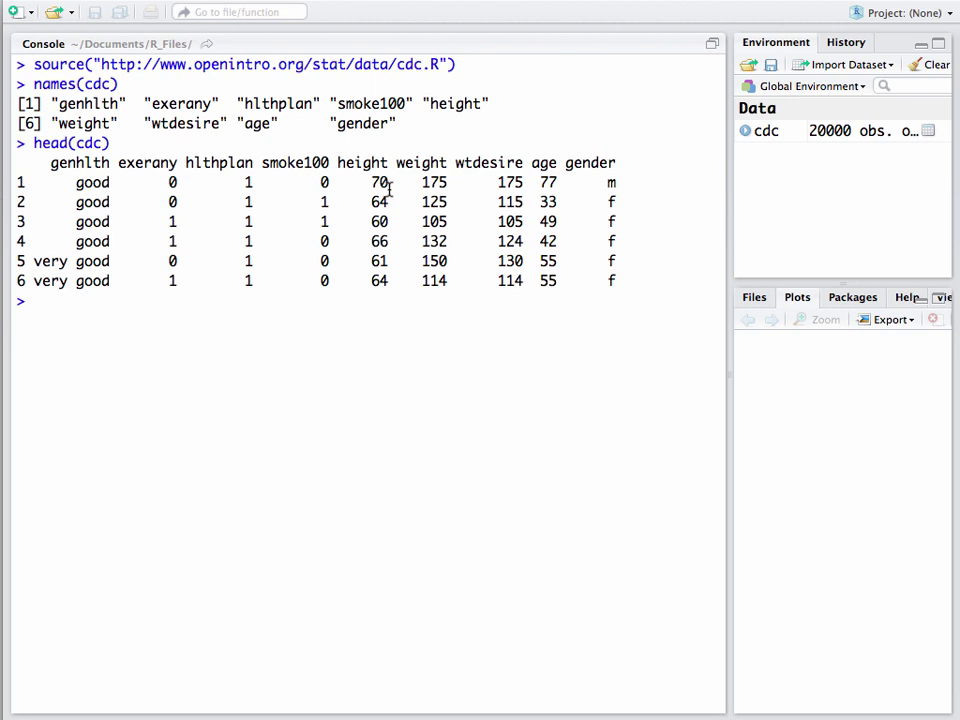
pyautogui.moveTo(405, 330)
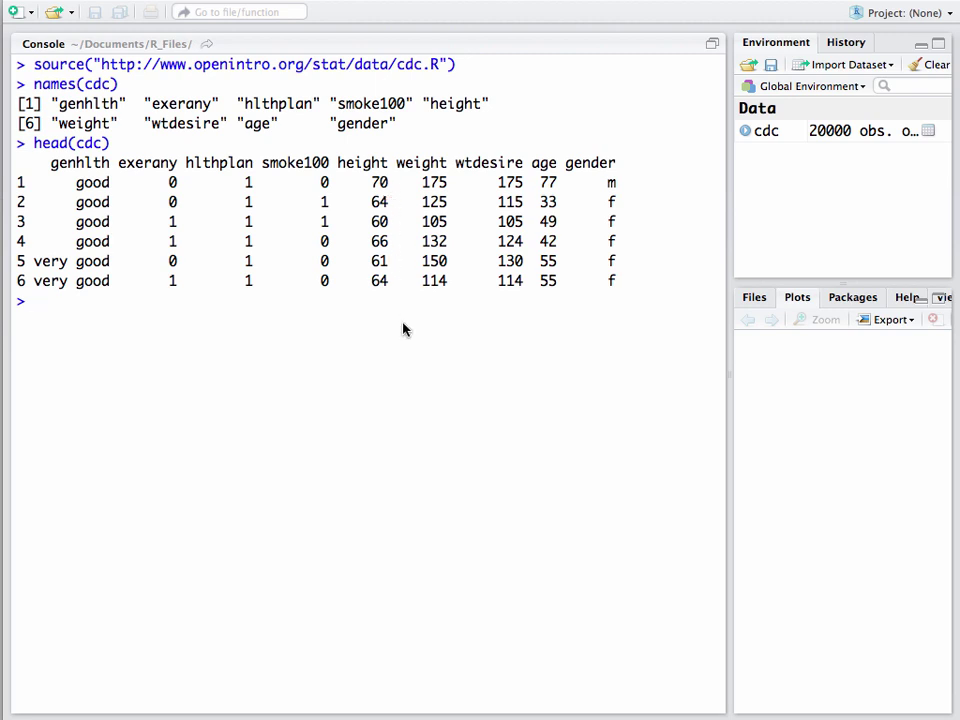
pyautogui.moveTo(589, 168)
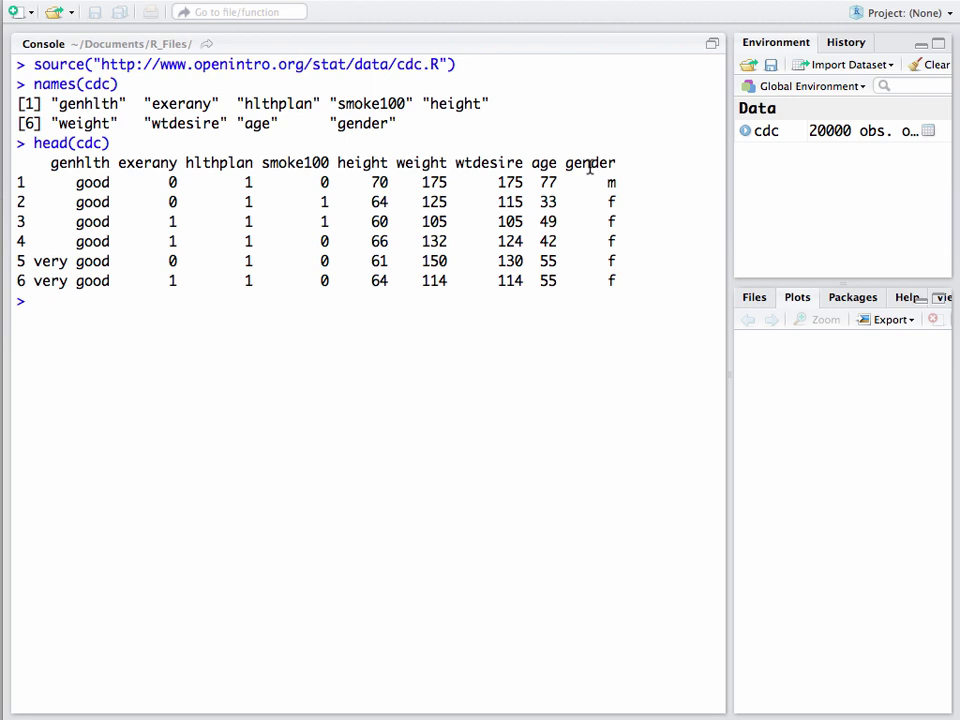
pyautogui.moveTo(586, 170)
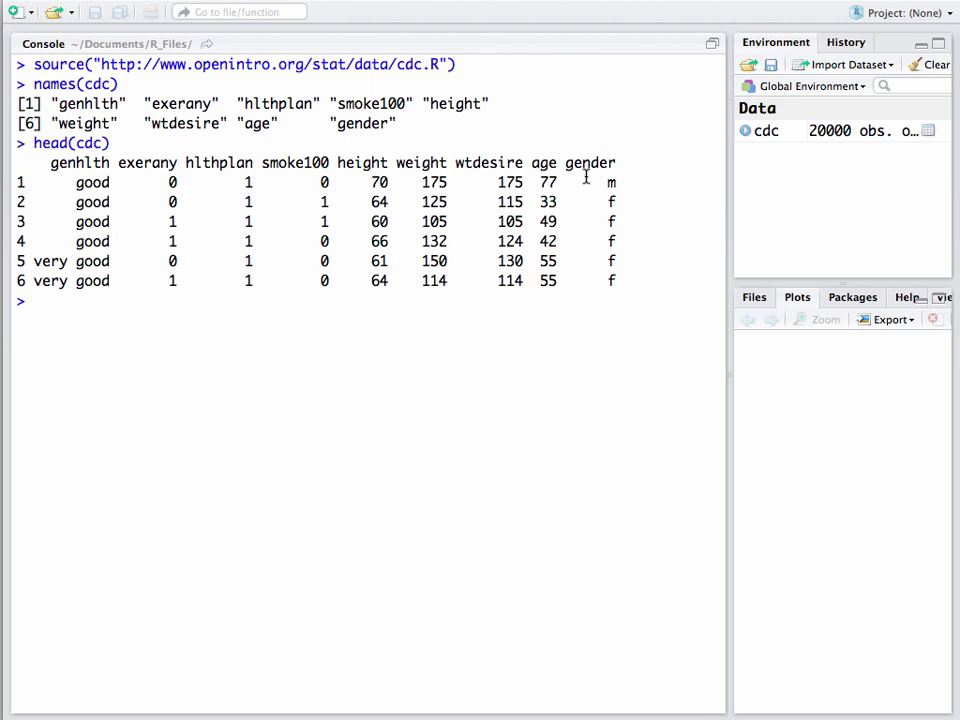
pyautogui.moveTo(586, 185)
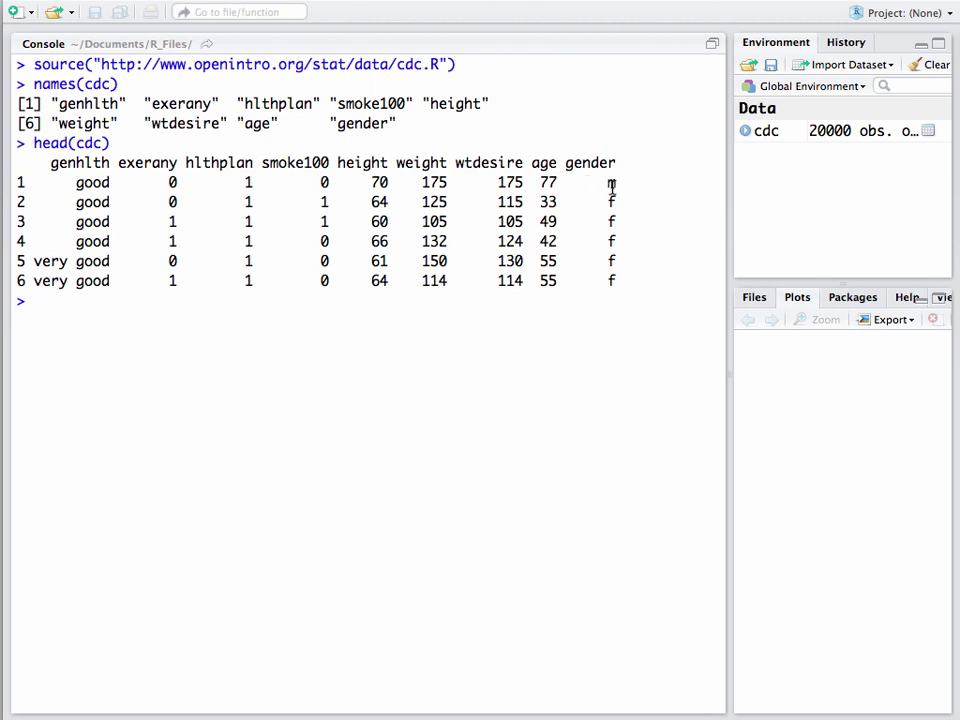
pyautogui.moveTo(500, 222)
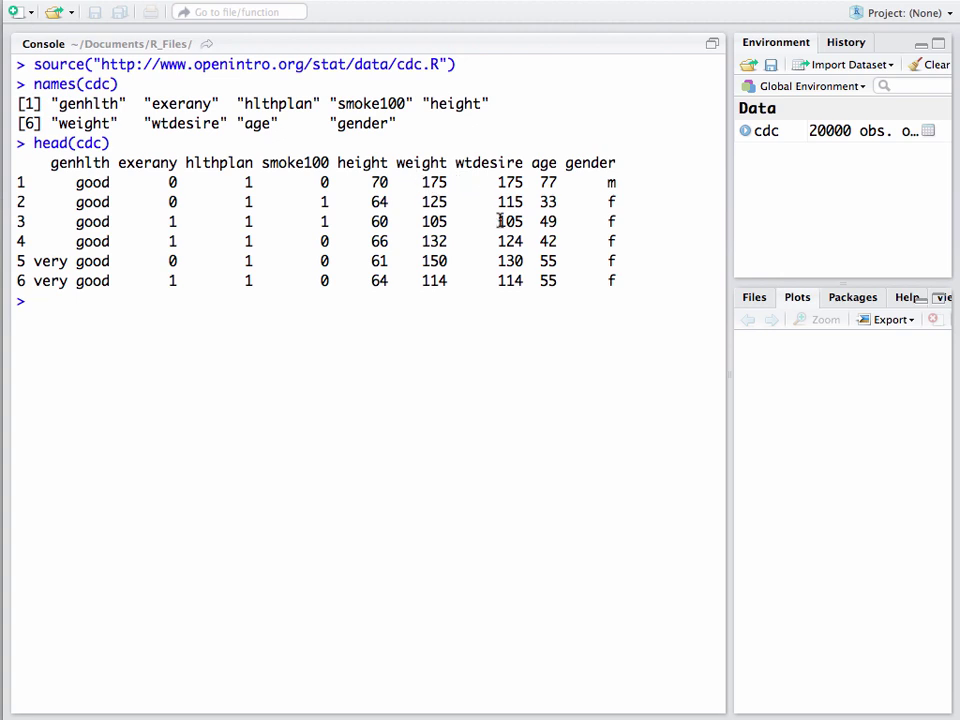
pyautogui.moveTo(451, 341)
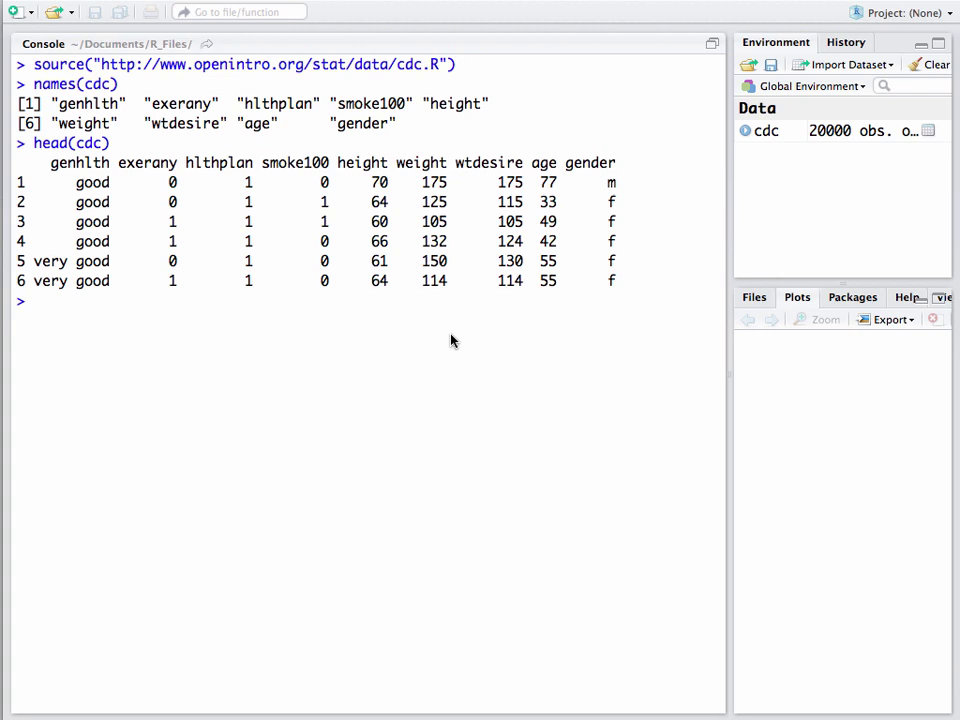
# Step: Run summary(cdc$weight), showing minimum 68, median 165, mean 169.7, maximum 500
pyautogui.write('s')
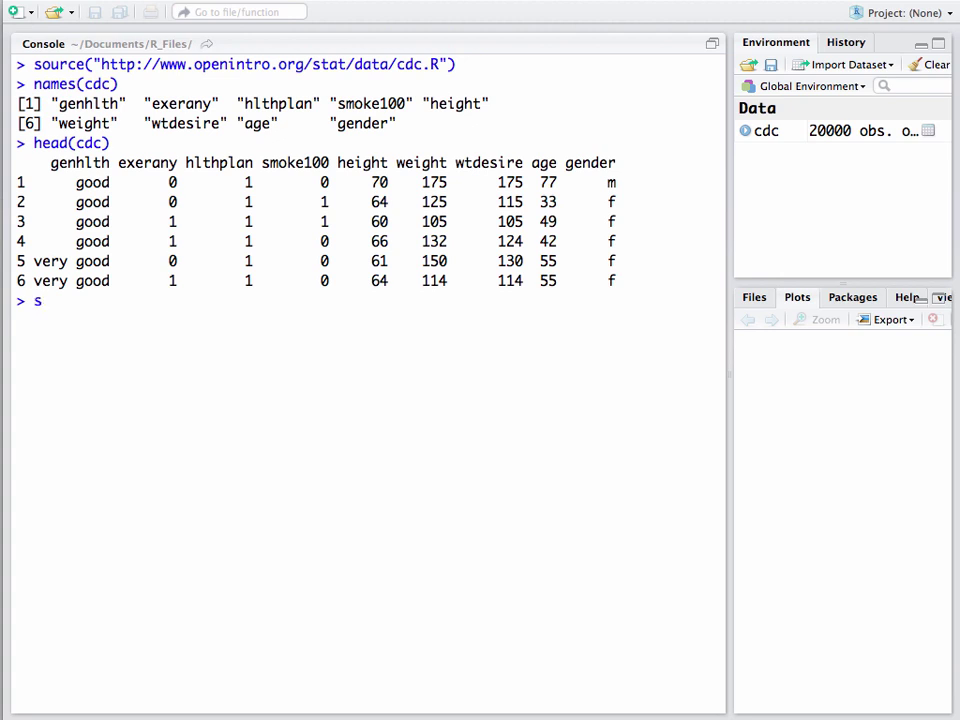
pyautogui.write('umm')
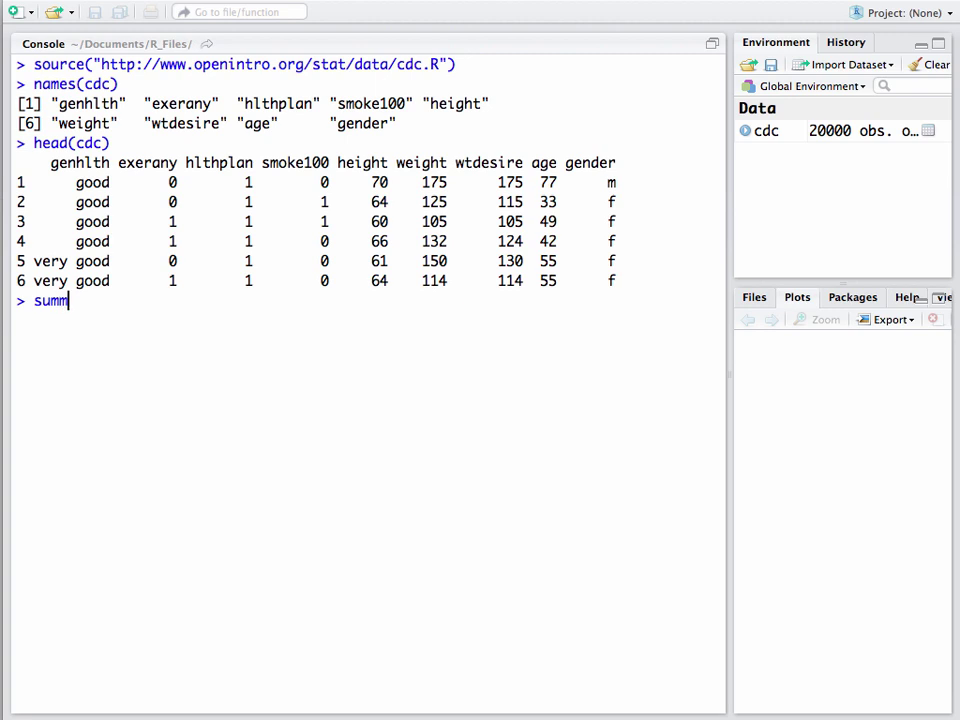
pyautogui.write('ary')
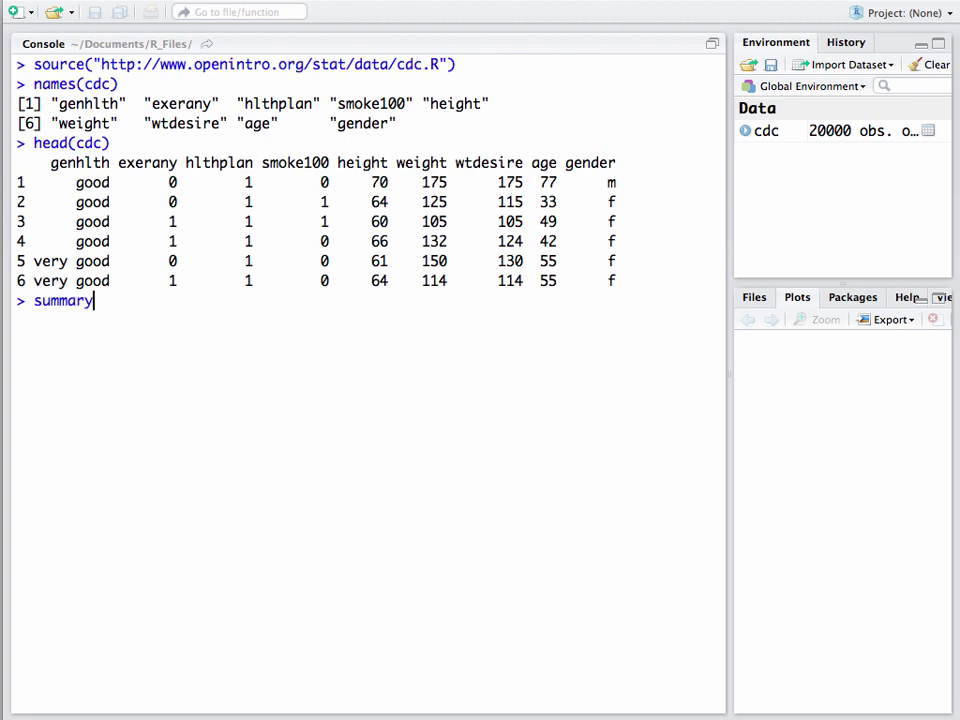
pyautogui.write('(')
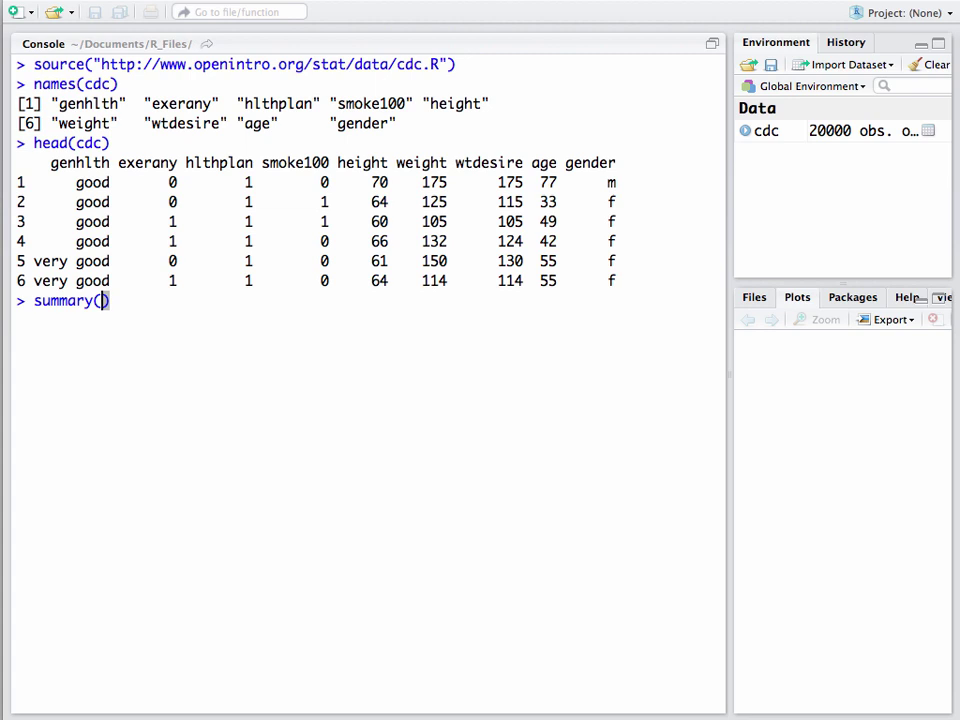
pyautogui.write('cdc')
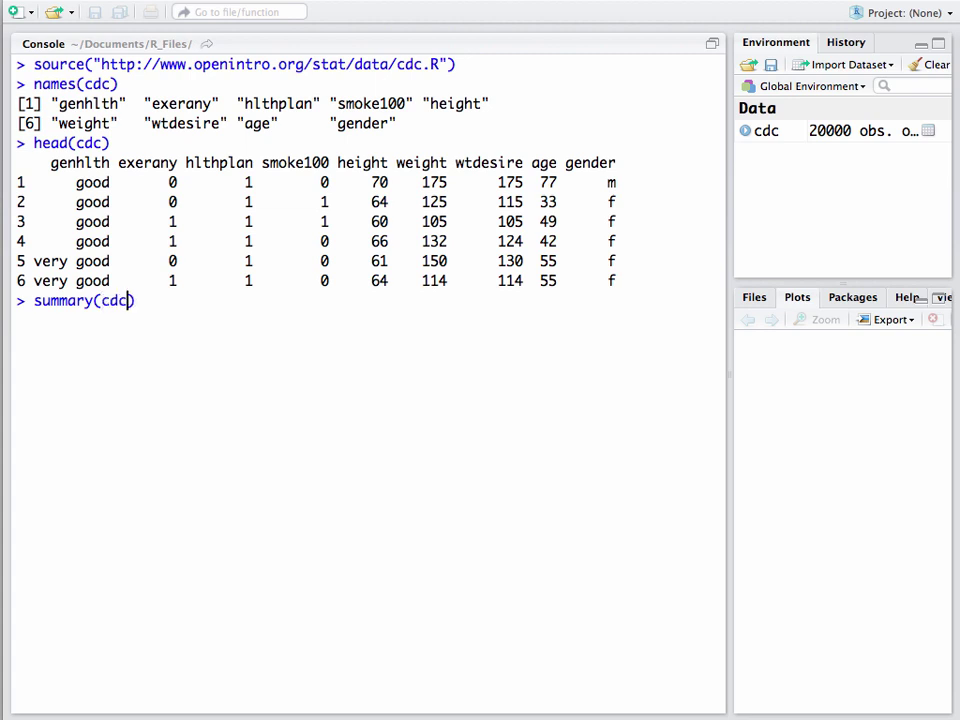
pyautogui.write('$')
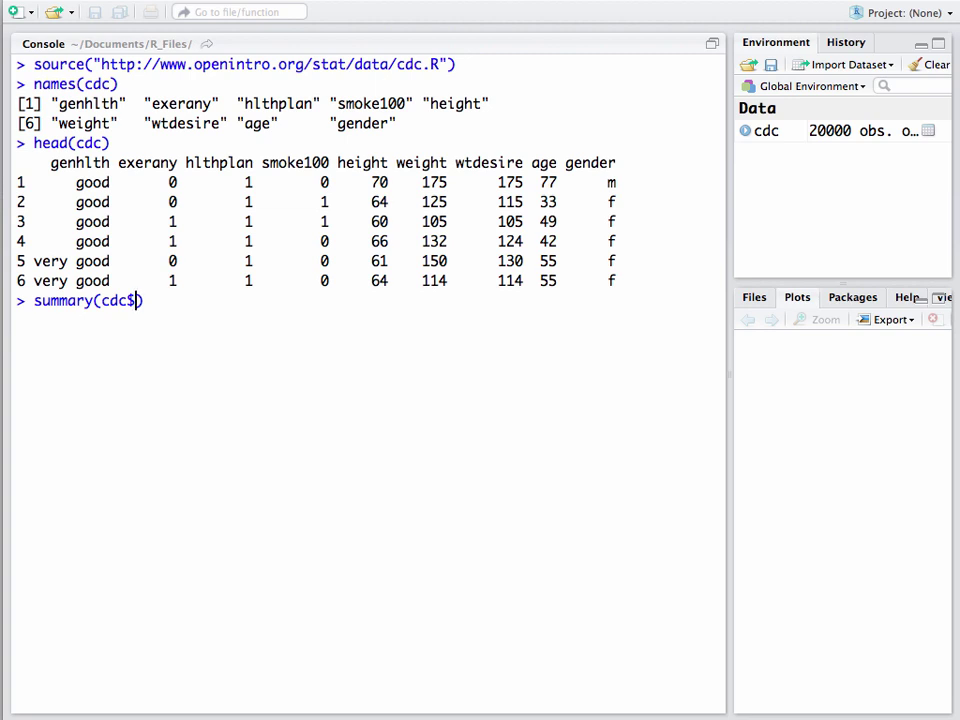
pyautogui.write('weight')
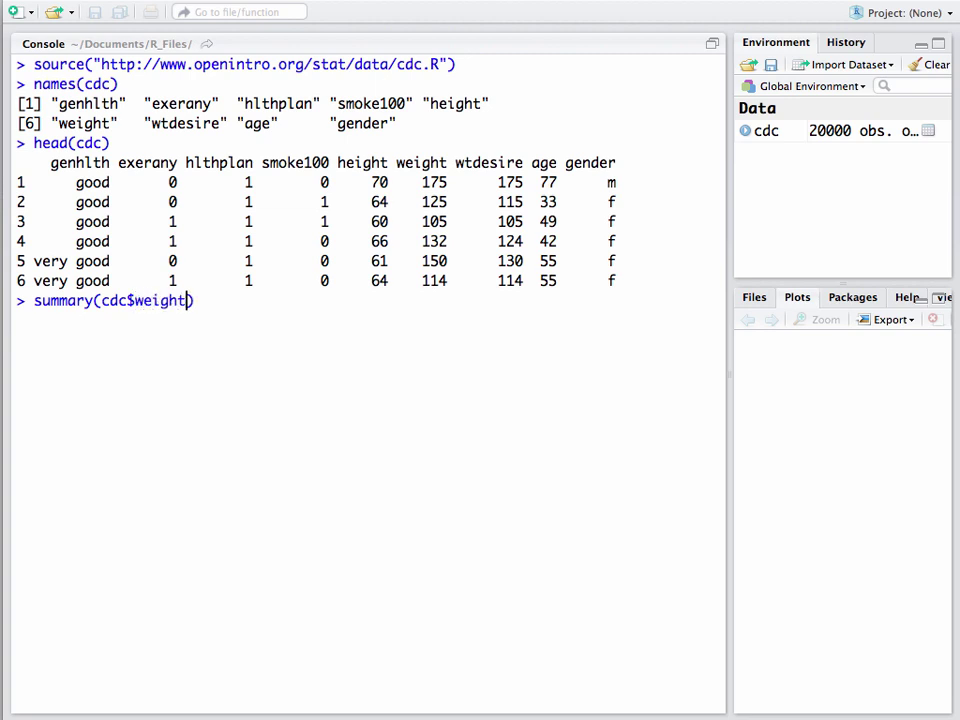
pyautogui.press('Return')
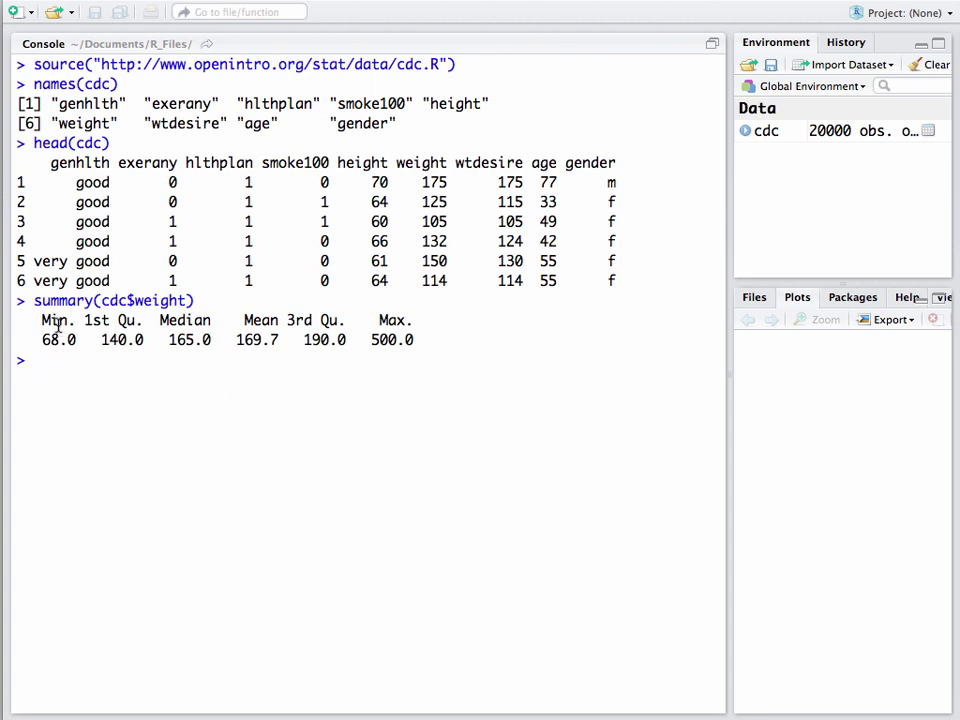
pyautogui.moveTo(400, 345)
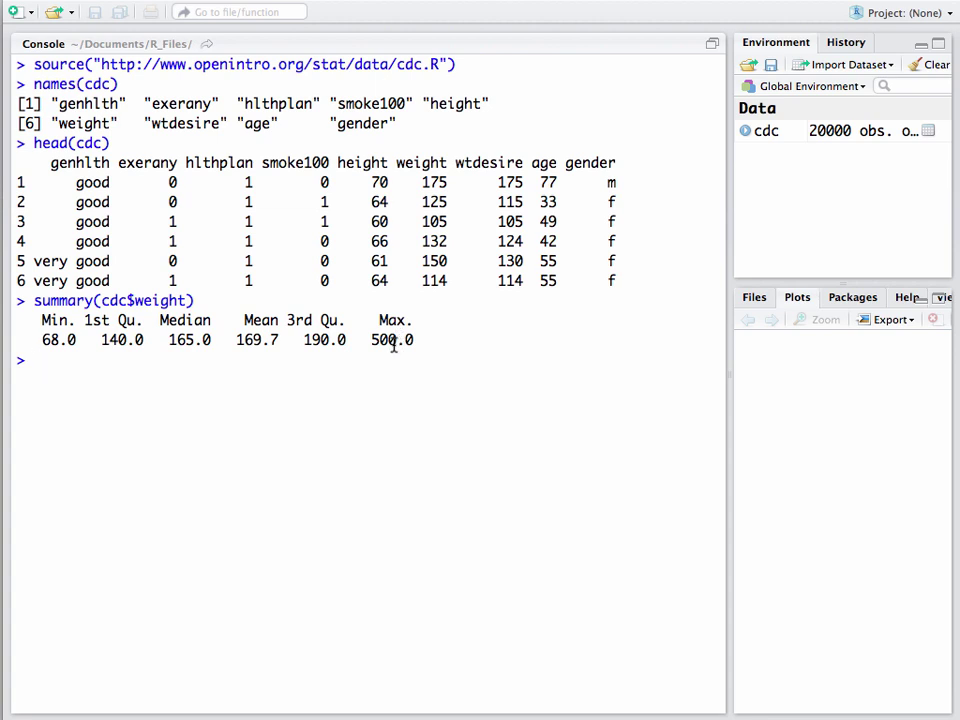
pyautogui.moveTo(300, 339)
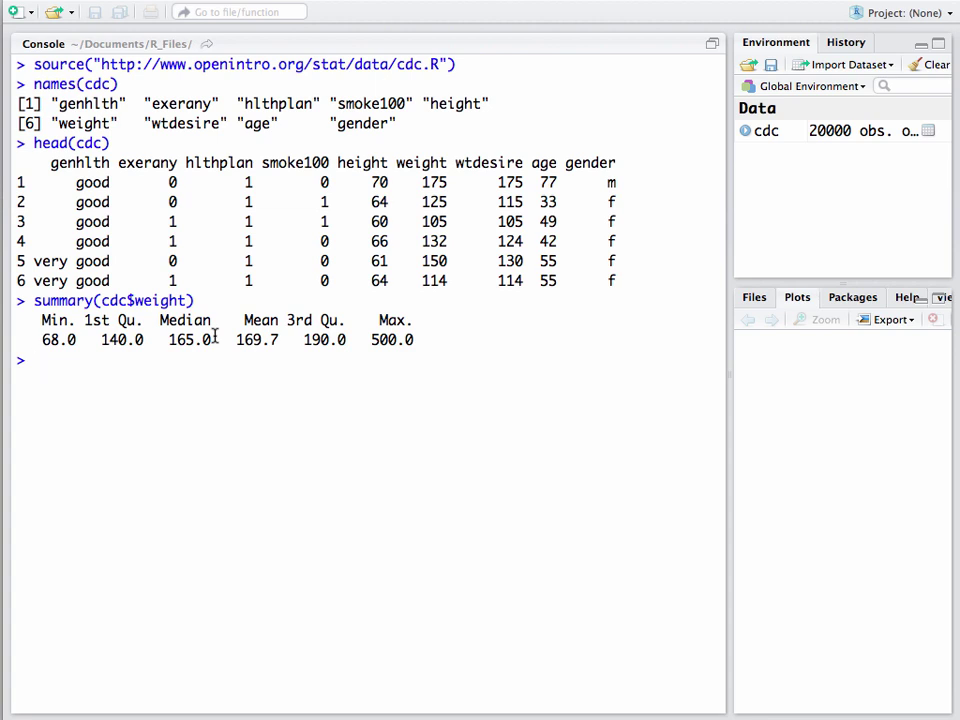
pyautogui.moveTo(275, 340)
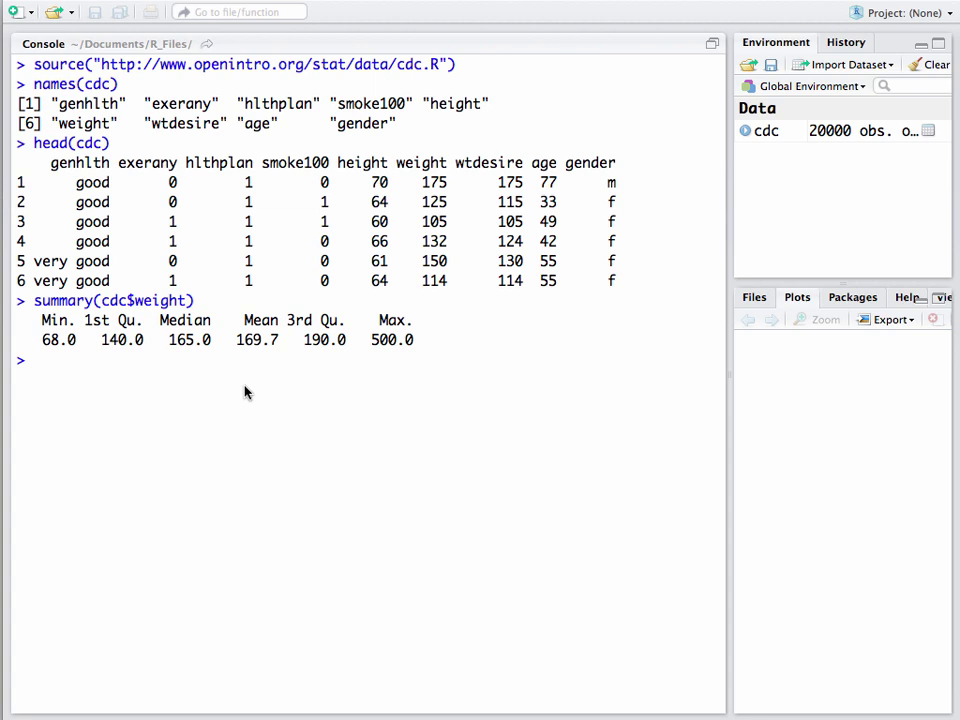
pyautogui.moveTo(268, 384)
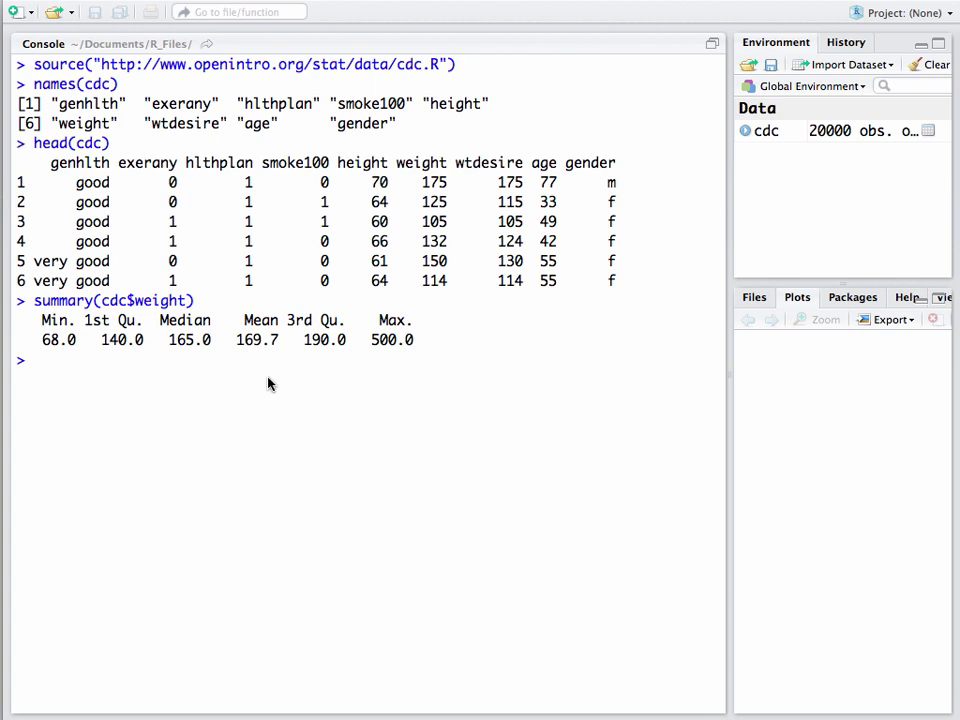
# Step: Compute IQR(cdc$weight), returning an interquartile range of 50
pyautogui.write('IQR(c')
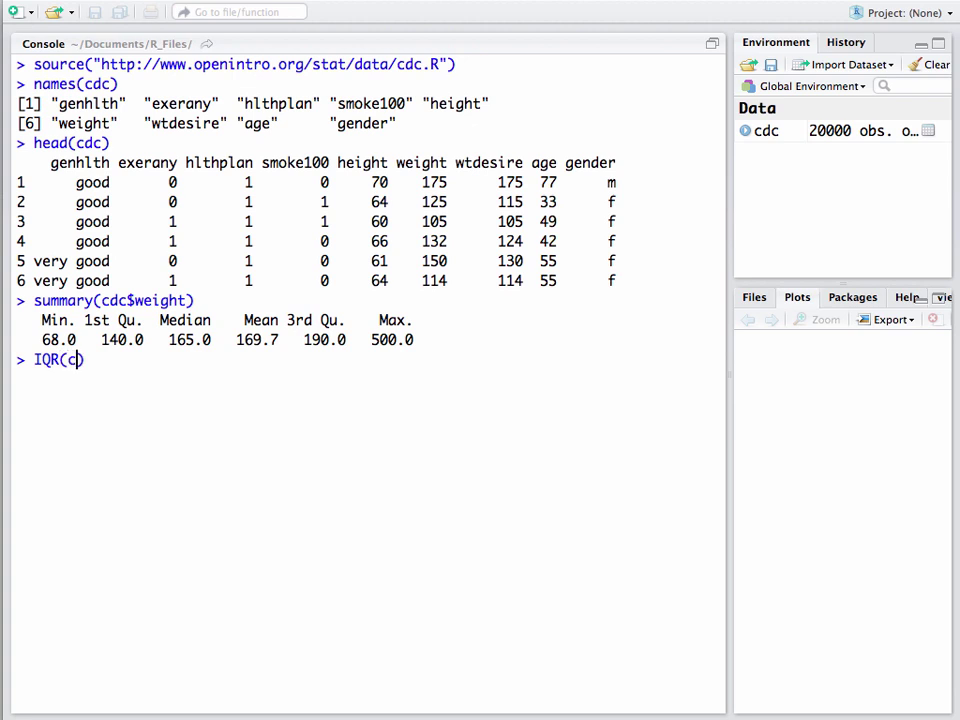
pyautogui.write('dc$')
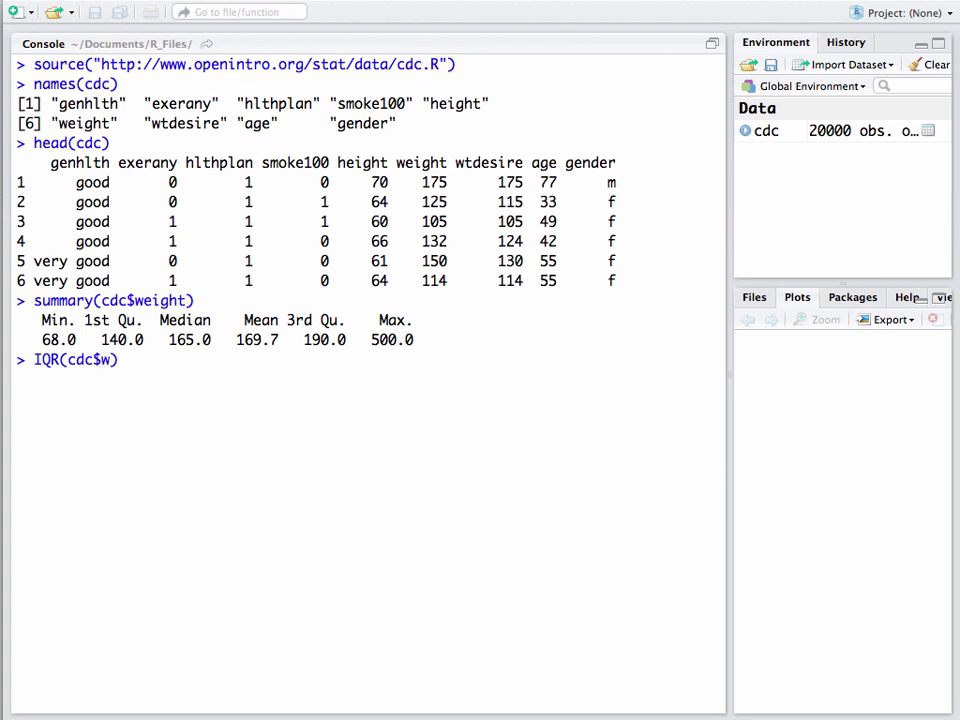
pyautogui.write('w')
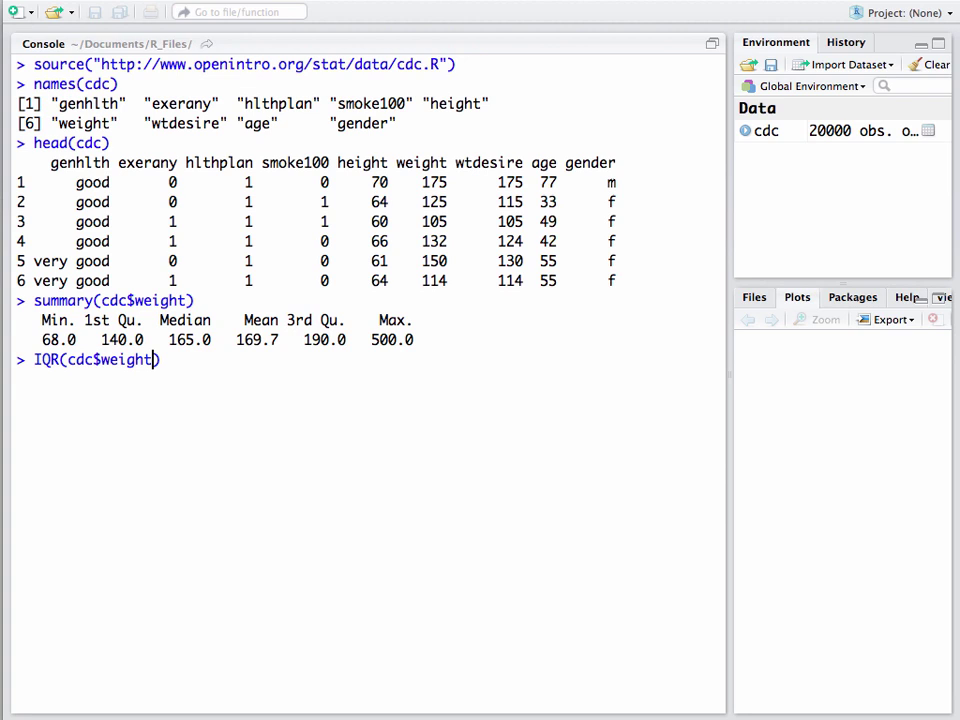
pyautogui.press('Return')
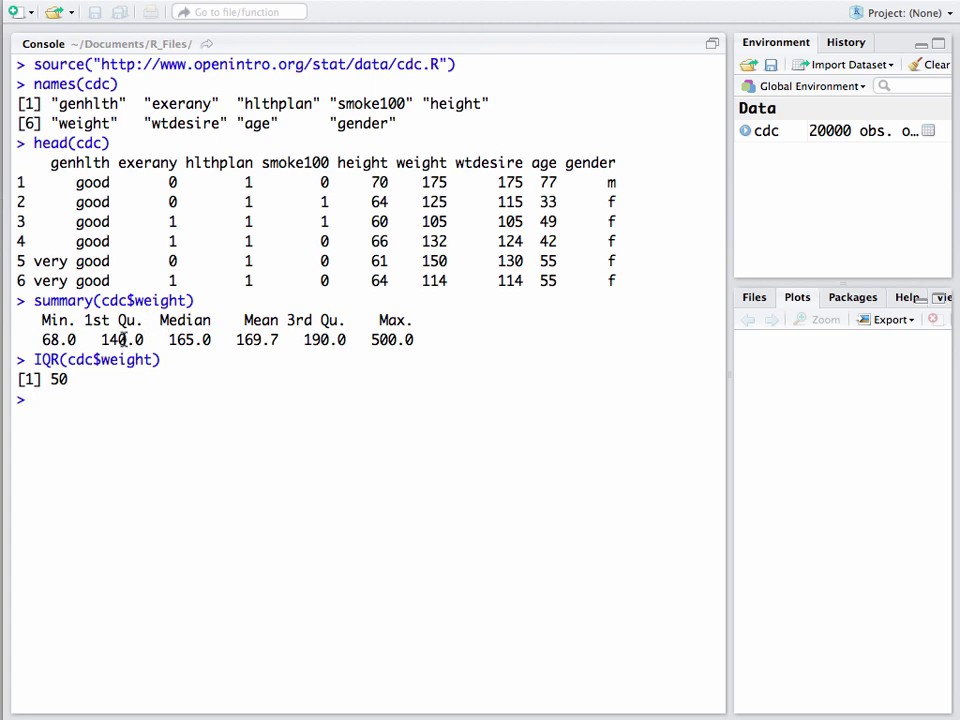
pyautogui.moveTo(117, 391)
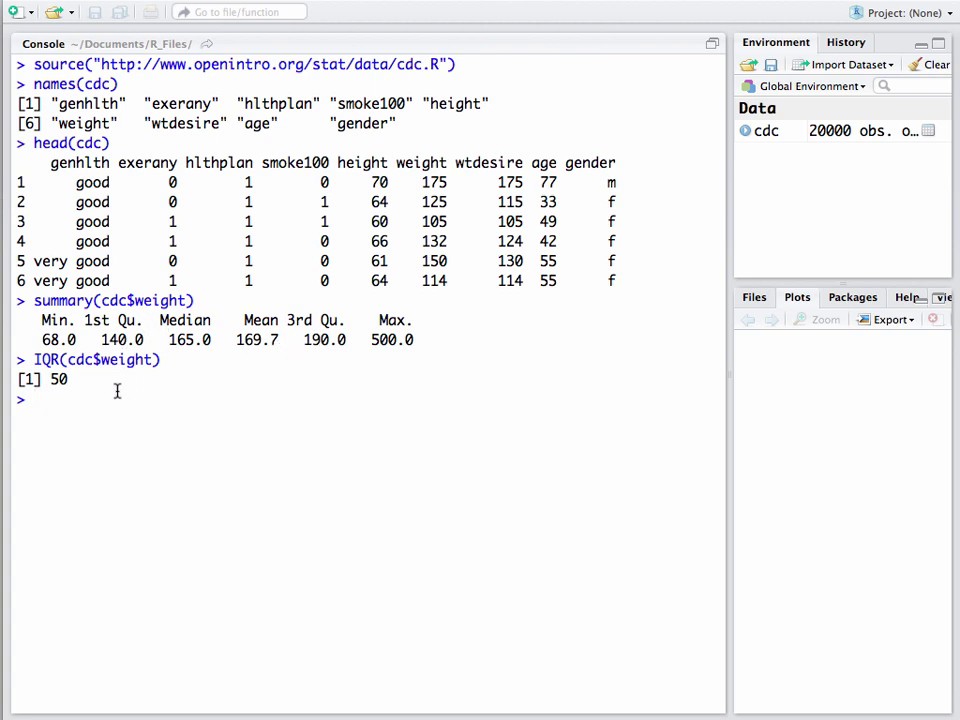
pyautogui.moveTo(100, 371)
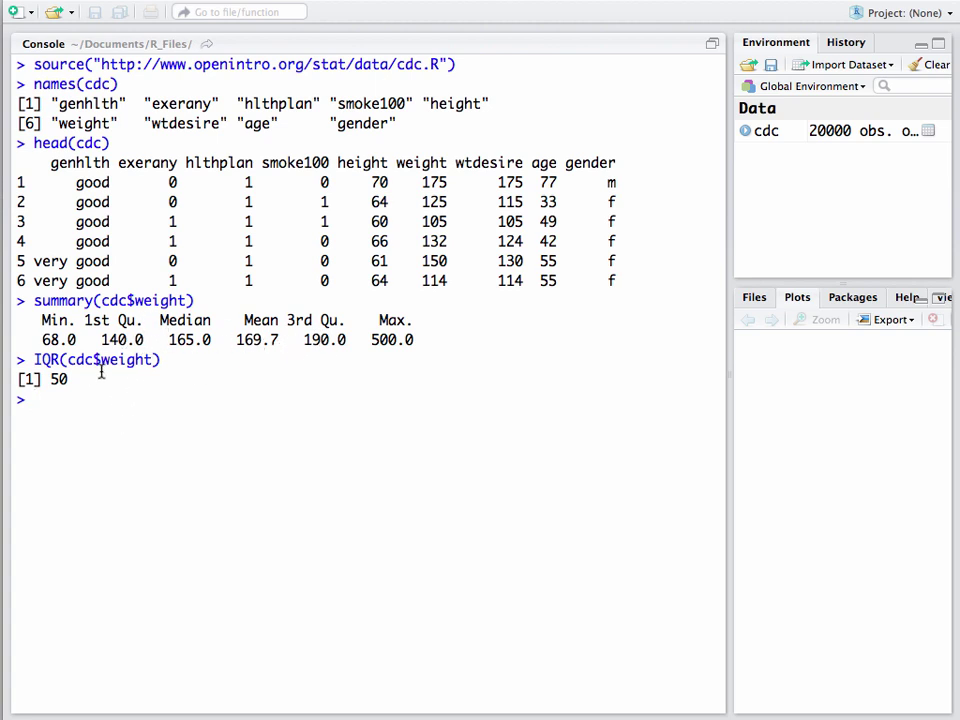
pyautogui.moveTo(86, 422)
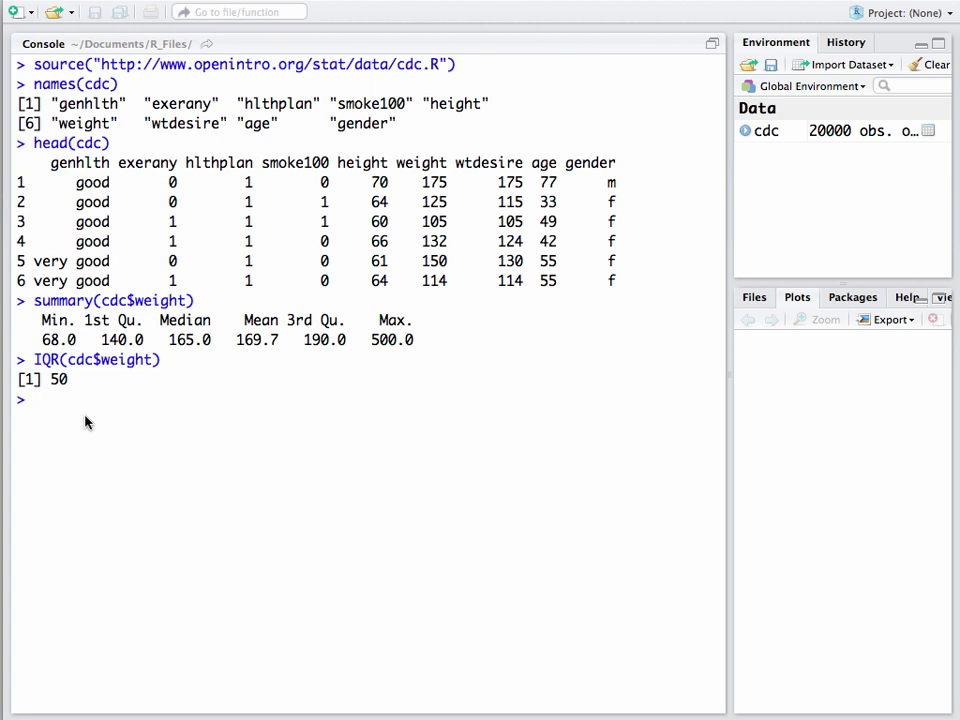
# Step: Compute sd(cdc$weight), returning 40.08097, and start the next command
pyautogui.write('sd')
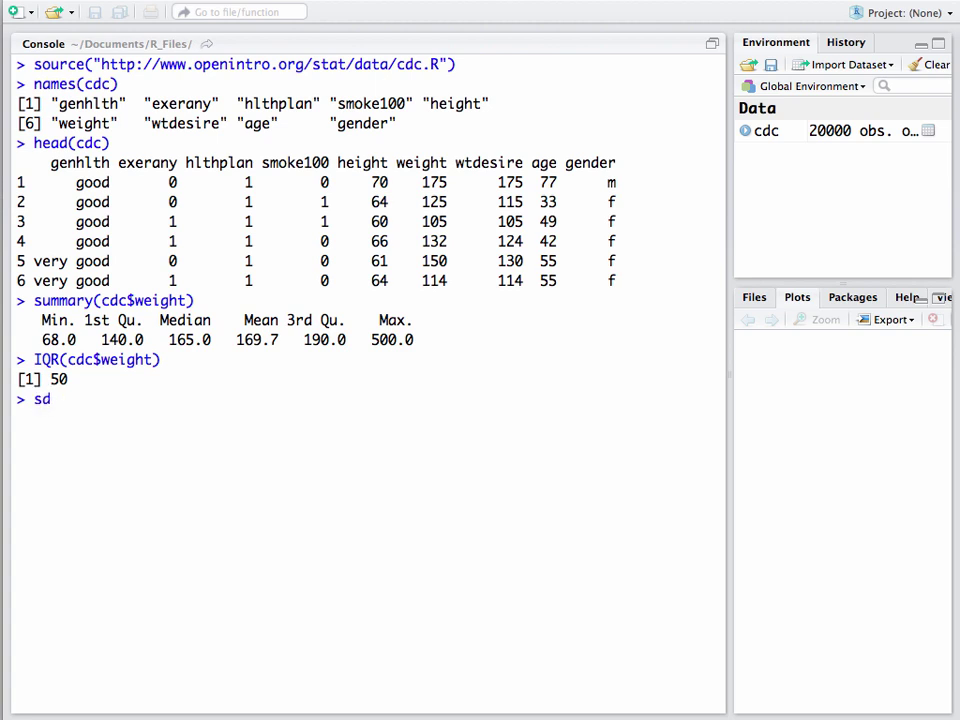
pyautogui.write('()')
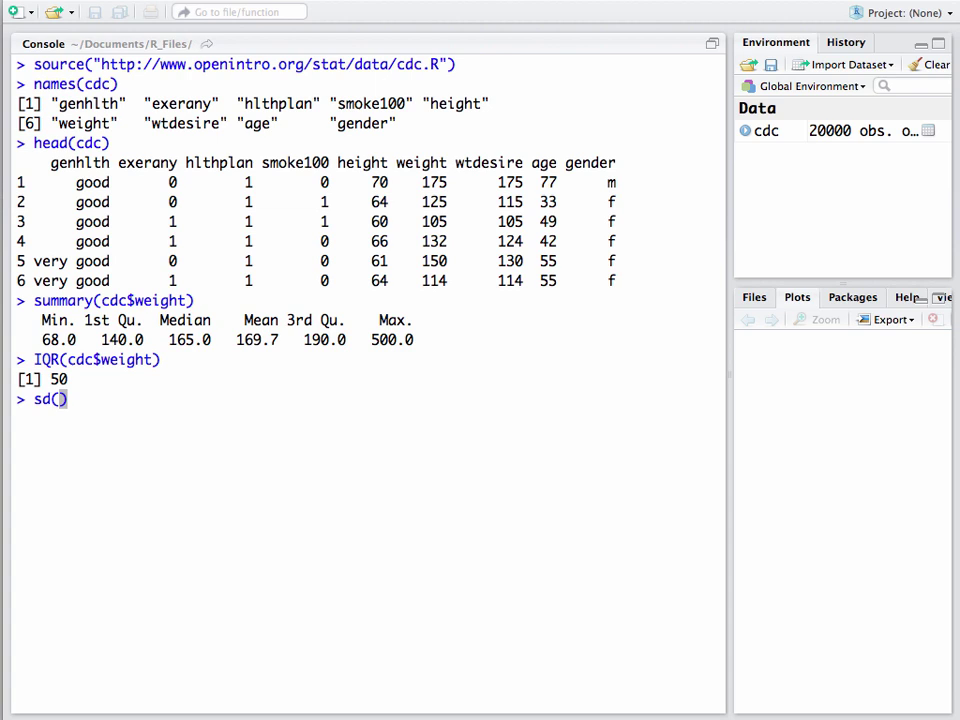
pyautogui.write('cdc')
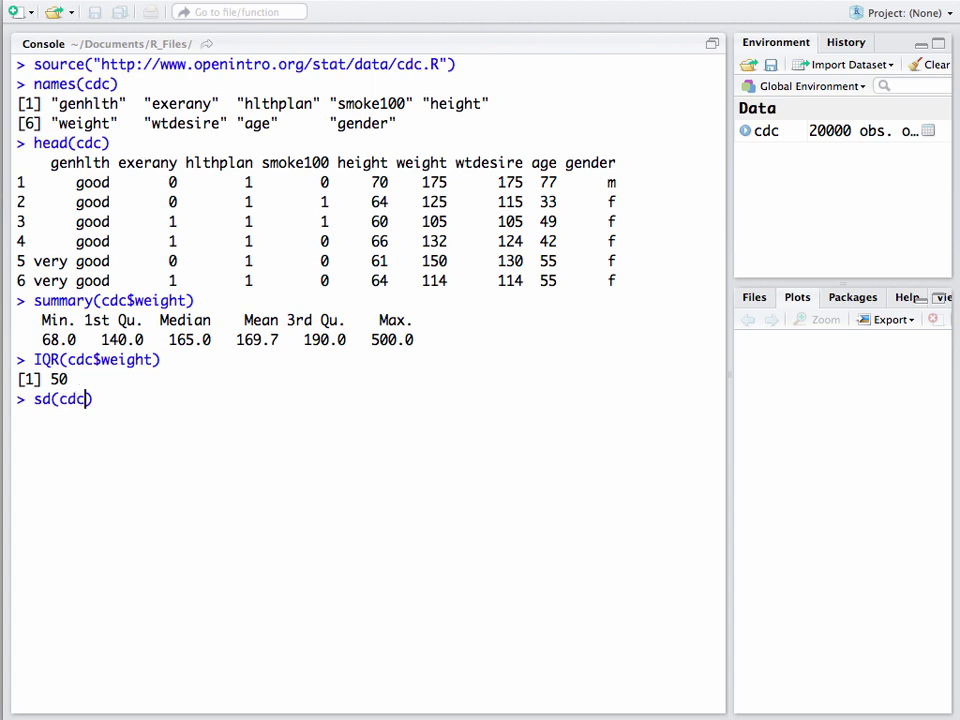
pyautogui.write('$weight')
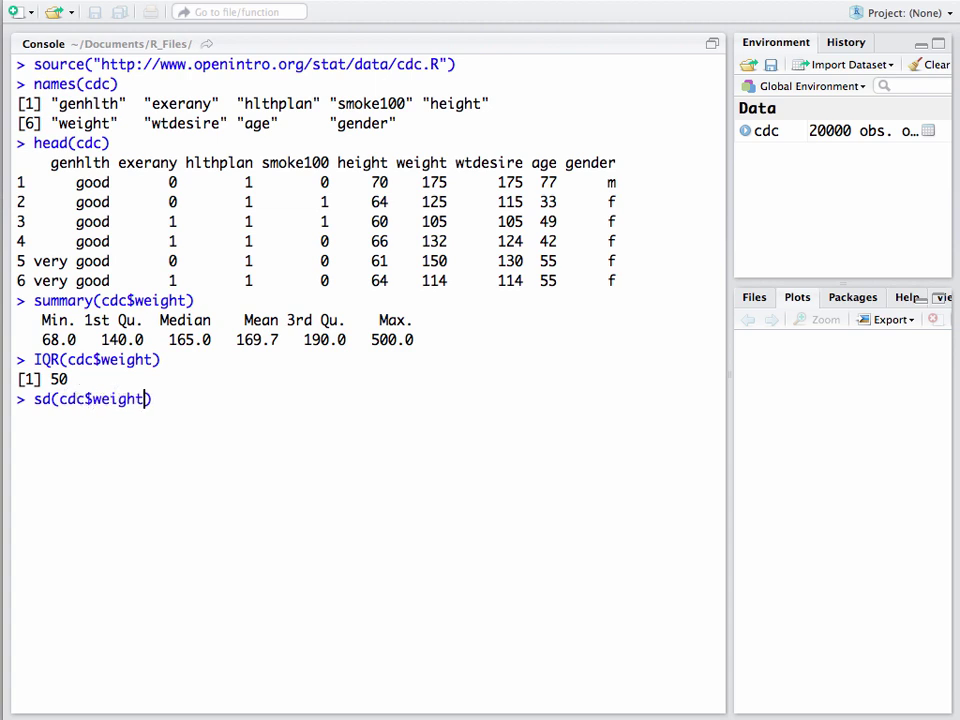
pyautogui.press('Return')
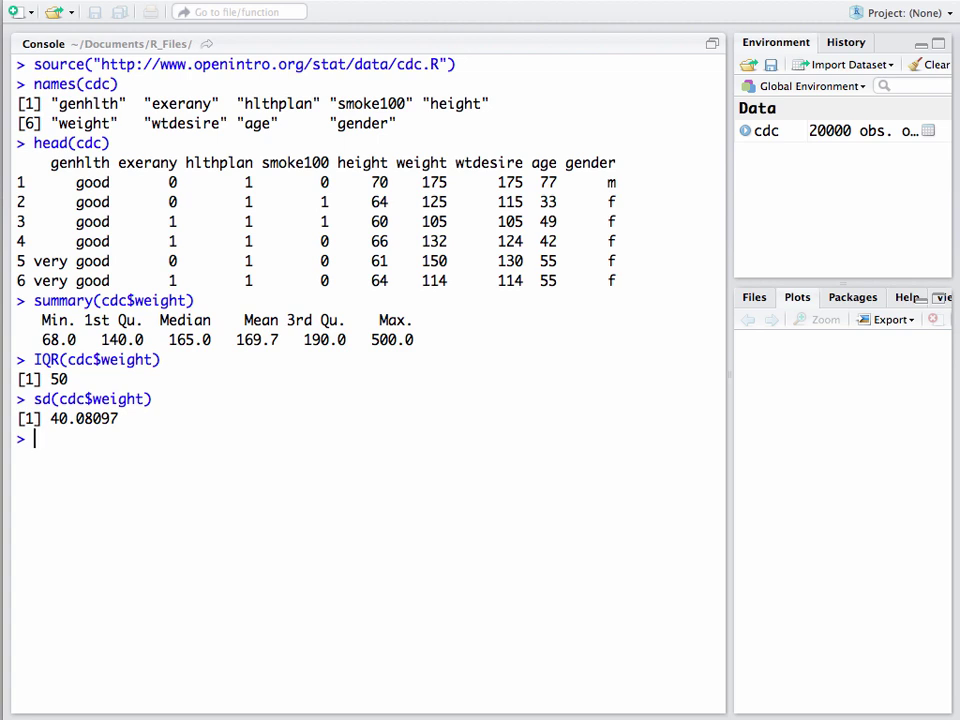
pyautogui.write('vs')
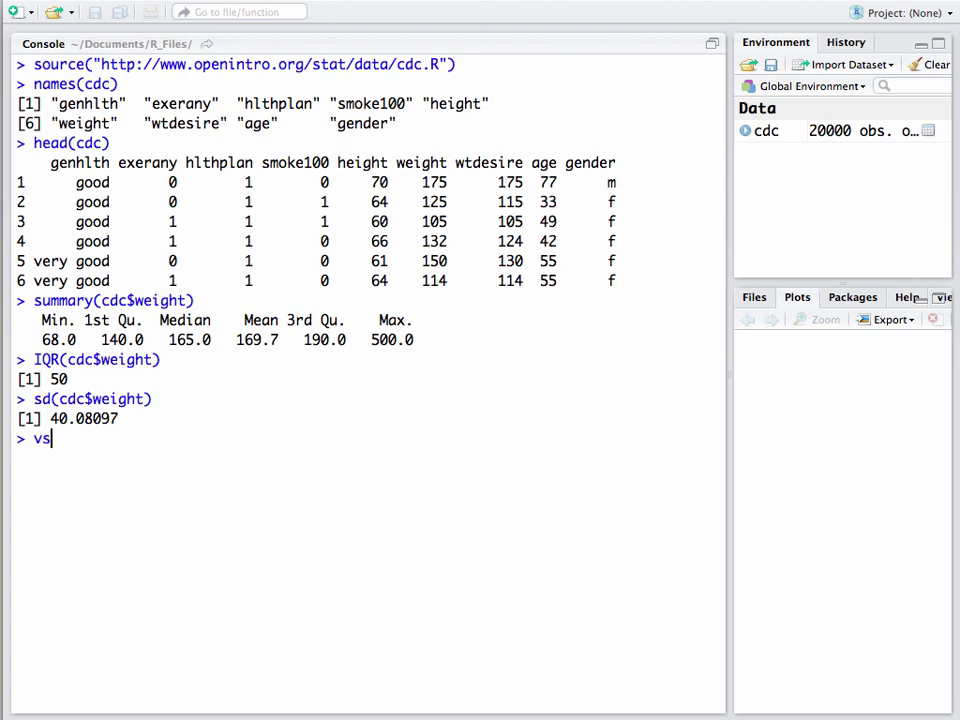
pyautogui.write('var(')
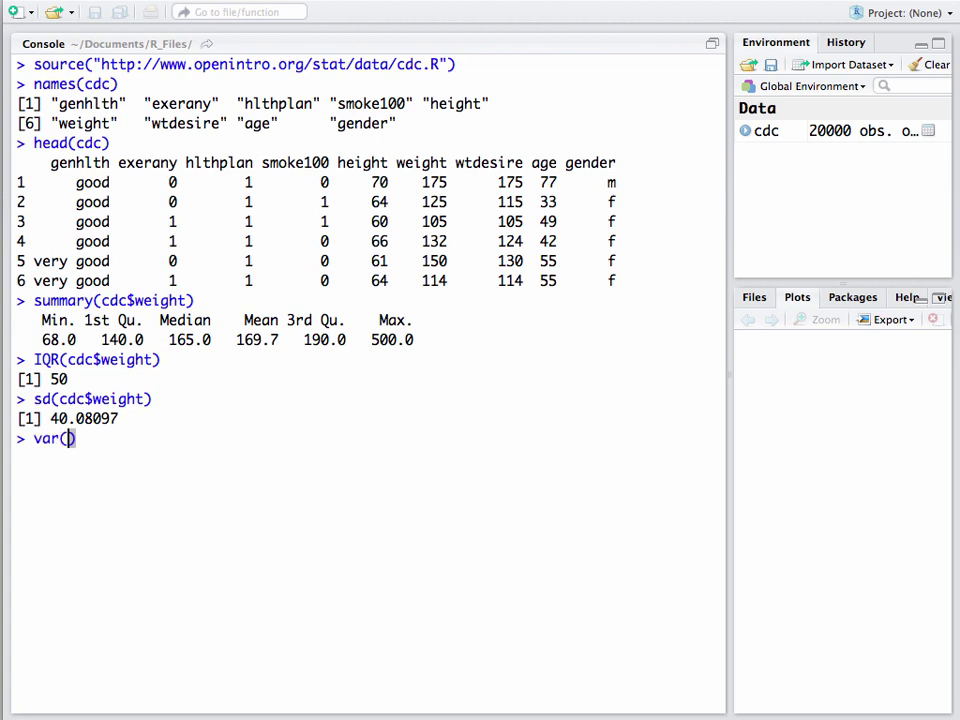
pyautogui.write('cd')
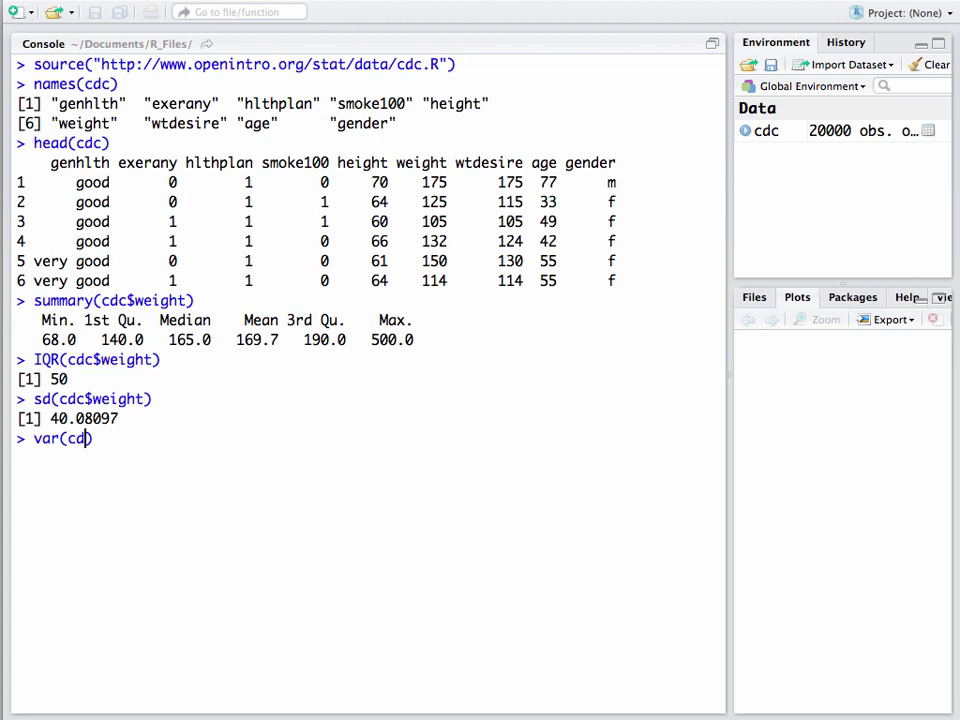
pyautogui.write('$')
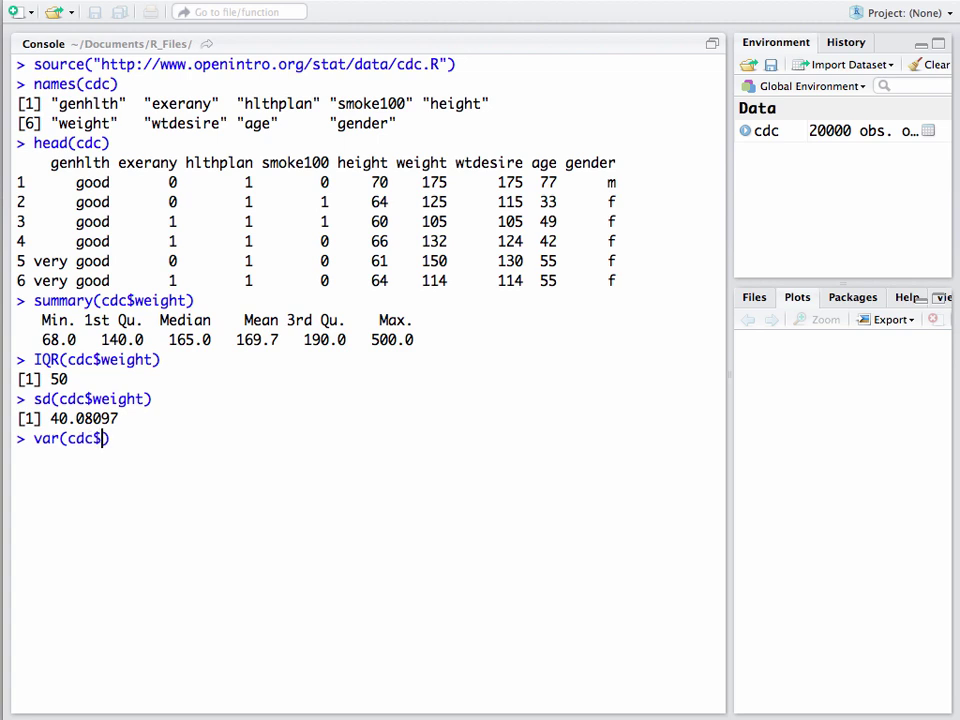
pyautogui.write('weight)')
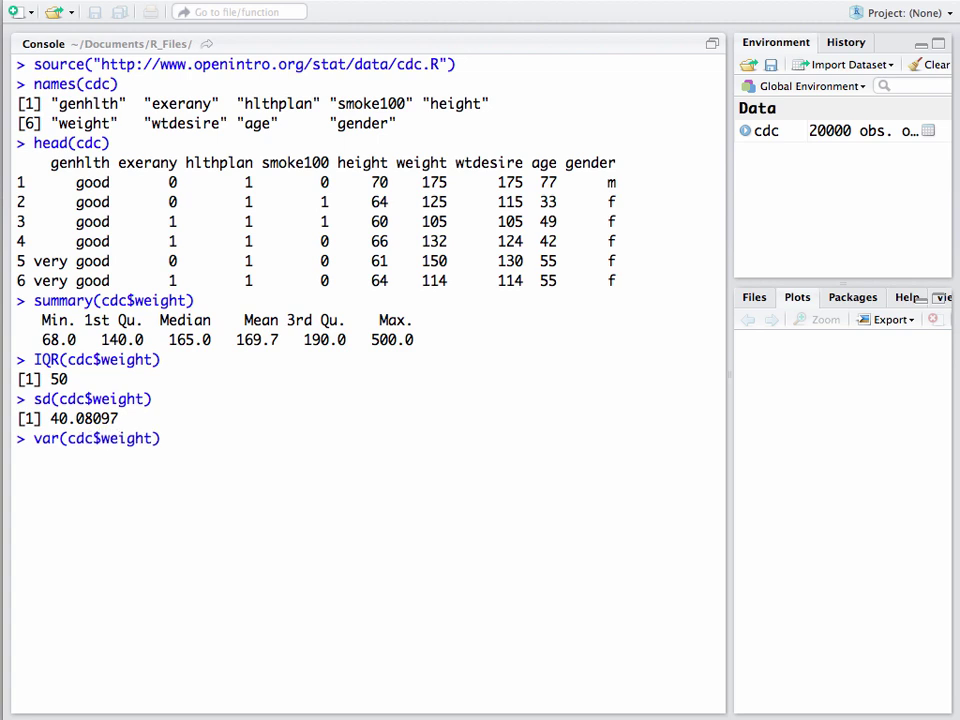
pyautogui.press('Return')
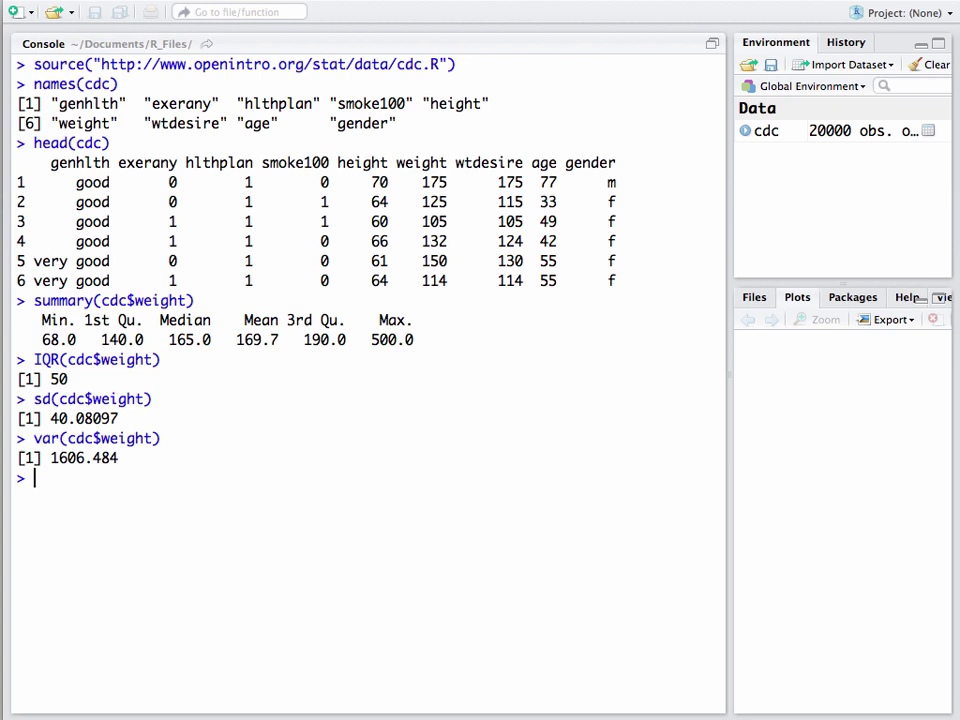
pyautogui.write('x')
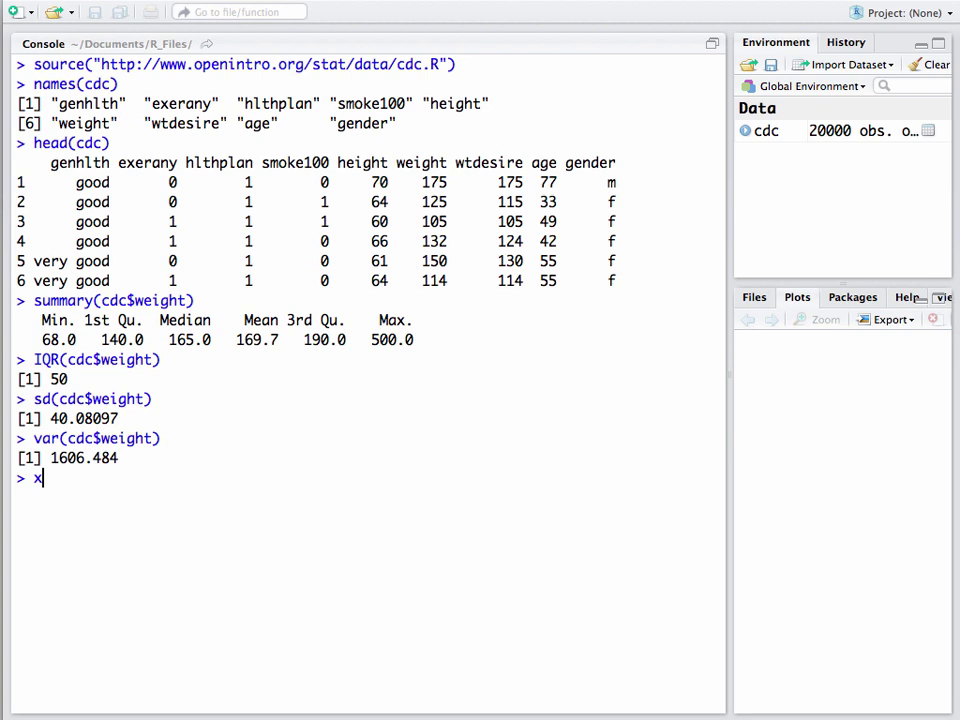
# Step: Assign x = c(25,30,21,16,27) in the console, running the assignment twice
pyautogui.write('=c(')
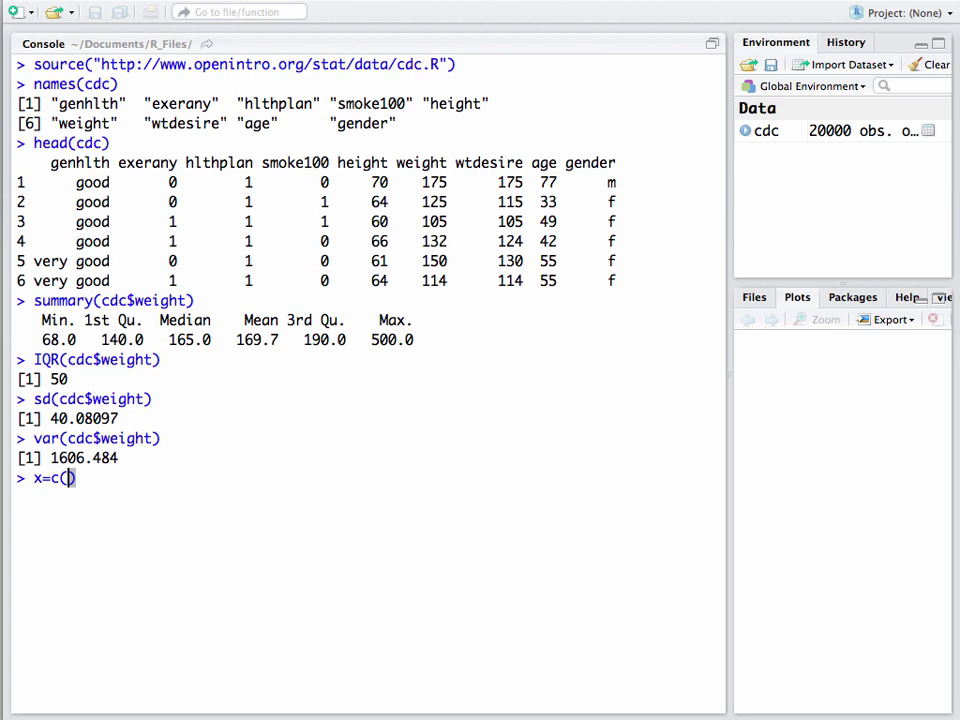
pyautogui.write('2')
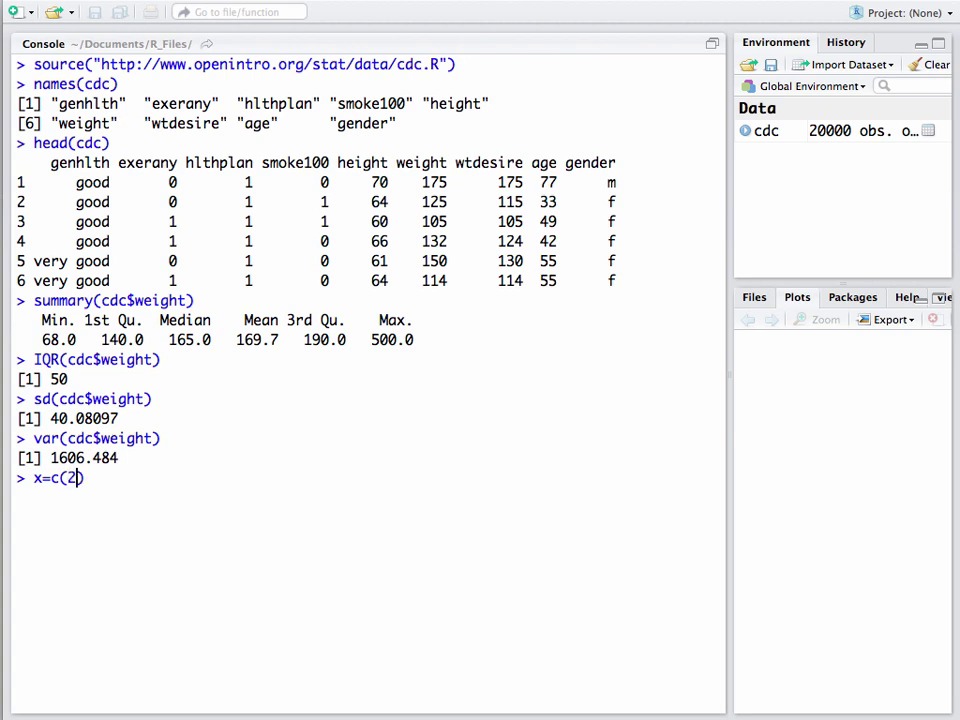
pyautogui.write('5,')
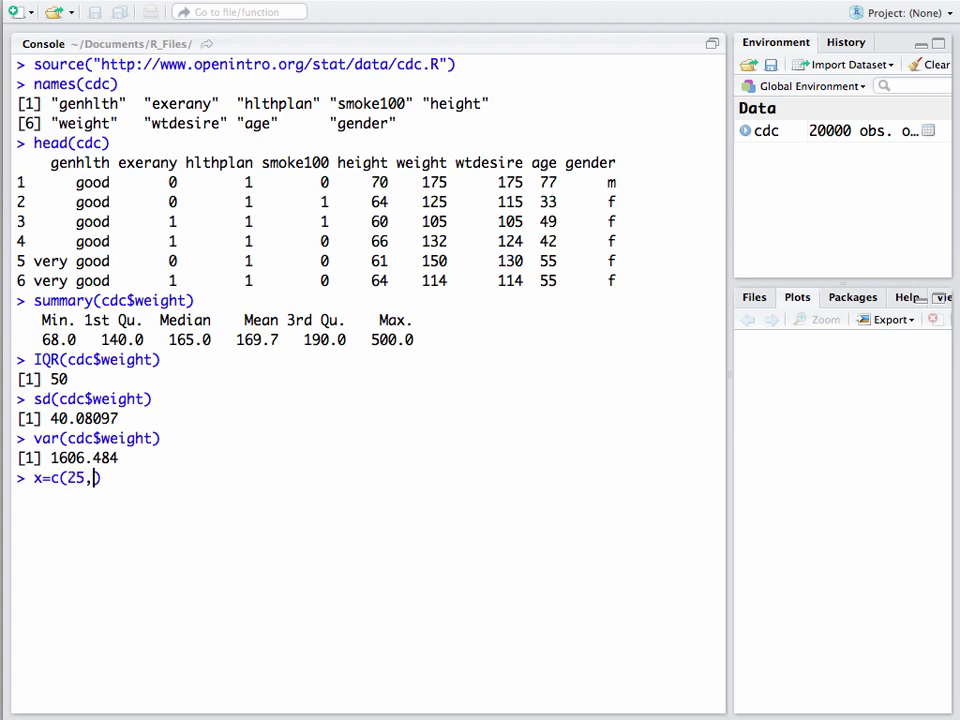
pyautogui.write('30')
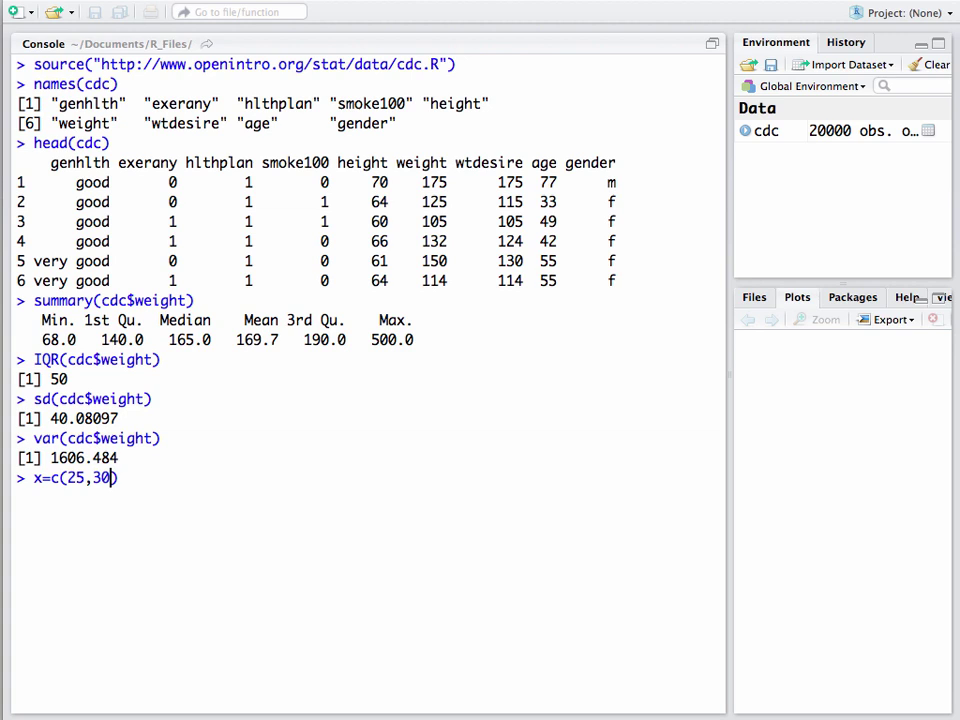
pyautogui.write(',')
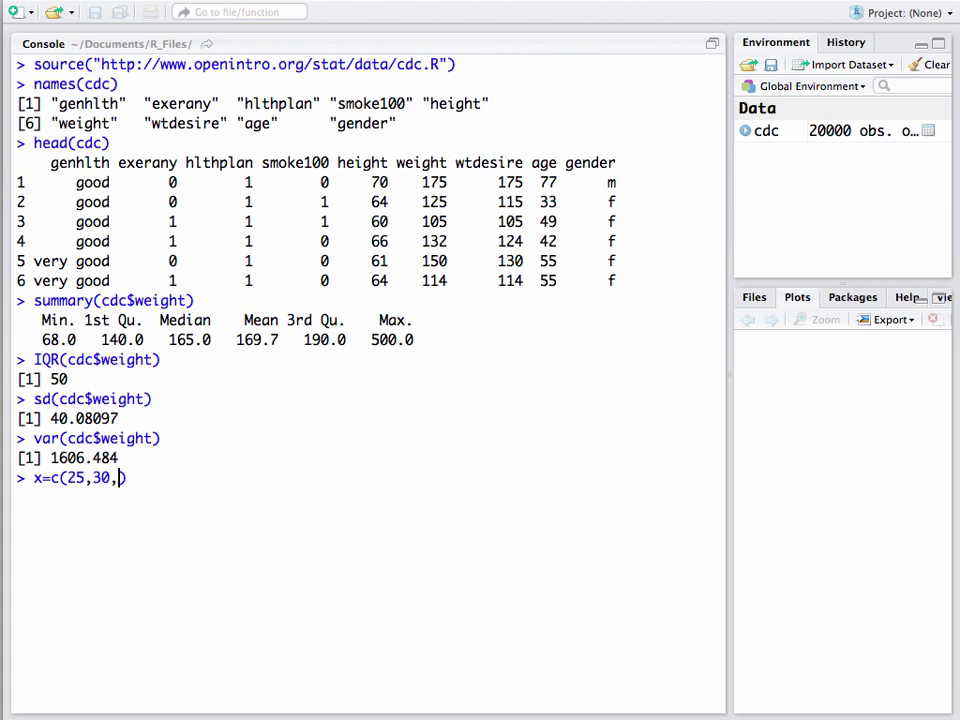
pyautogui.write('21,')
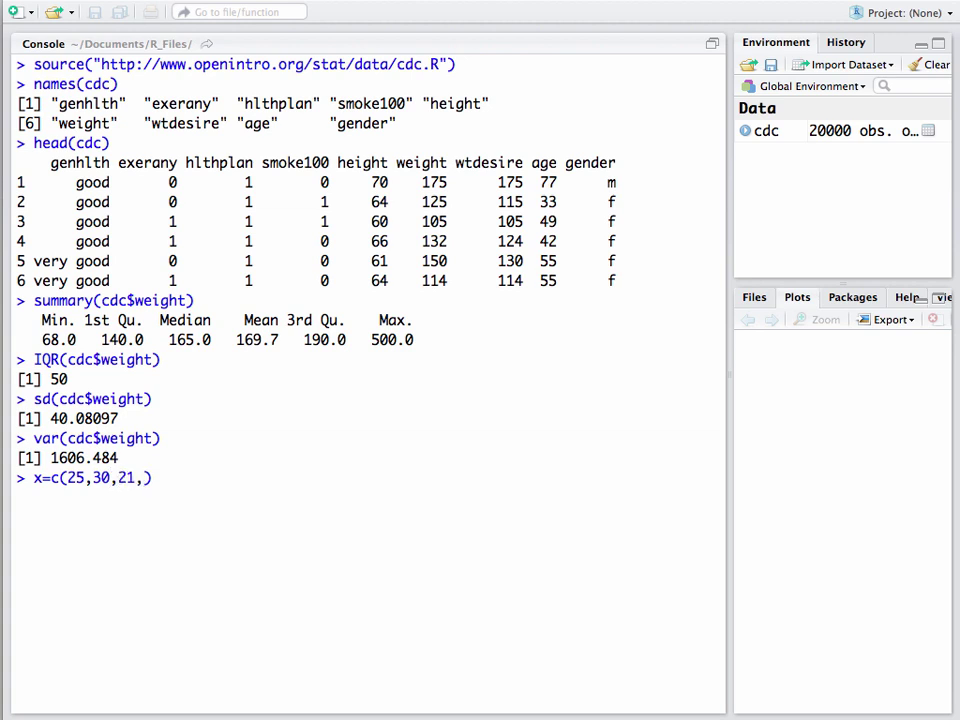
pyautogui.write('16')
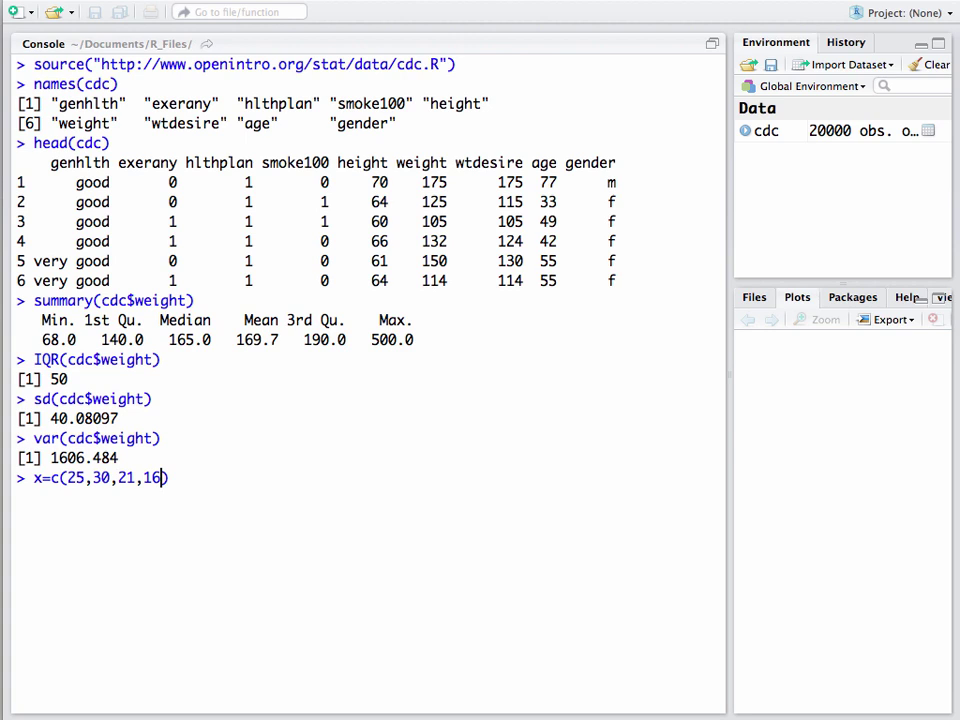
pyautogui.write(',')
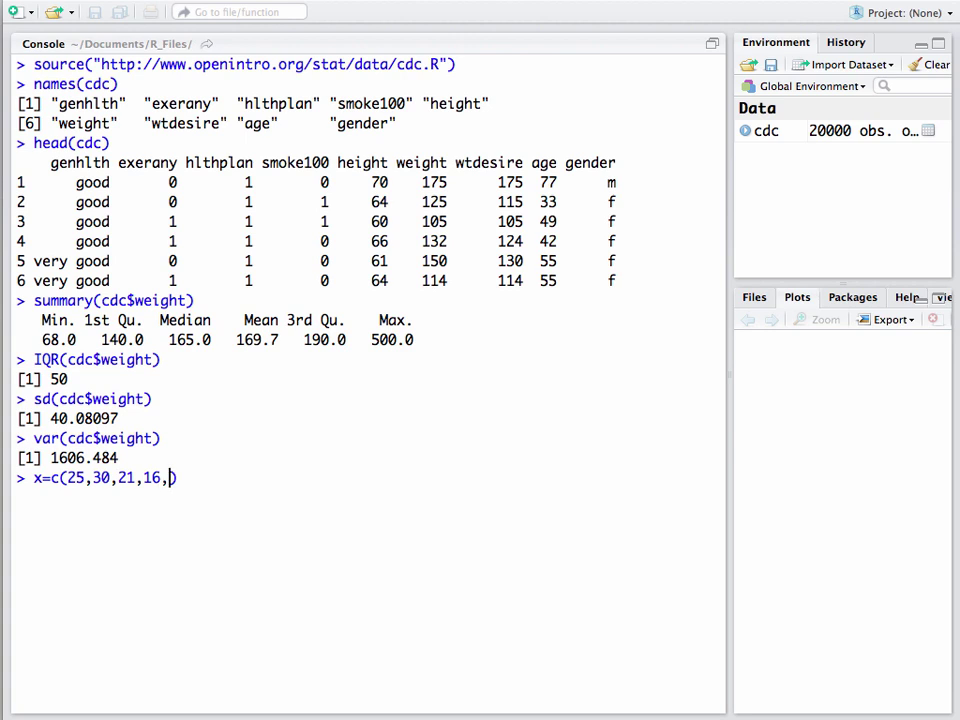
pyautogui.write('27')
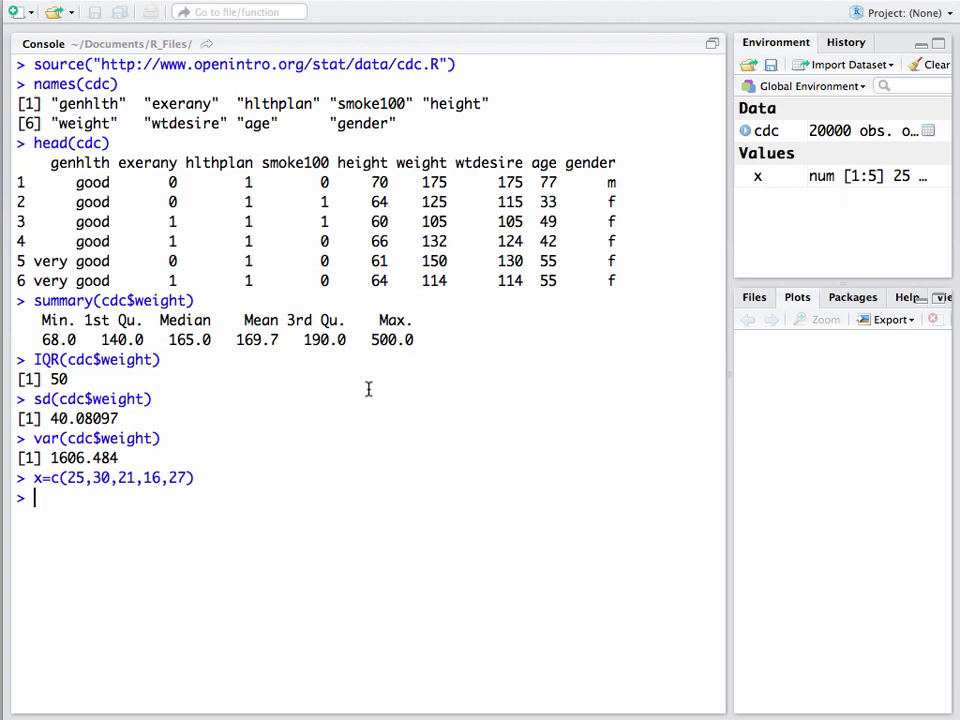
pyautogui.moveTo(240, 495)
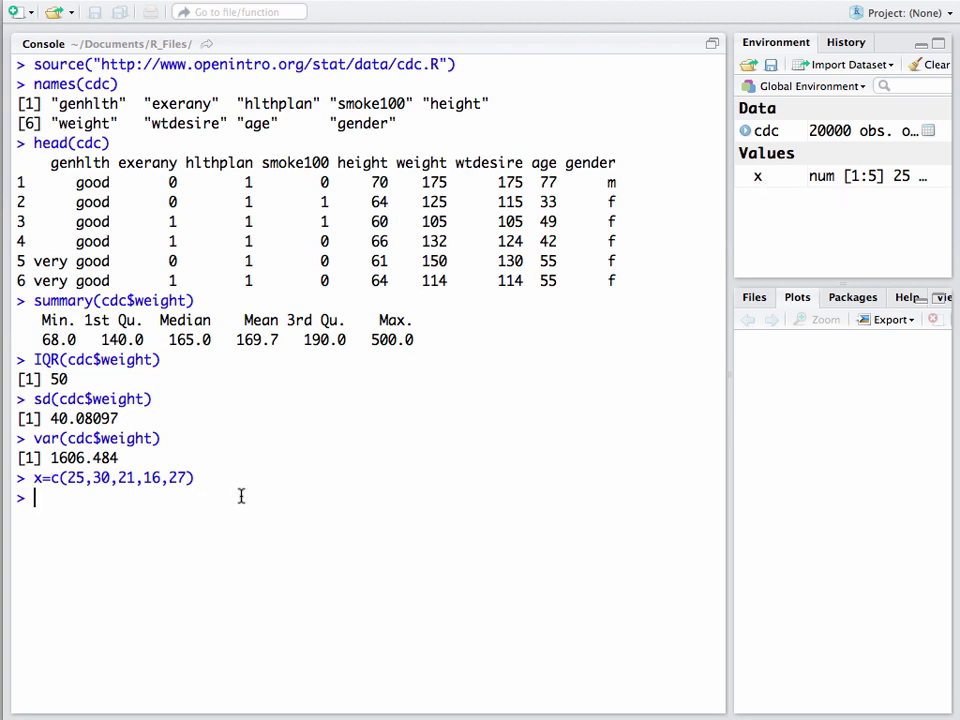
pyautogui.moveTo(216, 540)
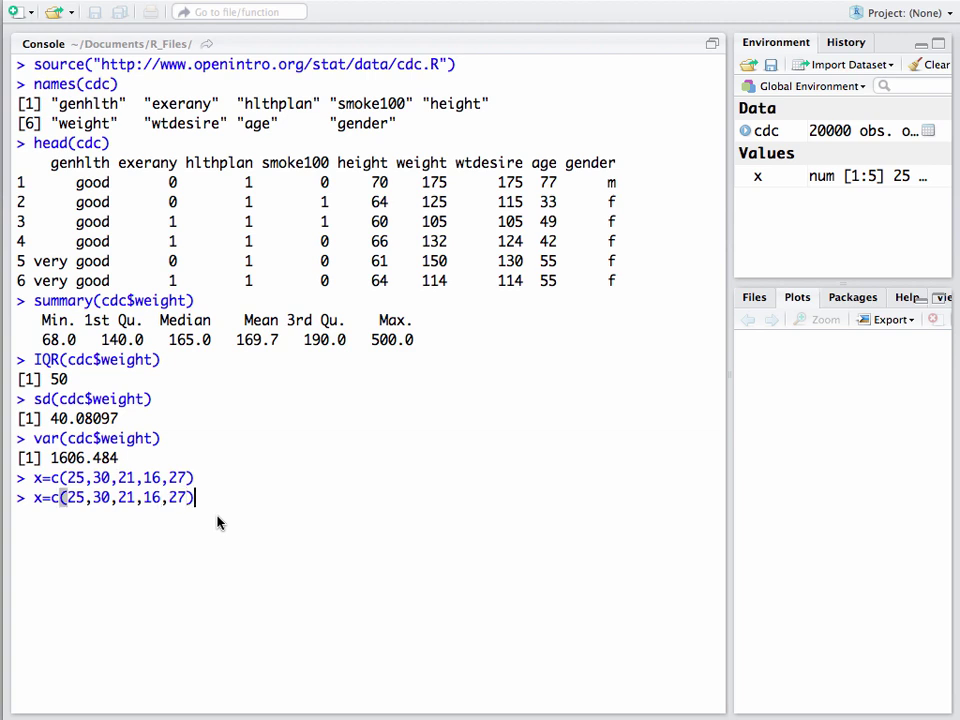
pyautogui.press('Return')
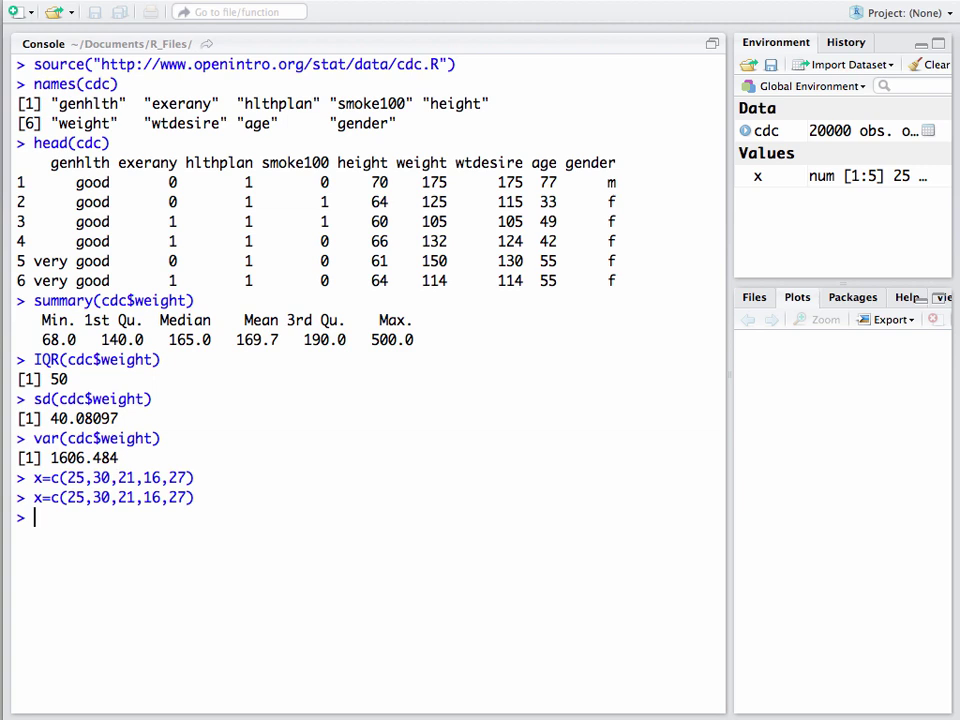
# Step: Show summary(x): minimum 16, median 25, mean 23.8, maximum 30
pyautogui.write('sum')
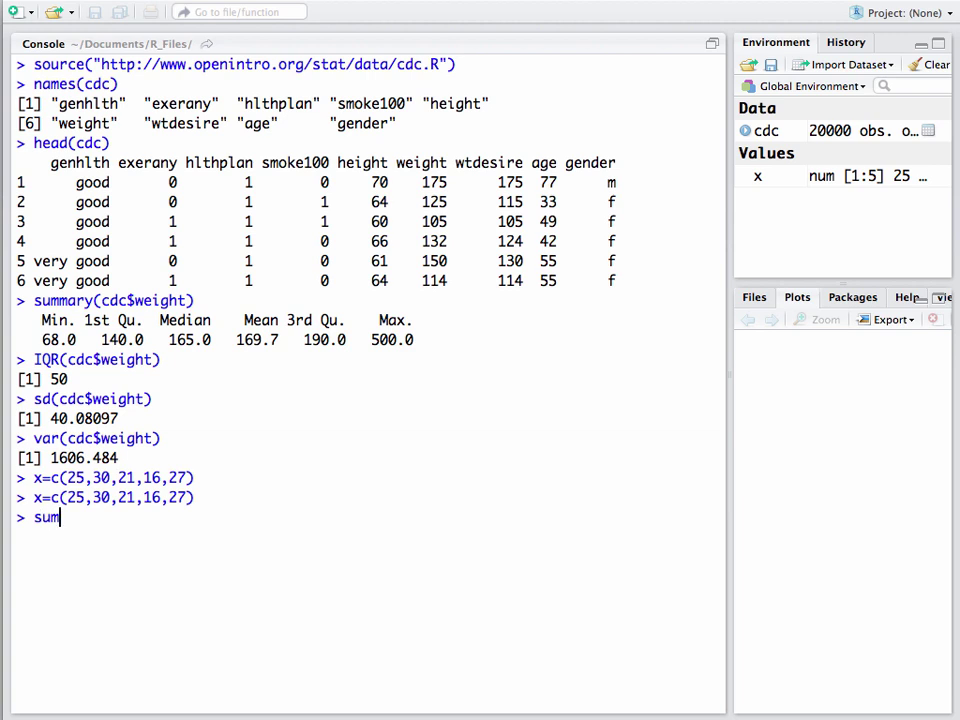
pyautogui.write('mar')
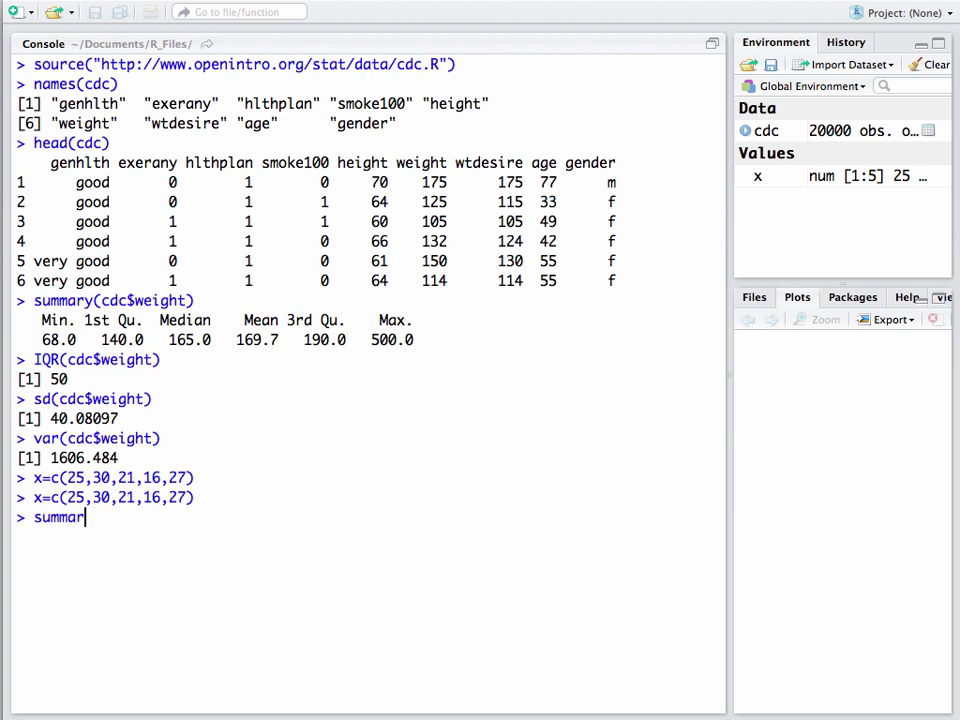
pyautogui.write('()')
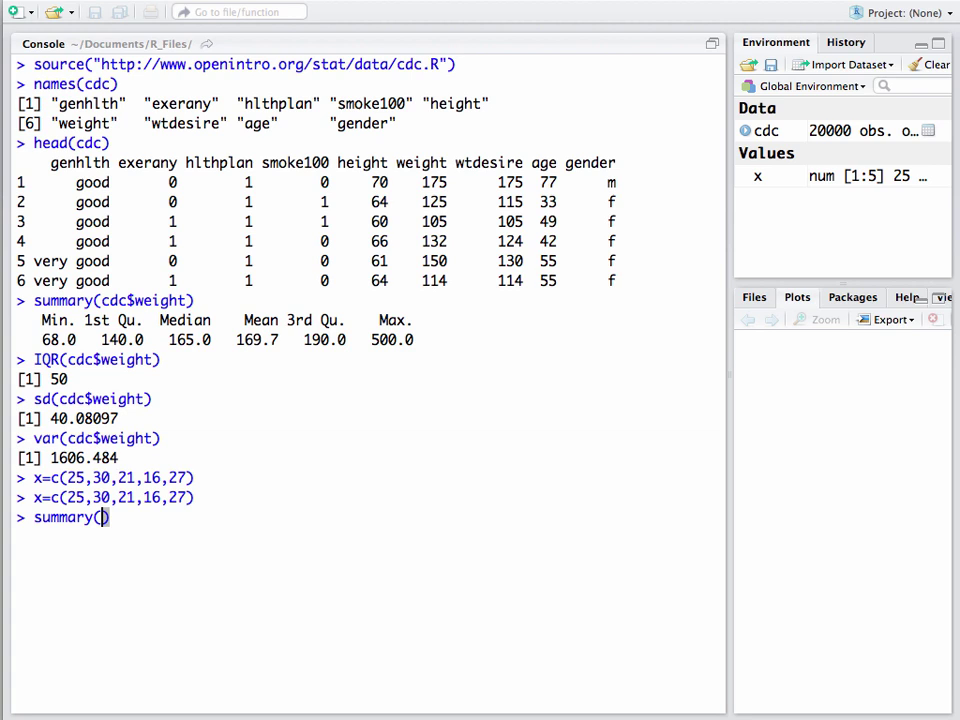
pyautogui.press('Return')
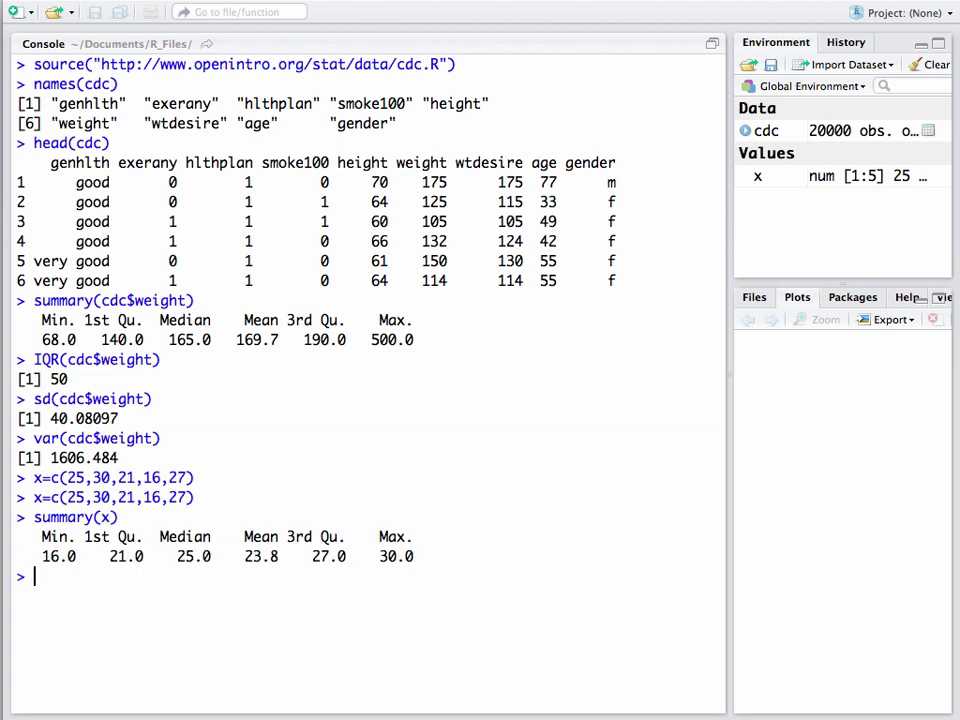
# Step: Compute sd(x) of 5.449771 and IQR(x) of 6
pyautogui.write('sd(x')
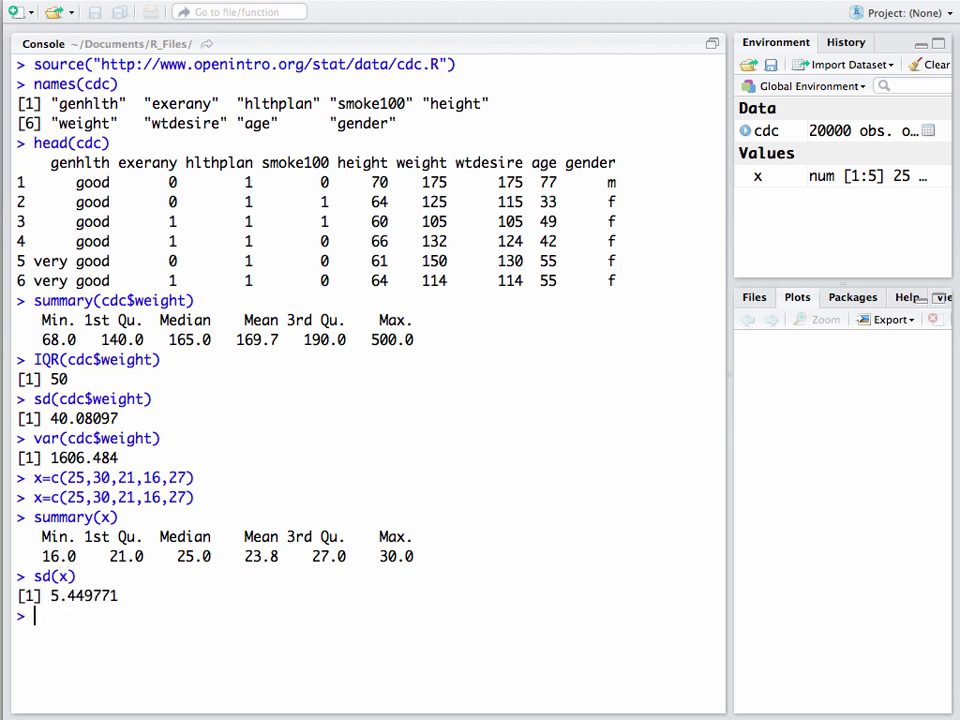
pyautogui.write('I')
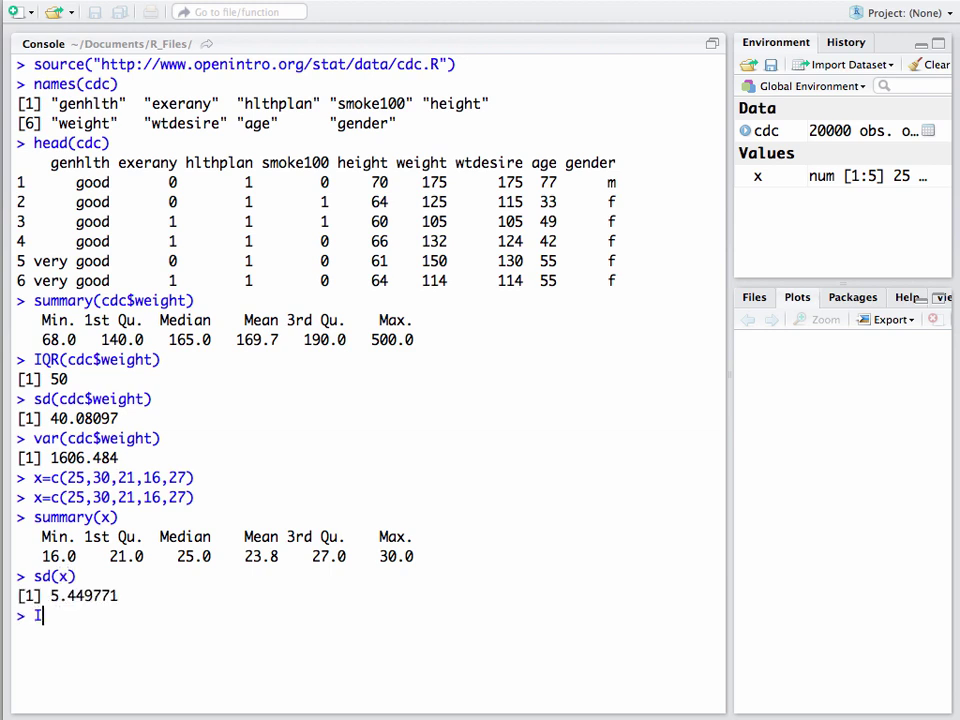
pyautogui.write('QR(x)')
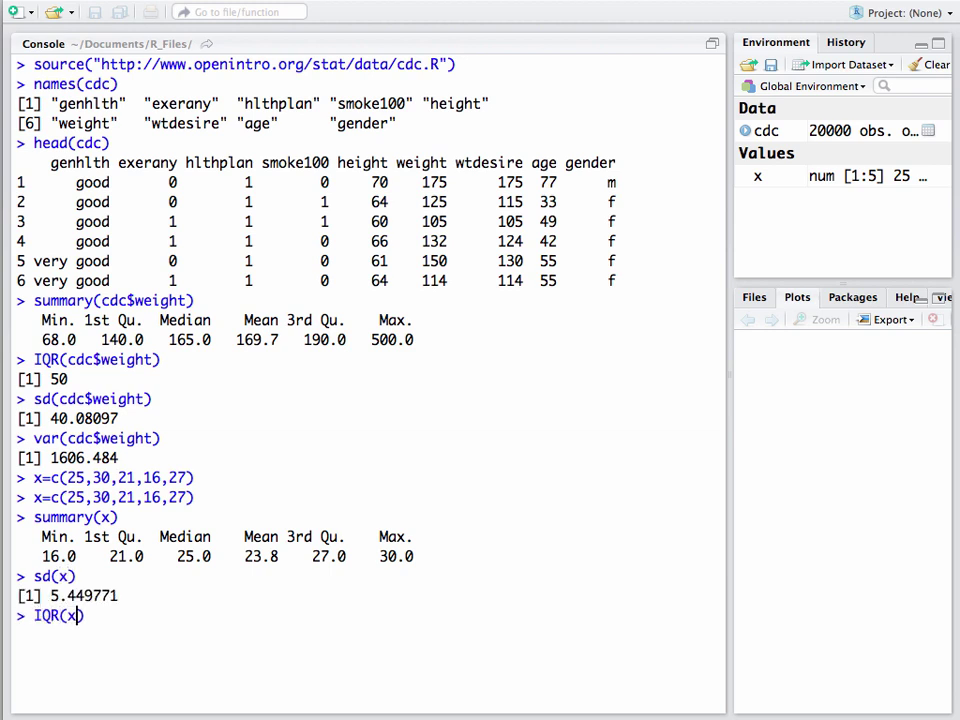
pyautogui.press('Return')
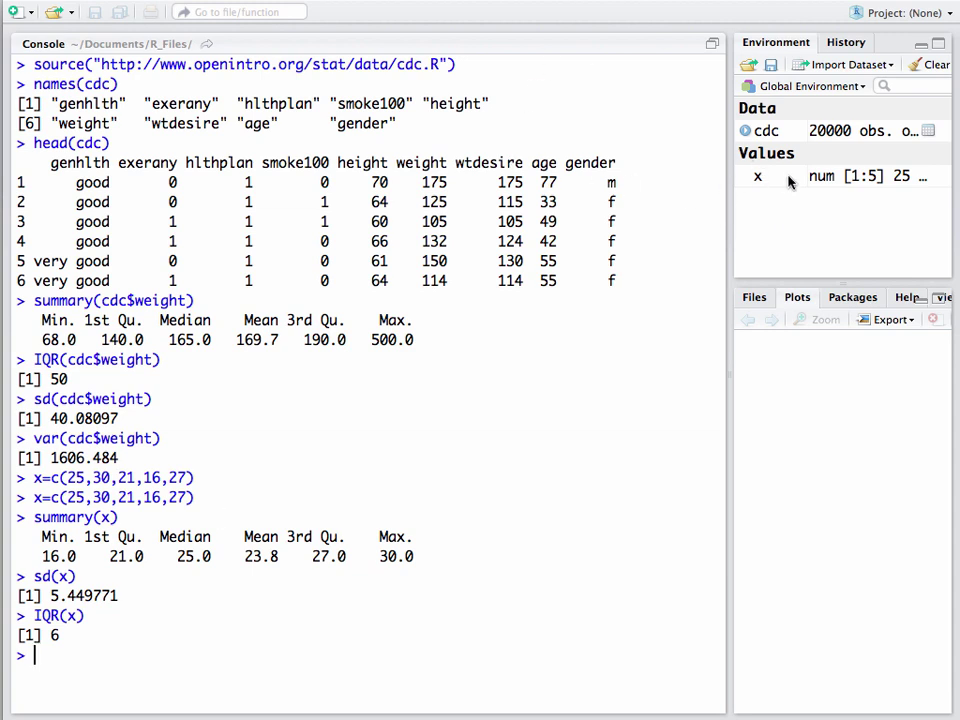
pyautogui.moveTo(748, 213)
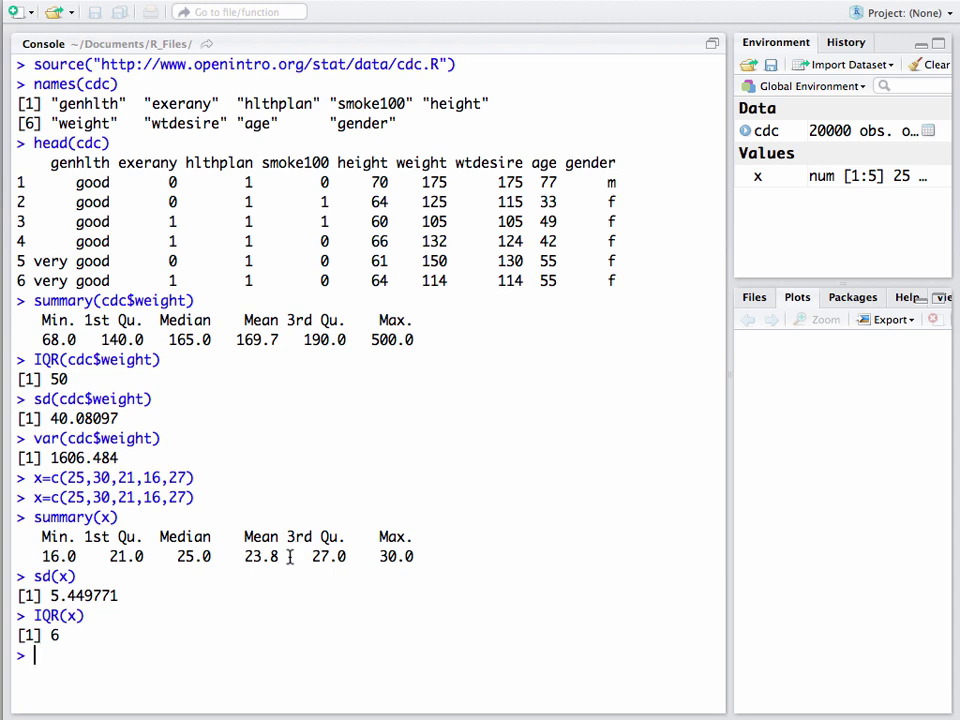
pyautogui.moveTo(293, 452)
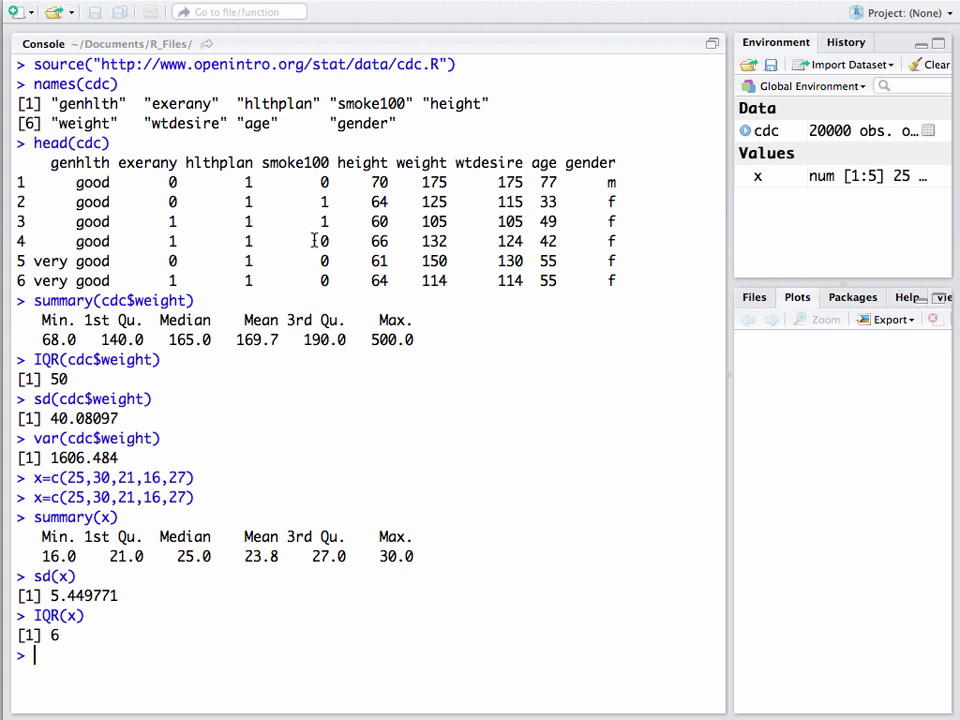
# Step: Run table(cdc$smoke100), counting 10559 zeros and 9441 ones, then retype it
pyautogui.write('t')
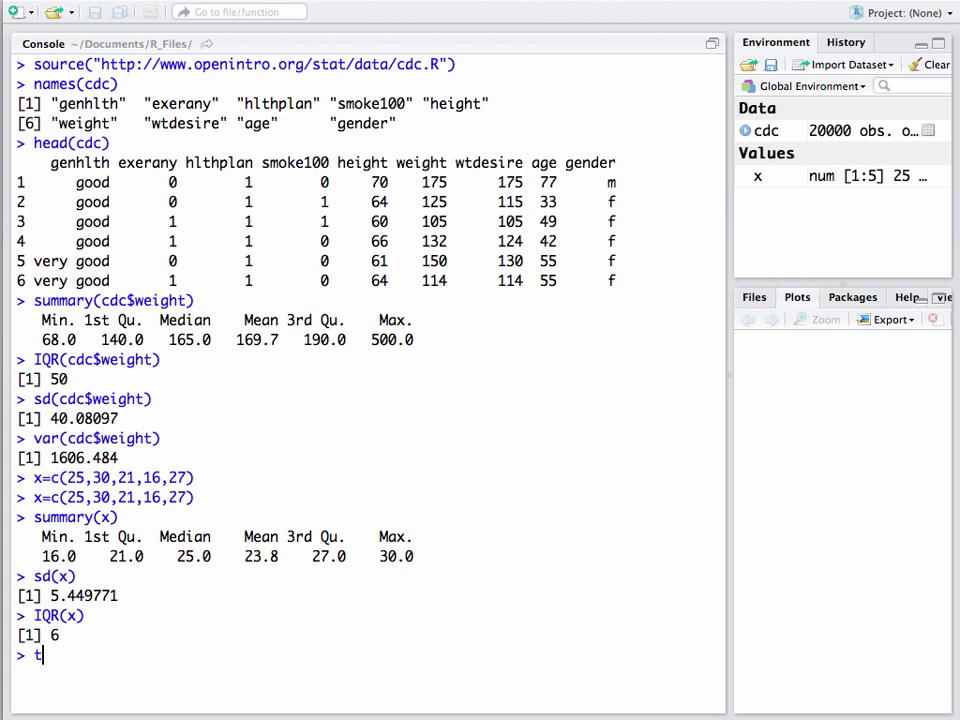
pyautogui.write('able')
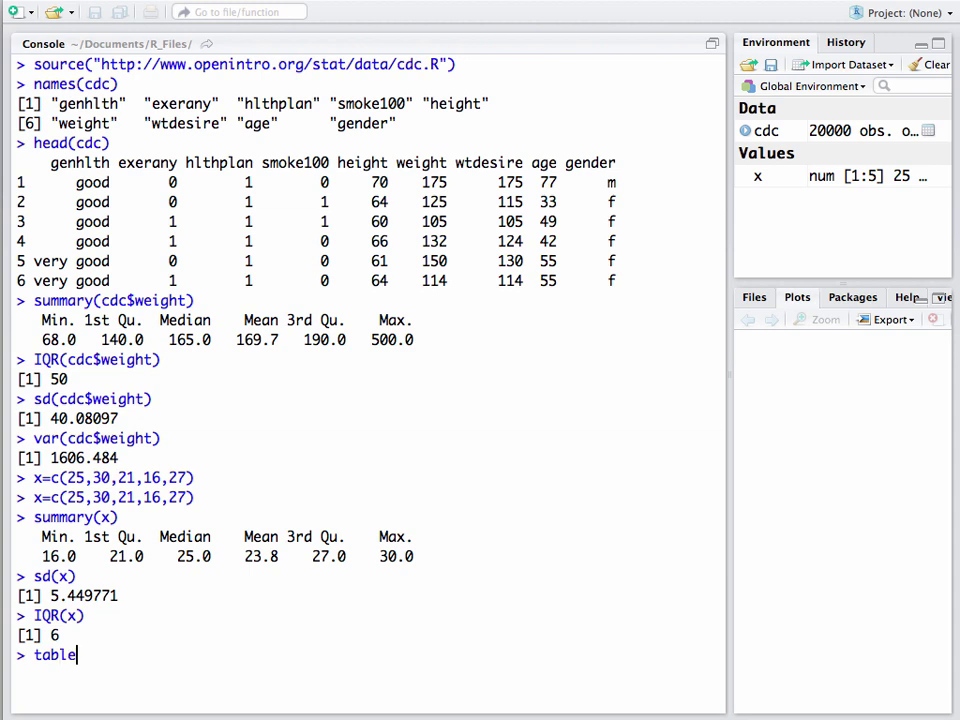
pyautogui.write('(cdc')
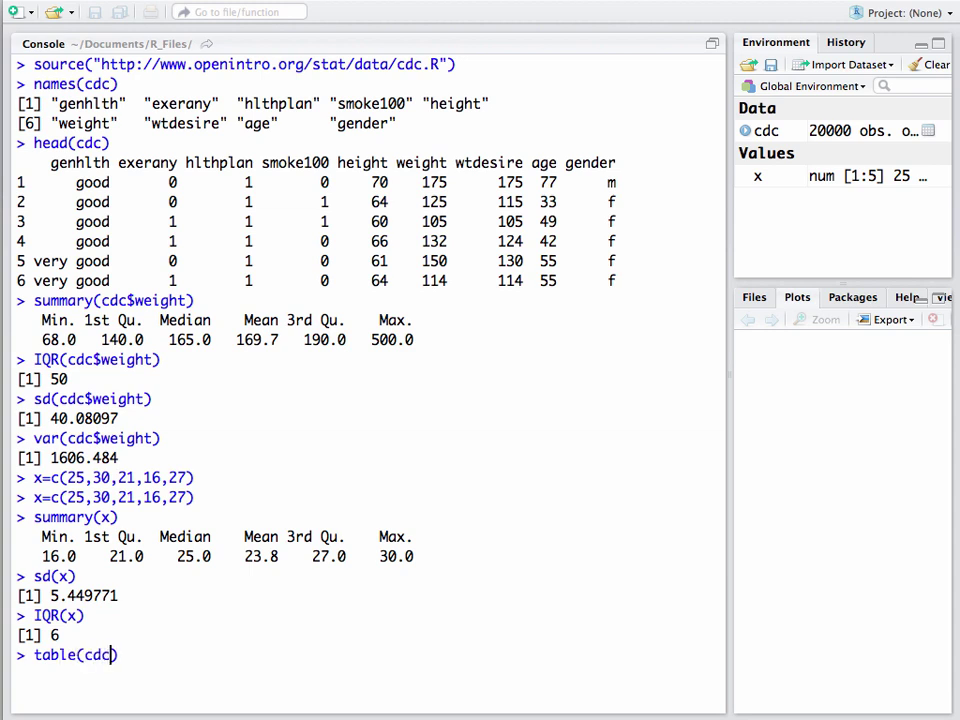
pyautogui.write('$s')
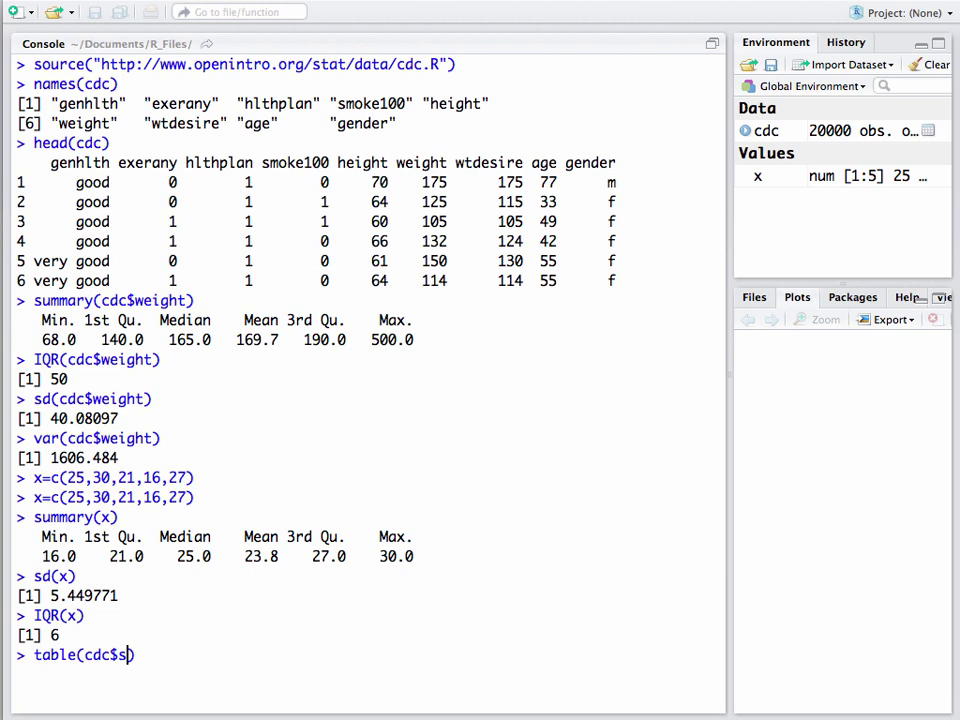
pyautogui.write('moke100')
pyautogui.press('Return')
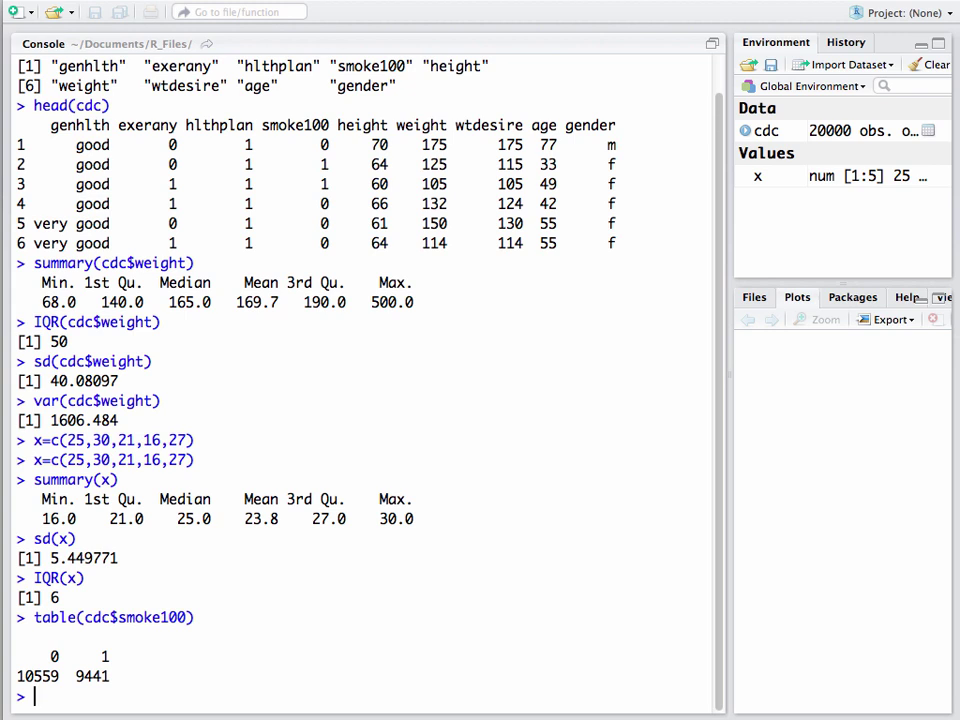
pyautogui.write('table(cdc$smoke100)')
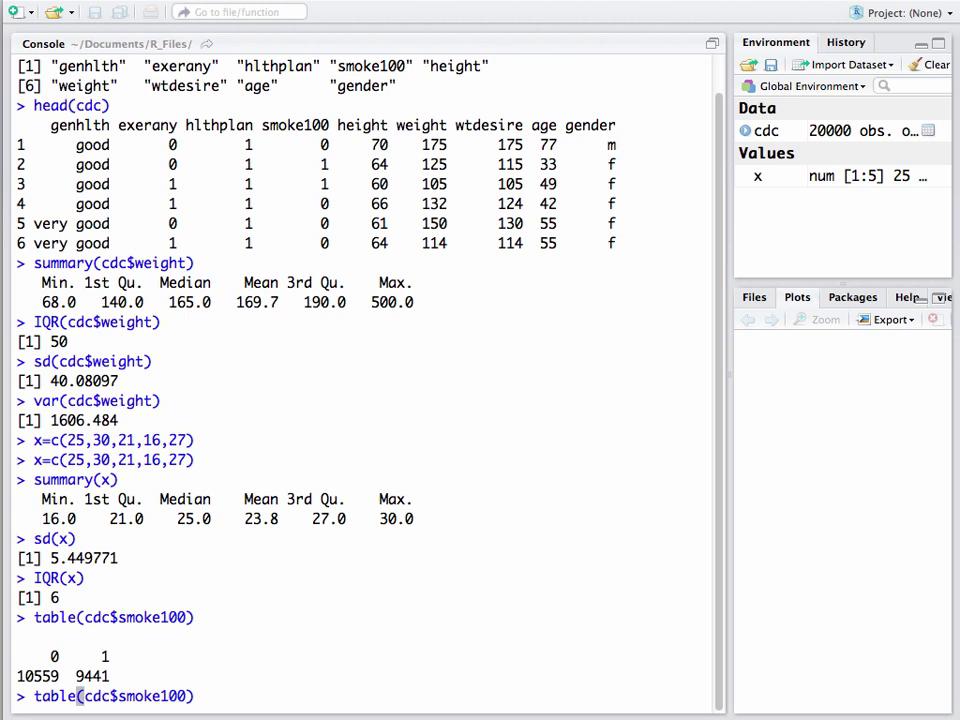
# Step: Divide the smoke100 table by 20000, giving proportions 0.52795 and 0.47205
pyautogui.write('/2')
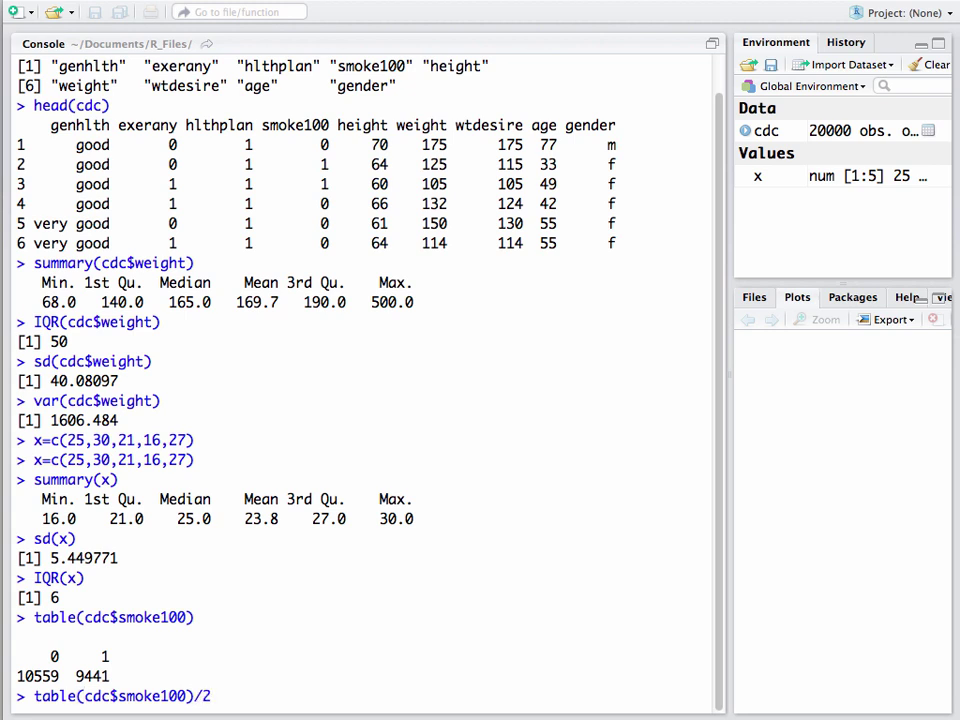
pyautogui.write('0000')
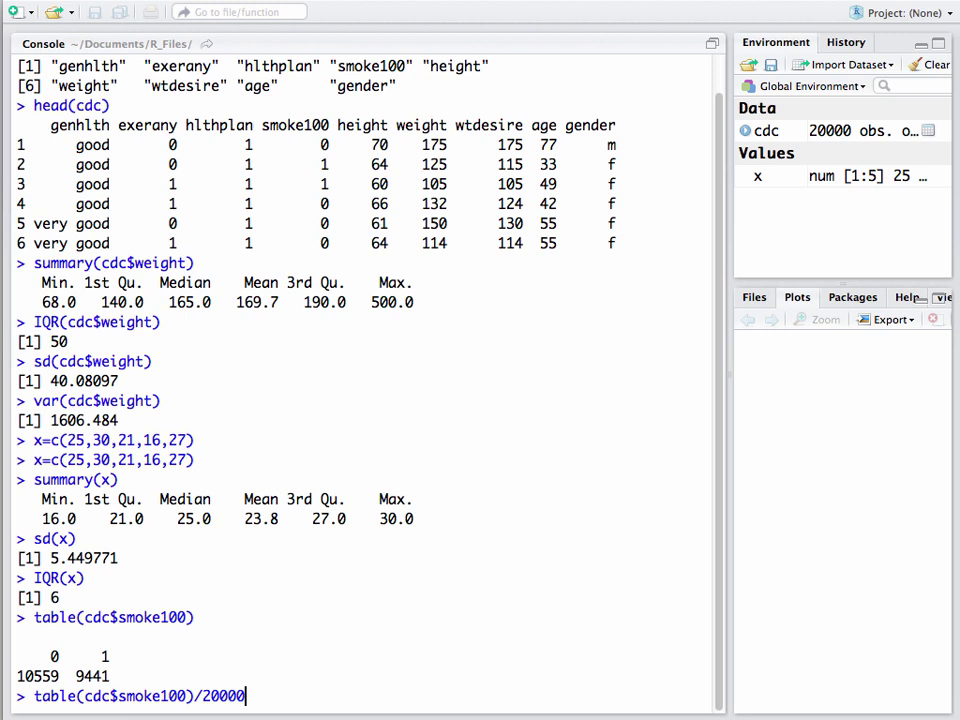
pyautogui.press('Return')
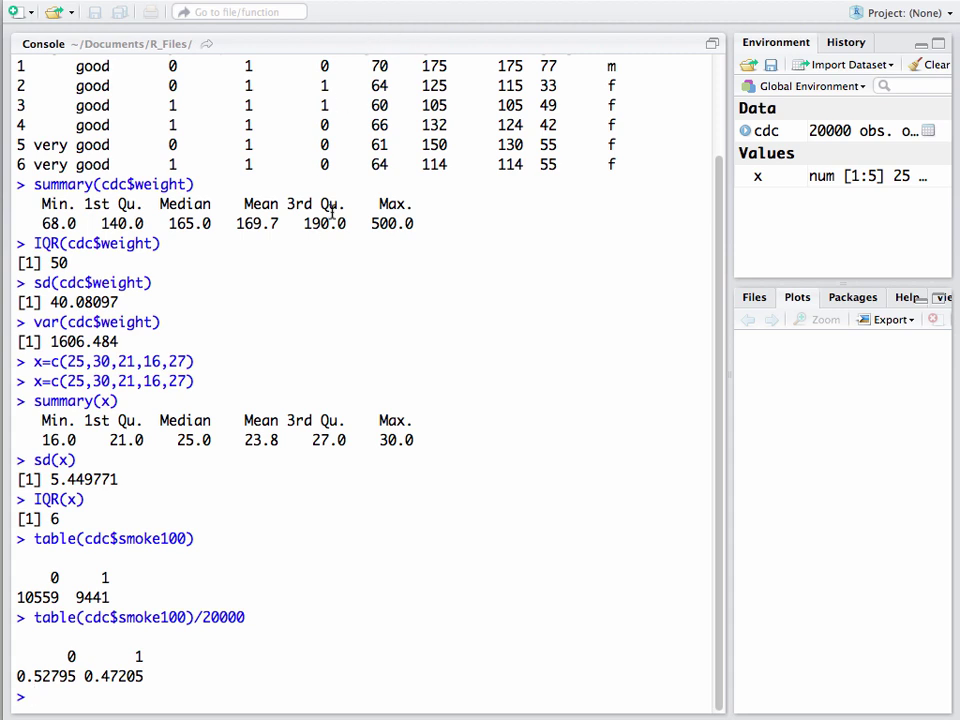
pyautogui.moveTo(113, 603)
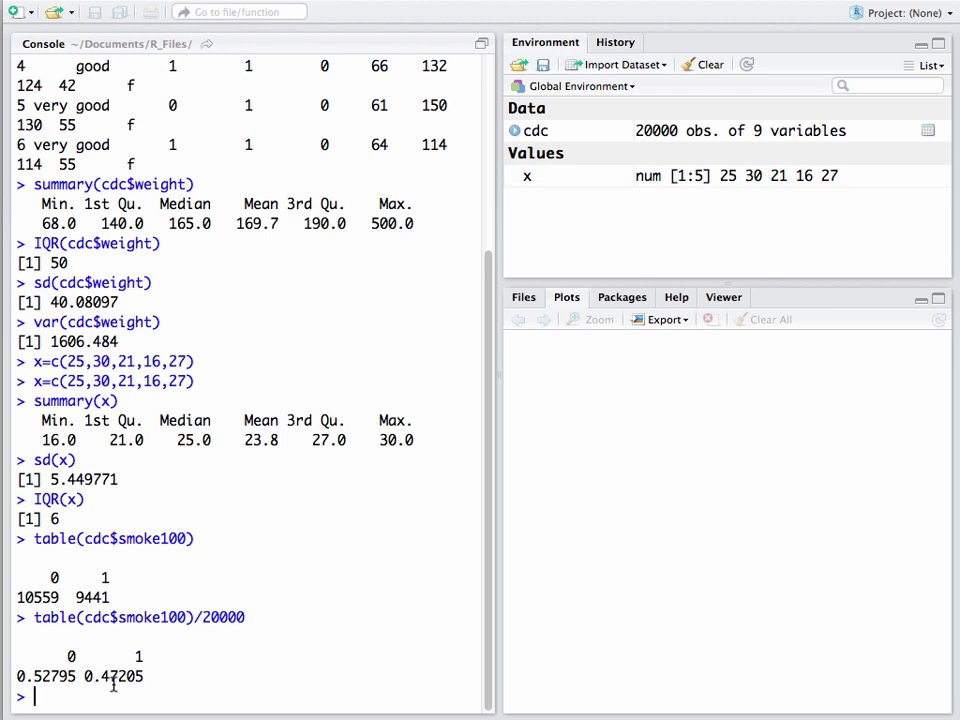
# Step: Run barplot(table(cdc$smoke100)) to chart the counts for 0 and 1
pyautogui.write('barp')
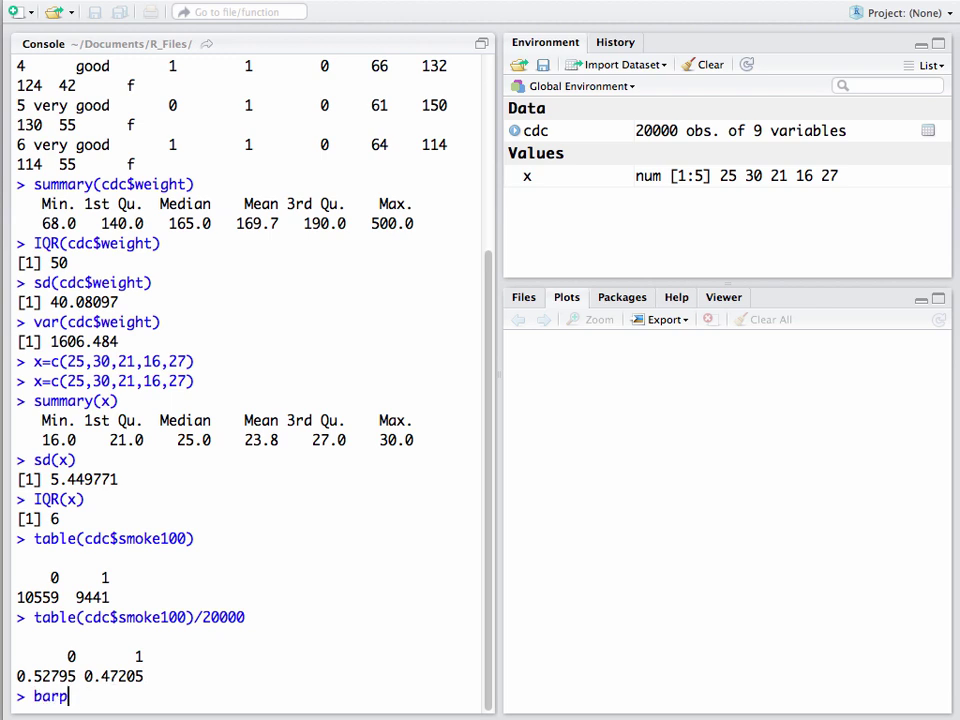
pyautogui.write('lot()')
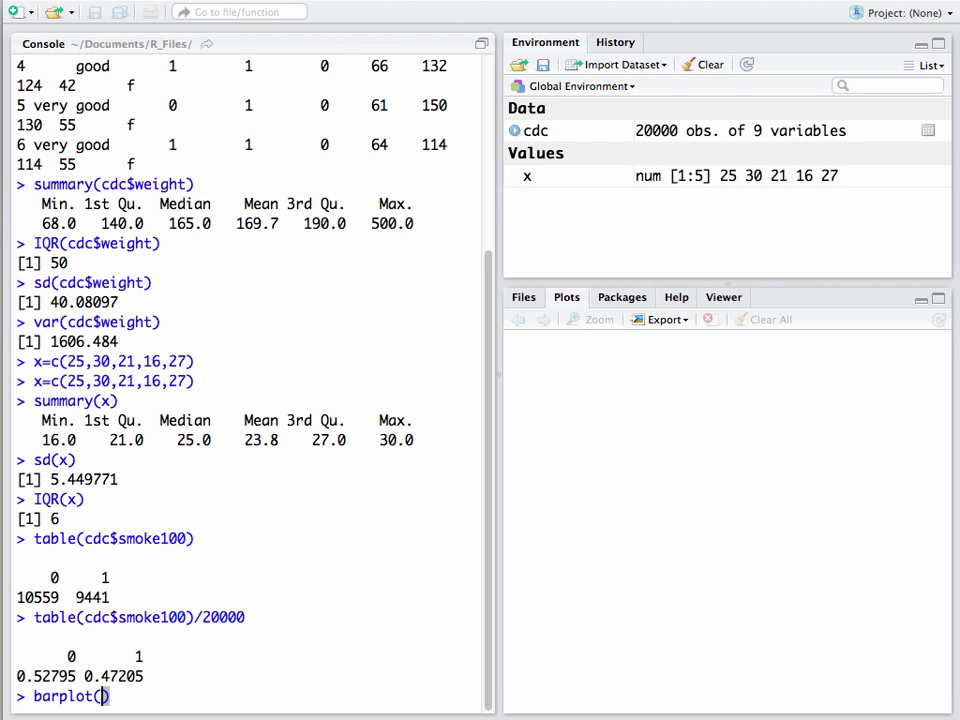
pyautogui.write('table')
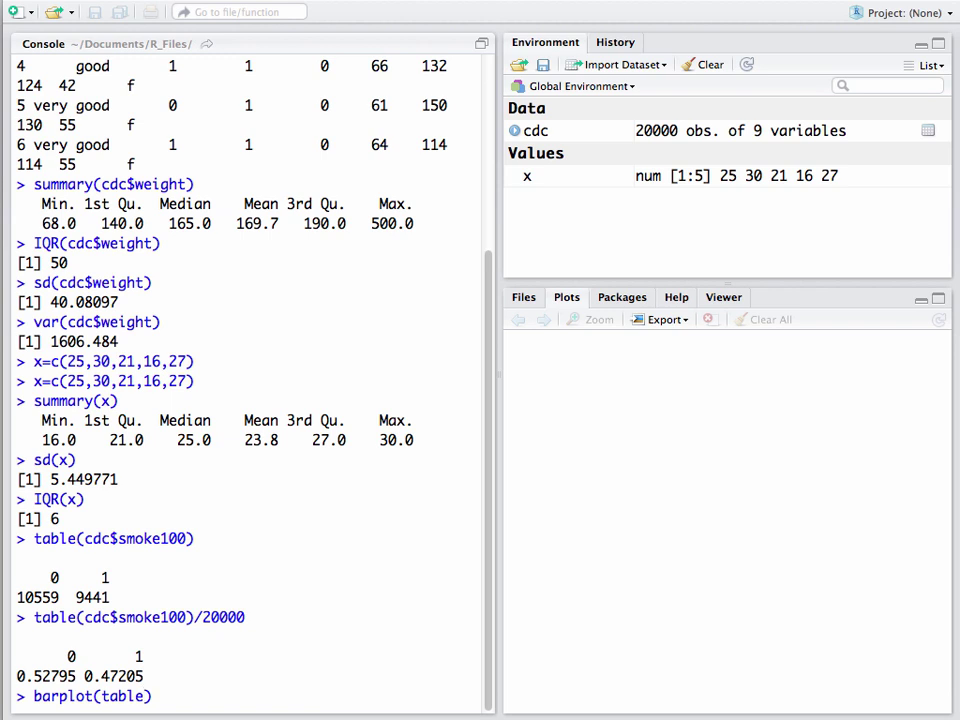
pyautogui.write('c)')
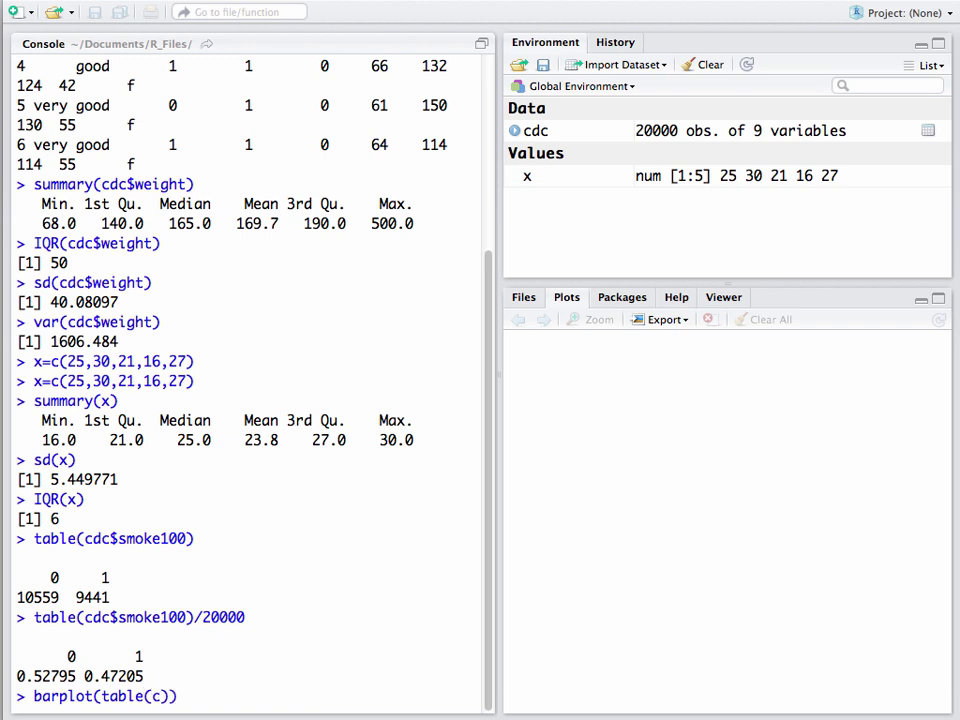
pyautogui.write('dc')
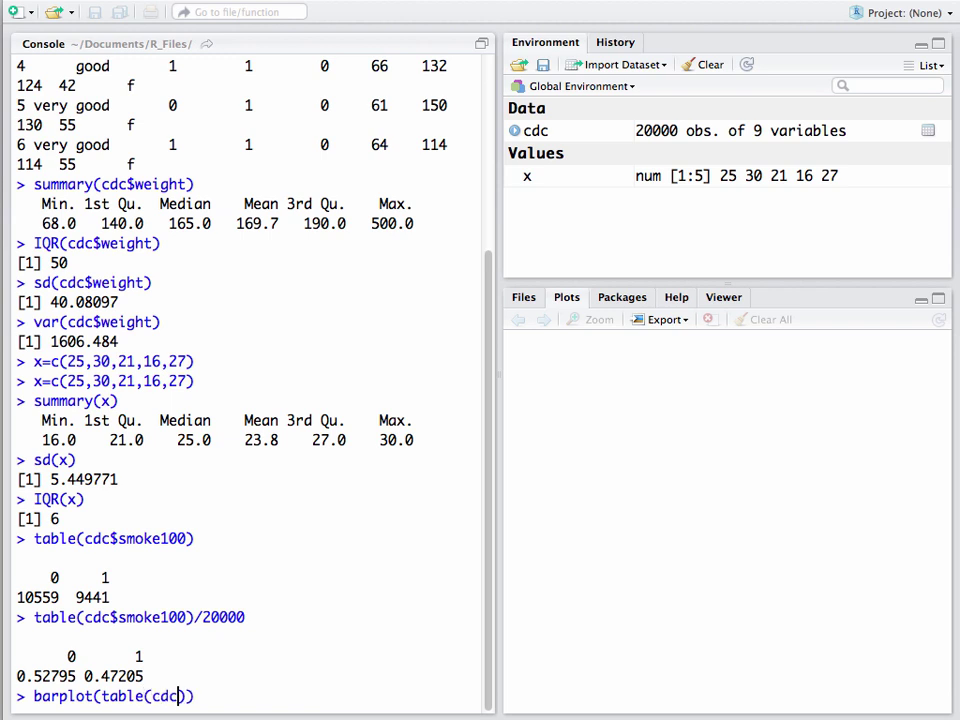
pyautogui.write('$')
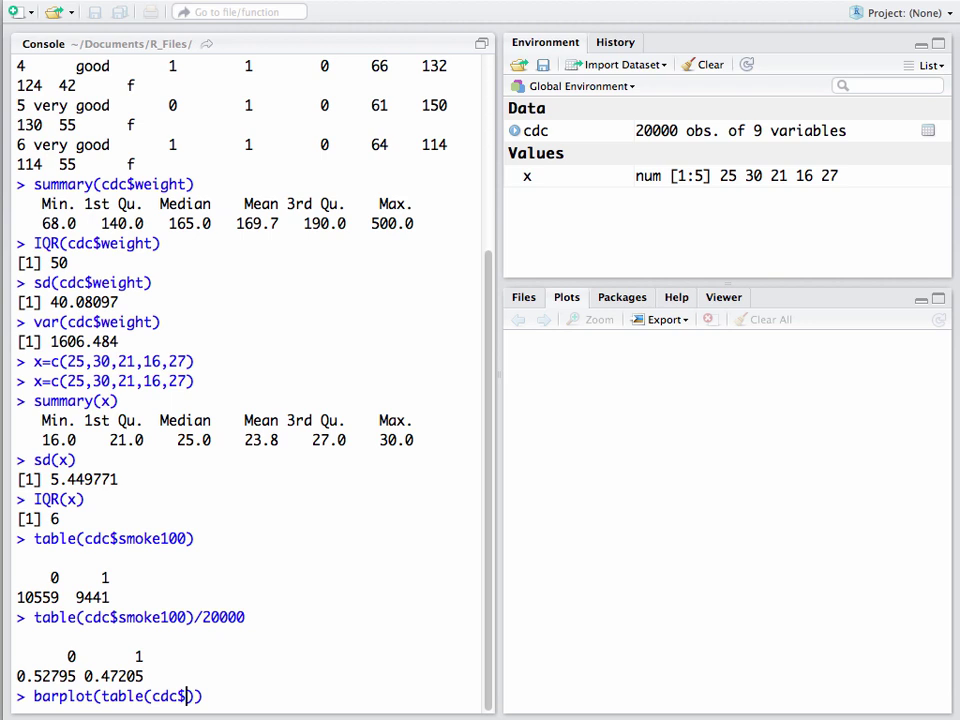
pyautogui.write('smo')
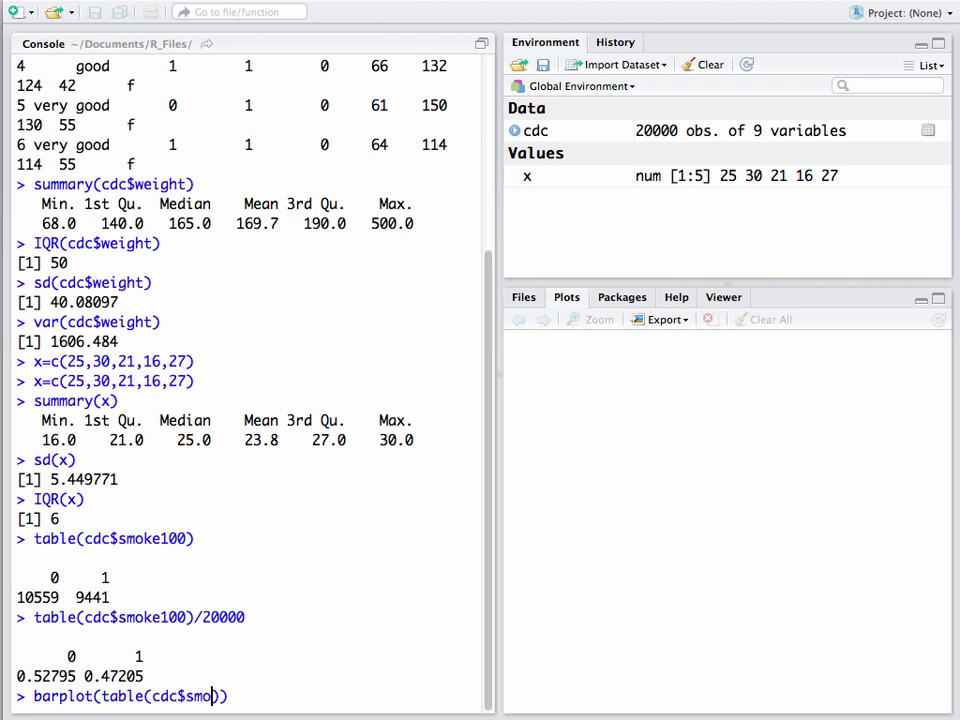
pyautogui.write('ke100')
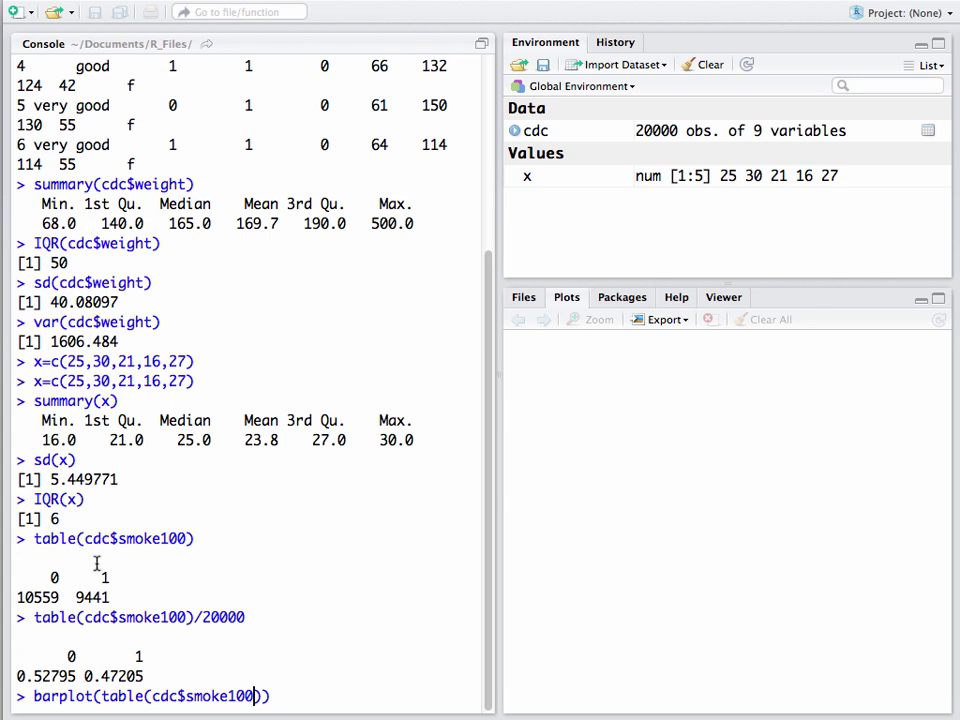
pyautogui.moveTo(246, 547)
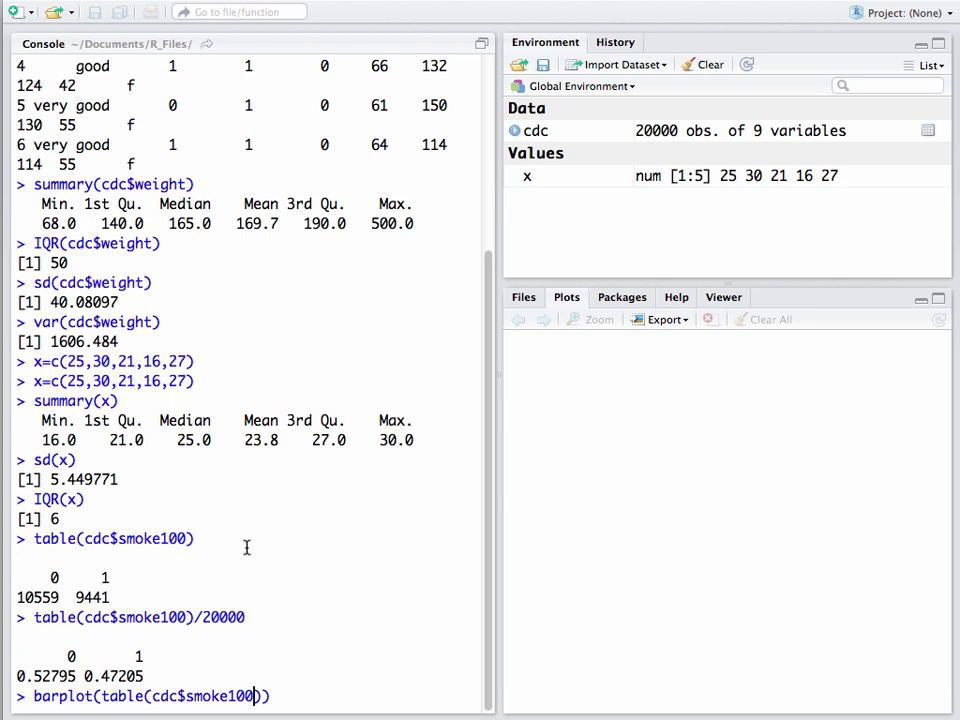
pyautogui.press('Return')
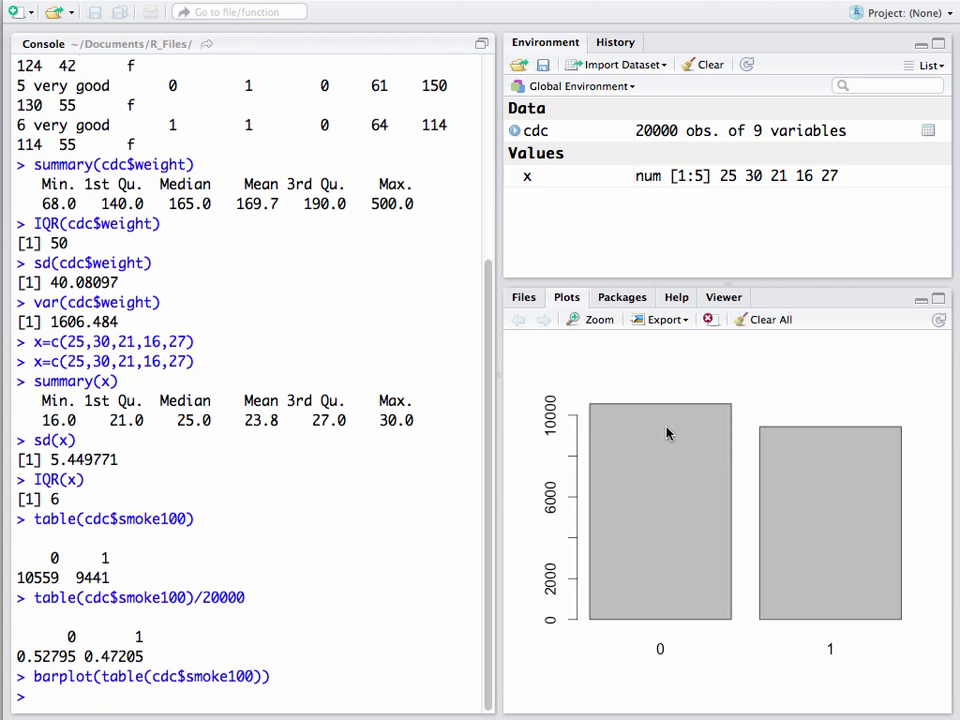
pyautogui.moveTo(668, 415)
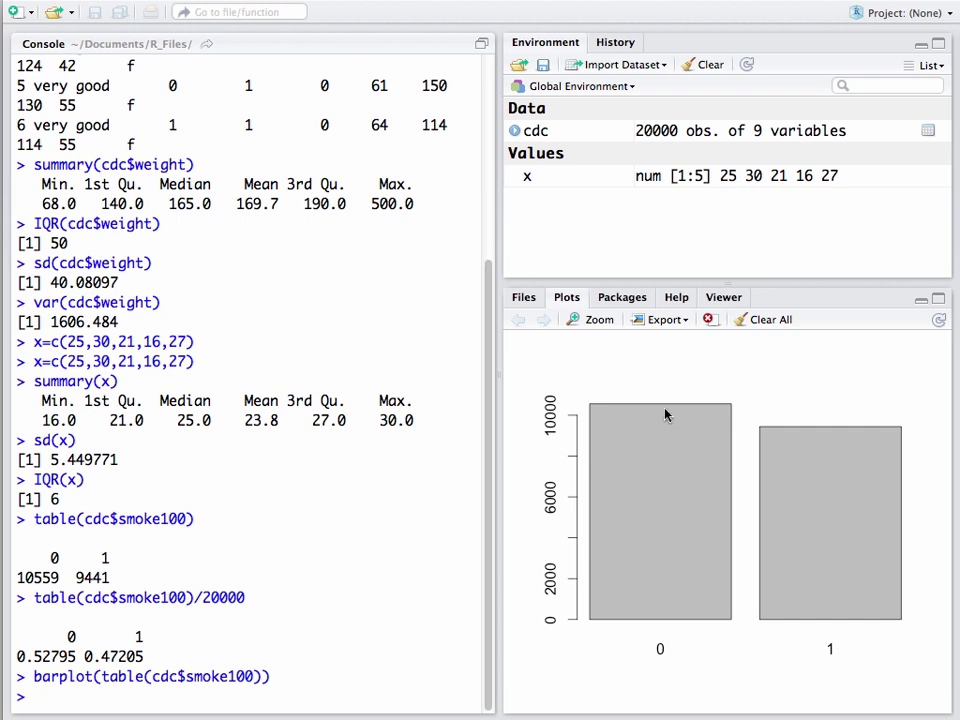
pyautogui.moveTo(822, 466)
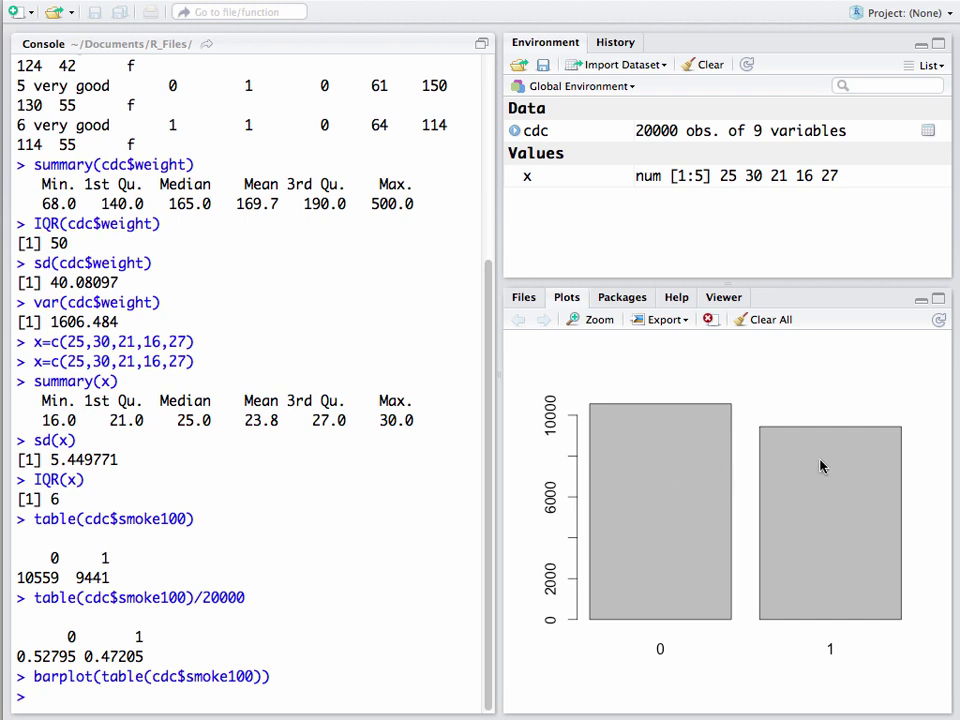
pyautogui.moveTo(203, 666)
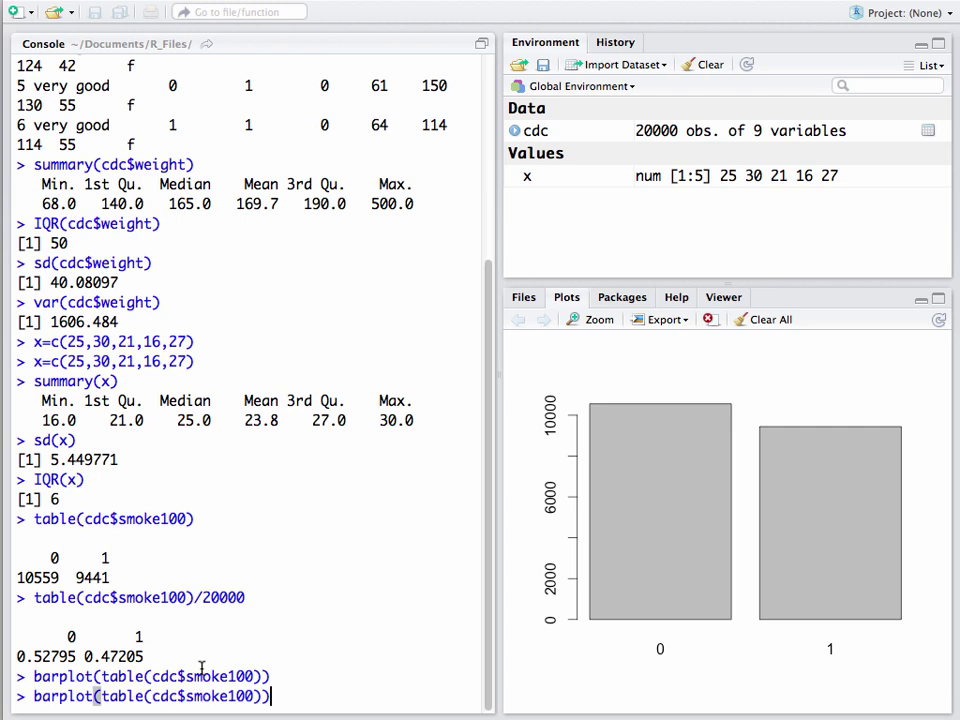
# Step: Replot the smoke100 bars divided by 20000, showing proportions near 0.53 and 0.47
pyautogui.write('/')
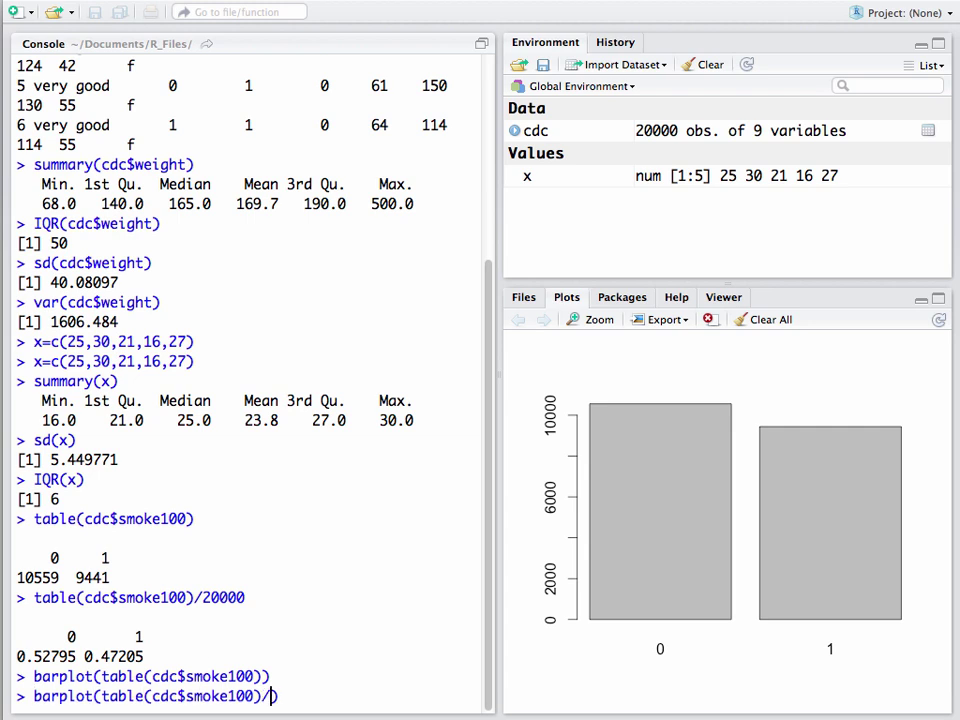
pyautogui.write('2000')
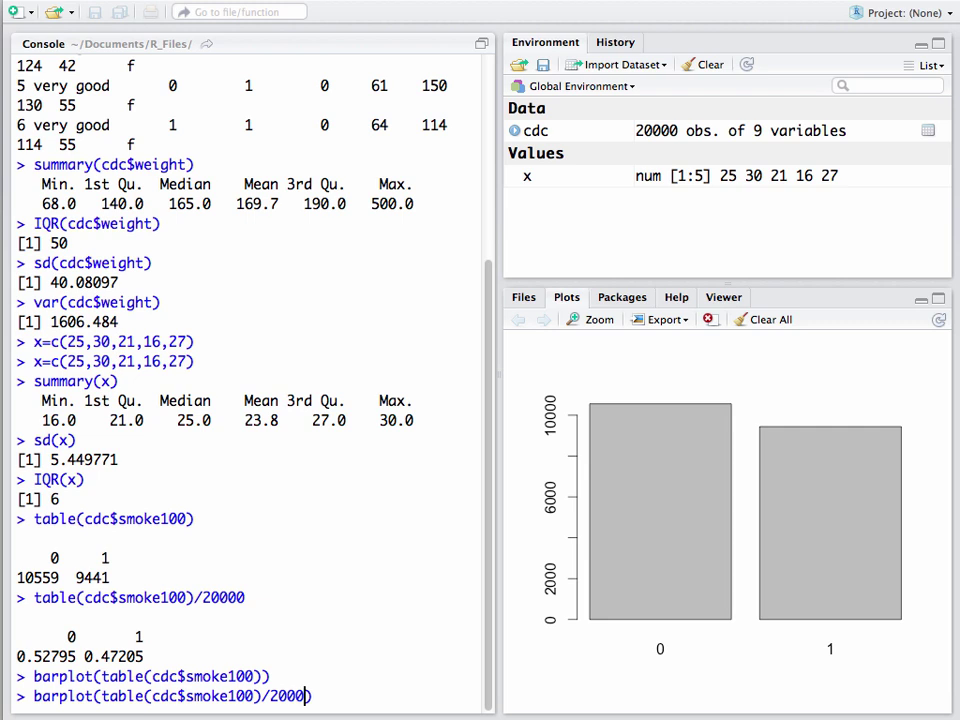
pyautogui.write('0')
pyautogui.press('Return')
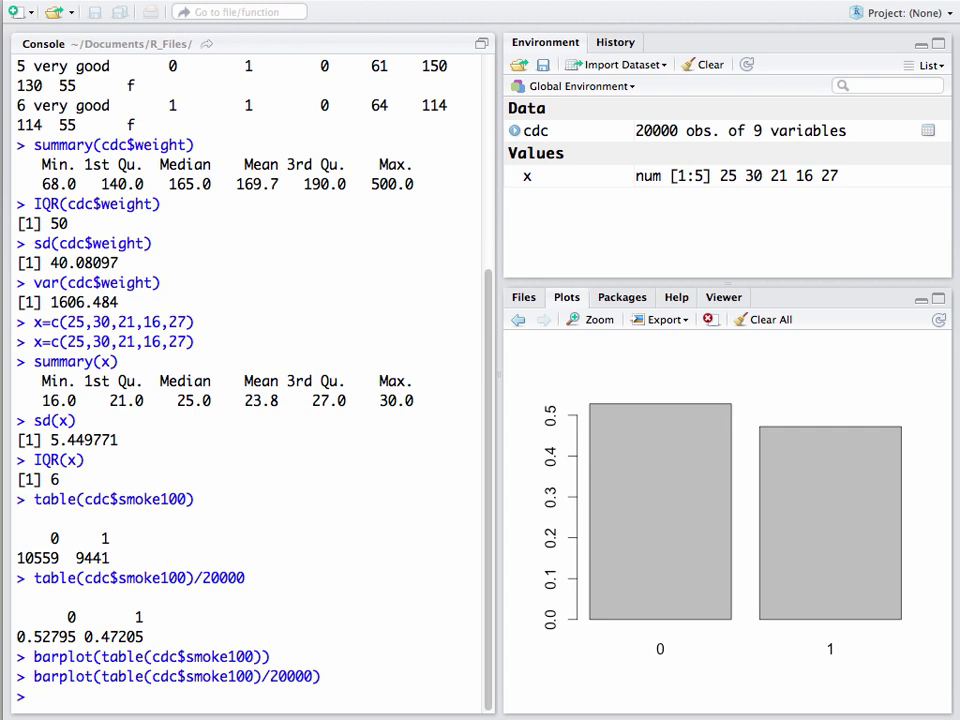
pyautogui.moveTo(658, 432)
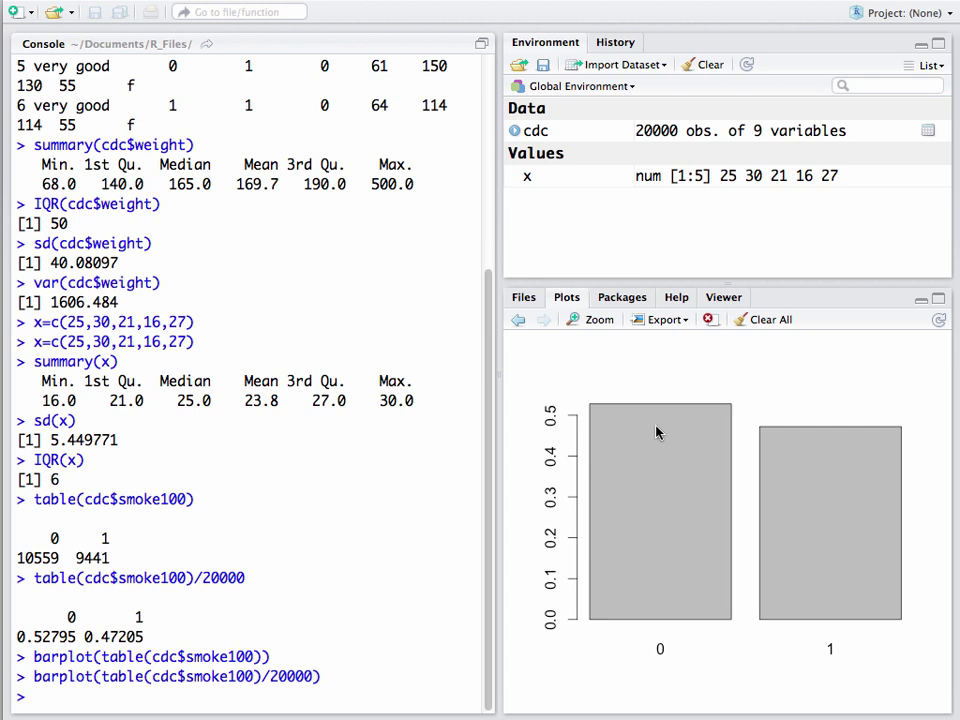
pyautogui.moveTo(549, 537)
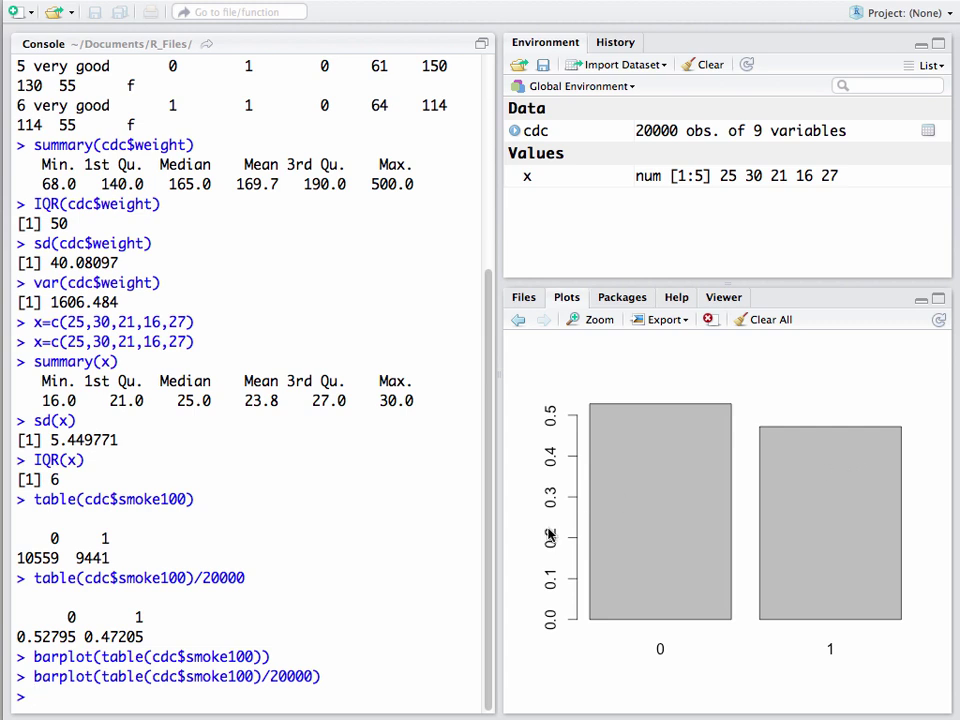
pyautogui.moveTo(438, 524)
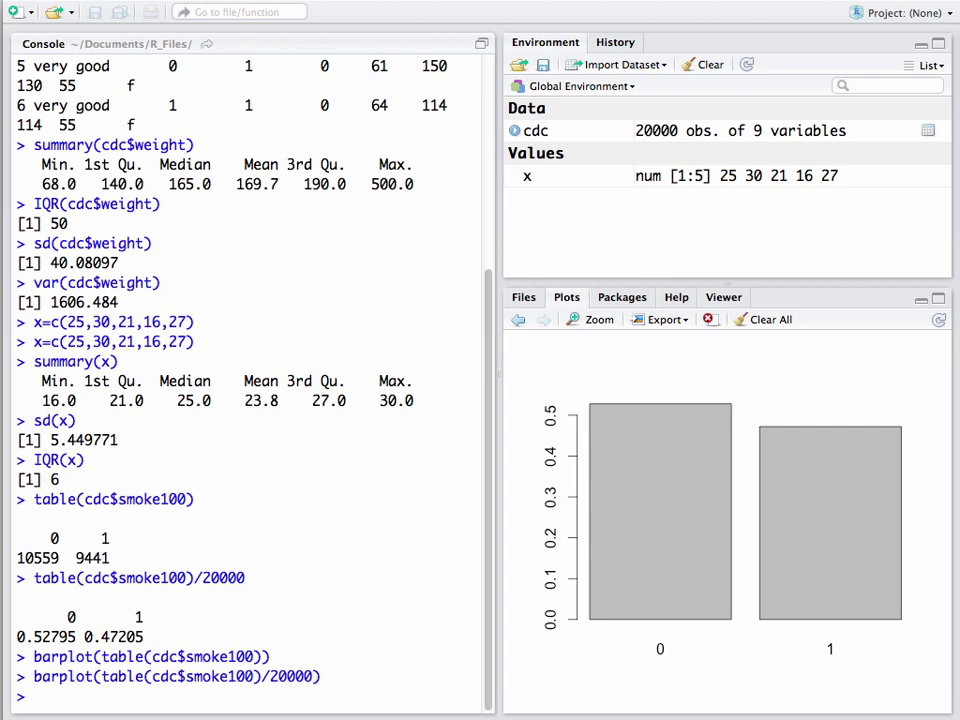
# Step: Run plot(cdc$weight, cdc$height), correcting the mistyped height column name
pyautogui.write('plot')
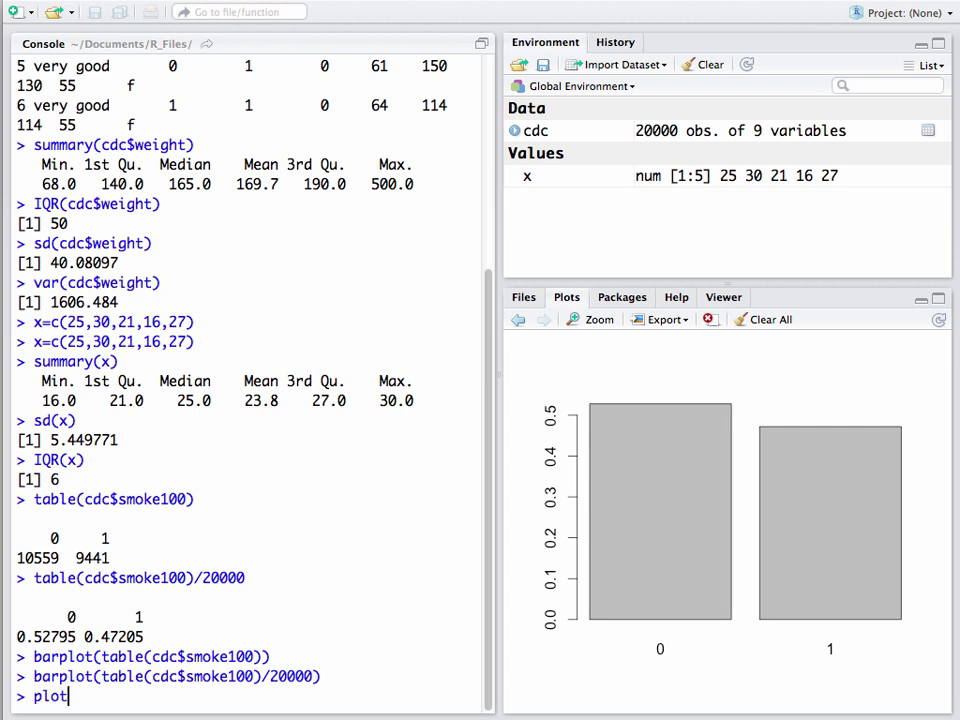
pyautogui.write('()')
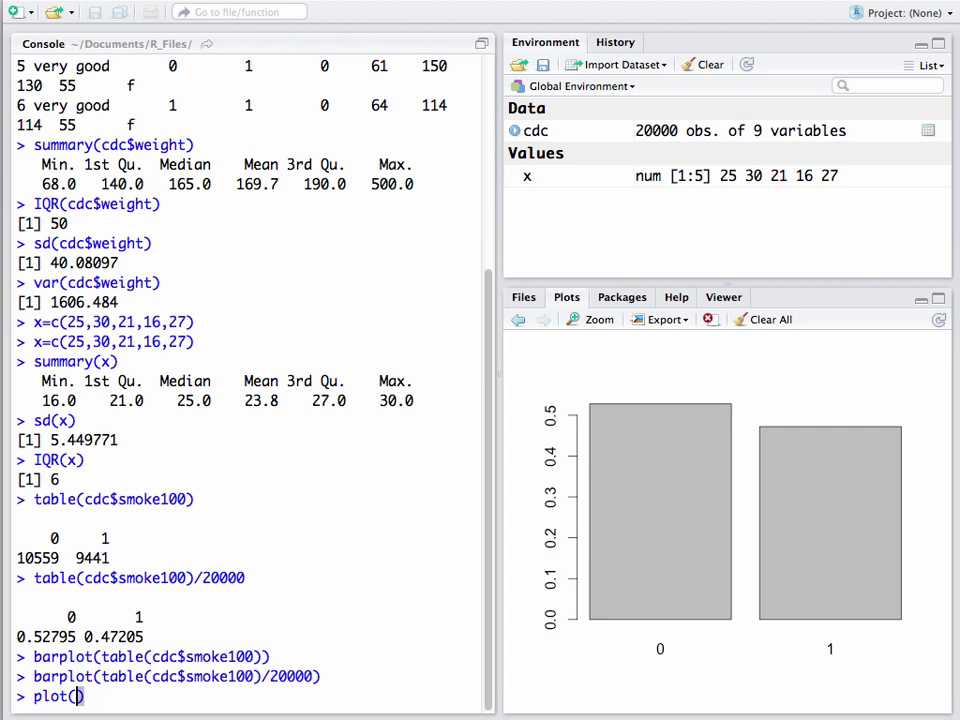
pyautogui.write('cdc')
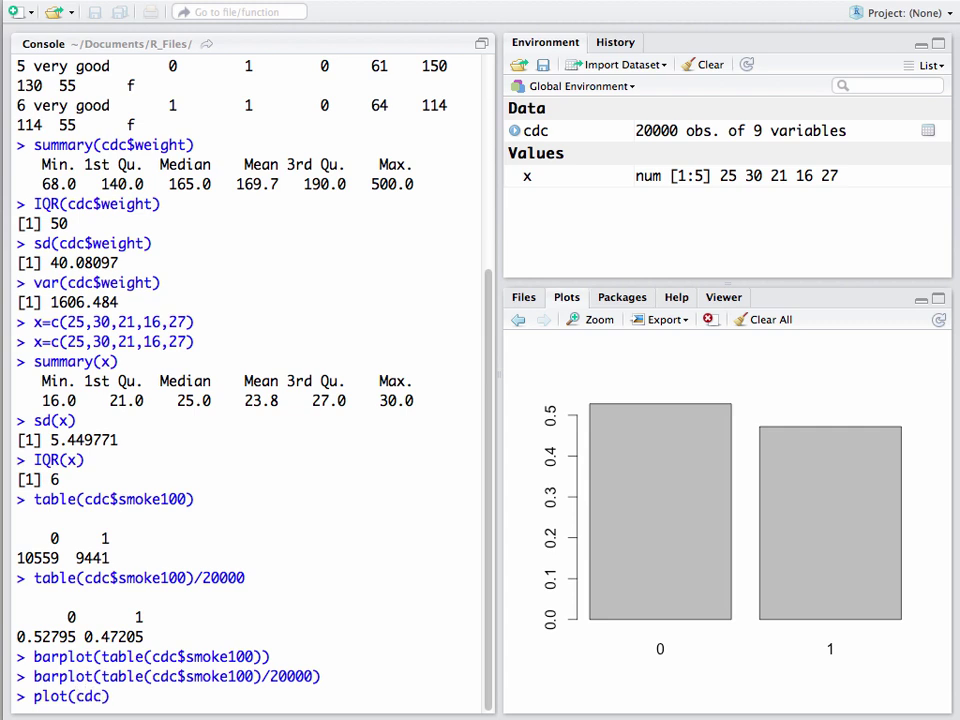
pyautogui.write('we')
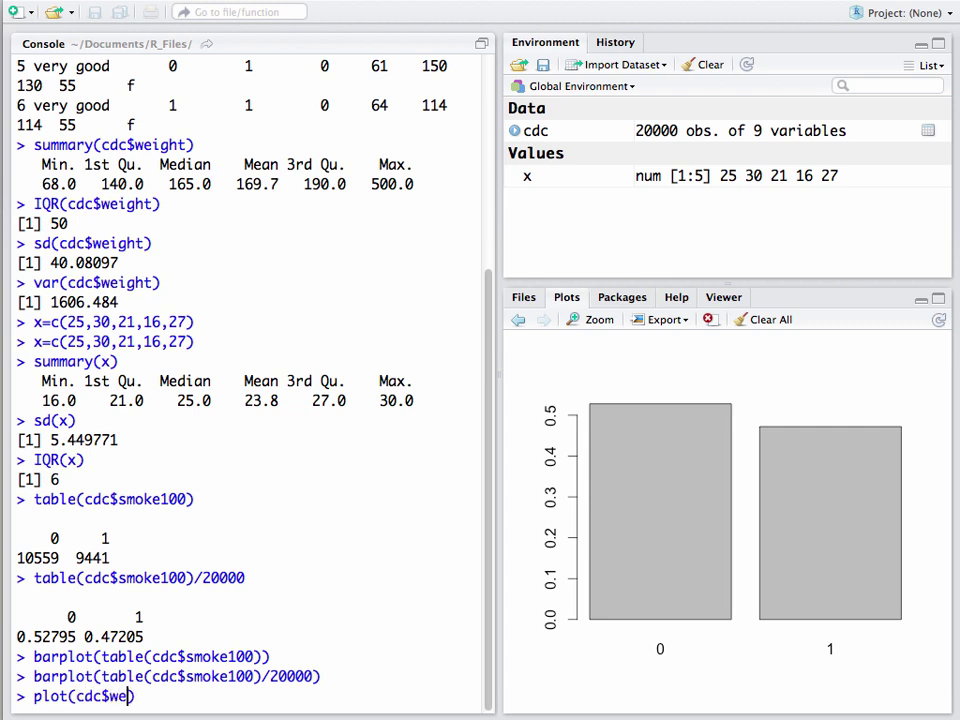
pyautogui.write('ight)')
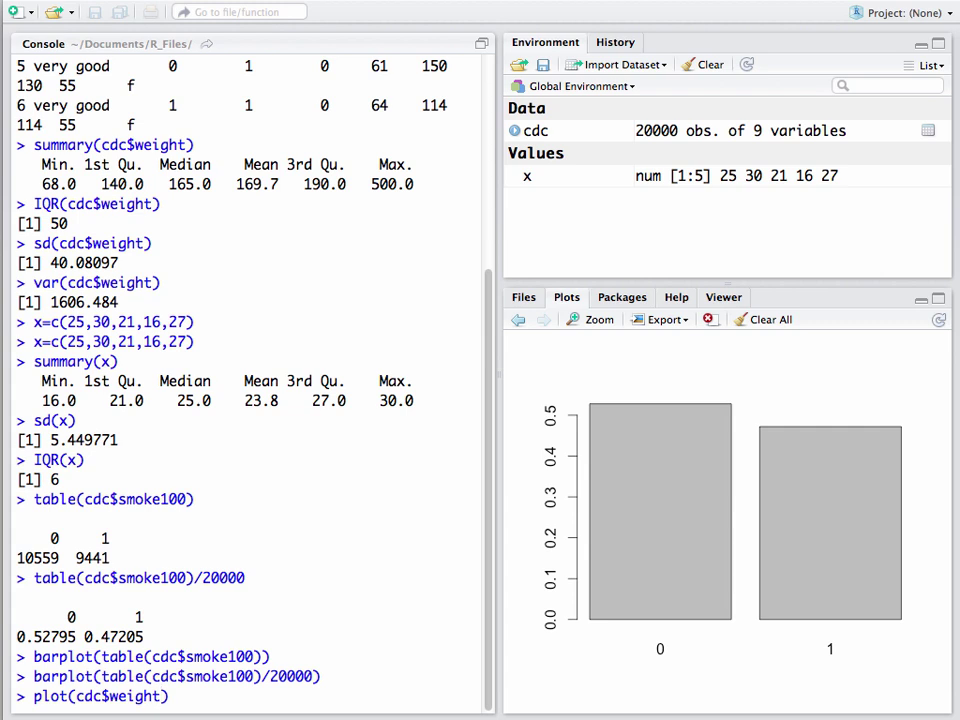
pyautogui.write(',cdc')
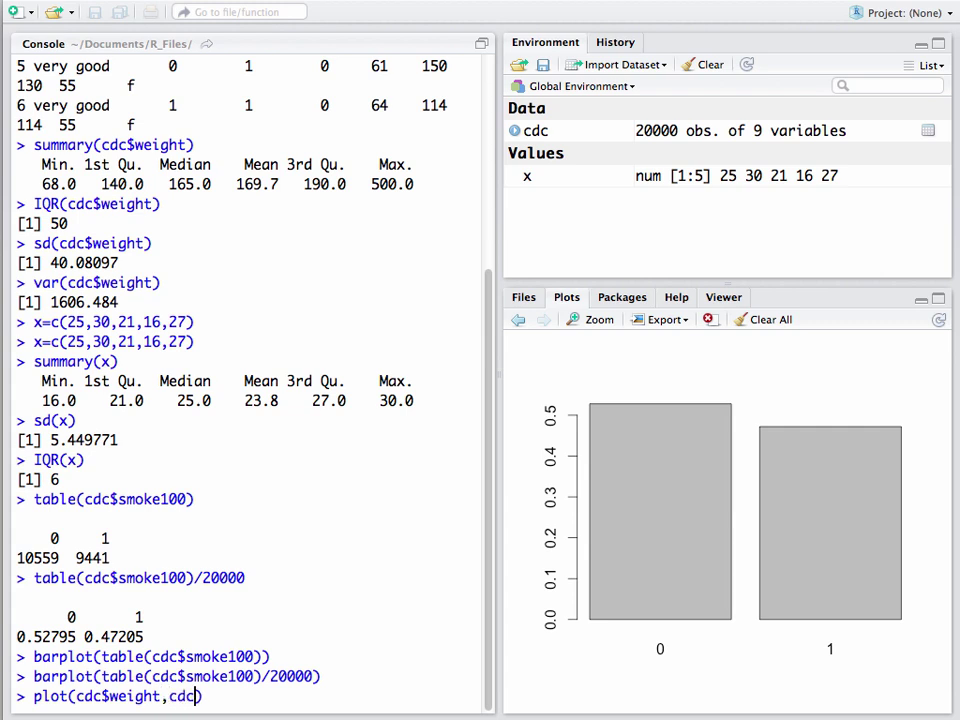
pyautogui.write('$')
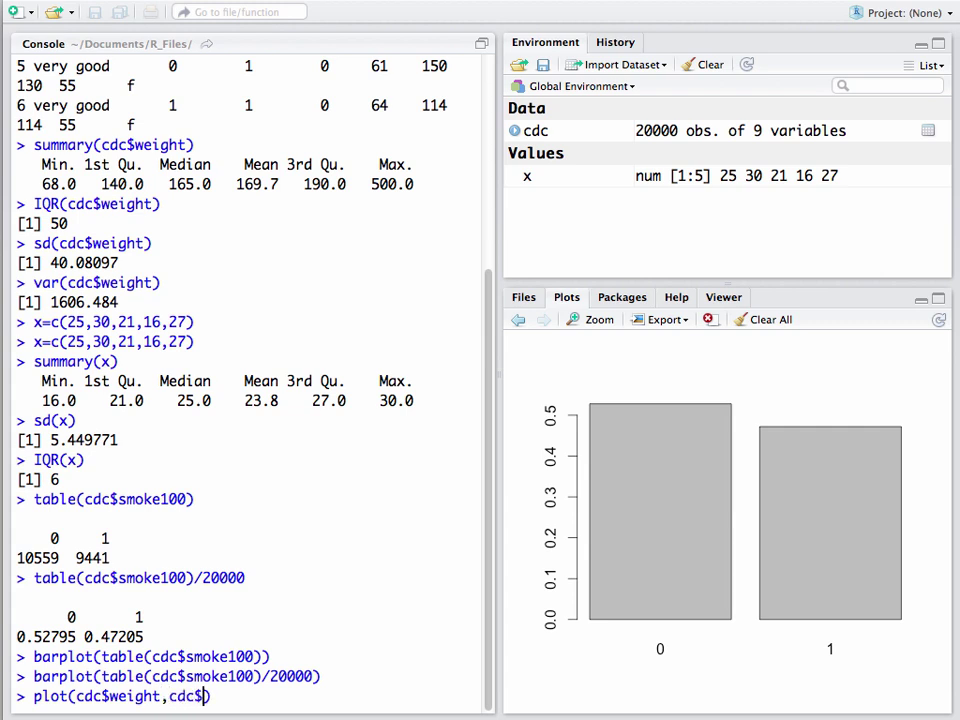
pyautogui.write('heu')
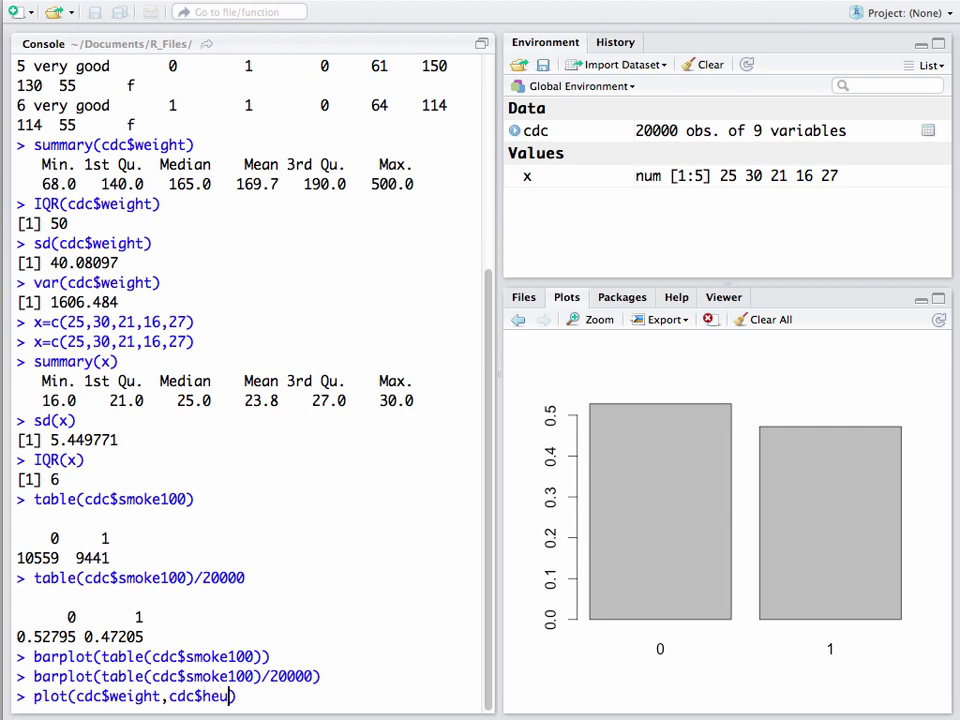
pyautogui.press('BackSpace')
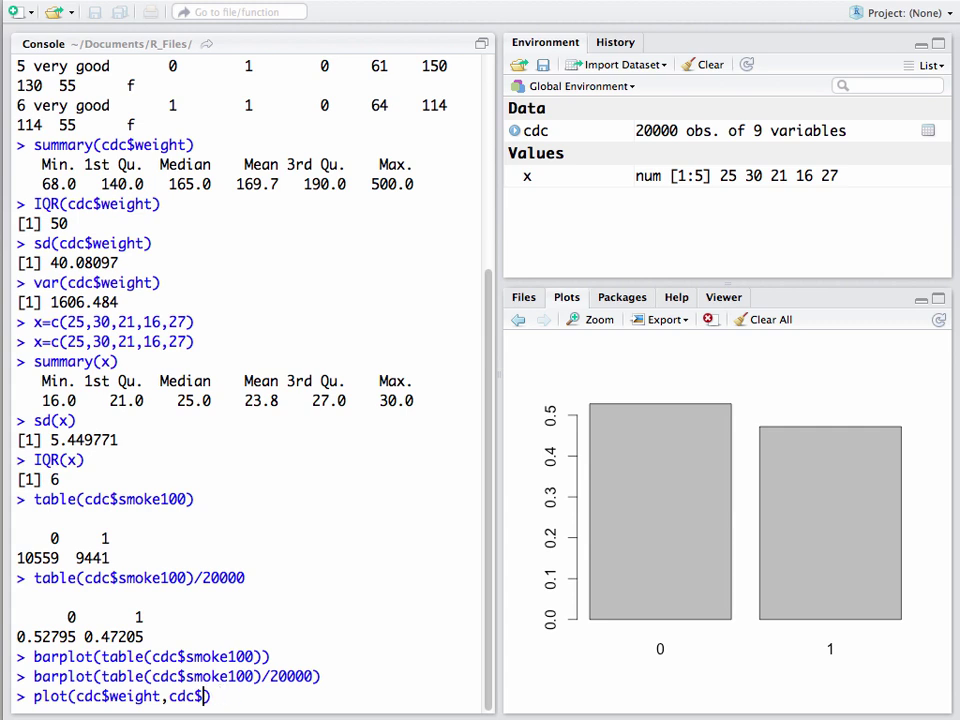
pyautogui.write('hei')
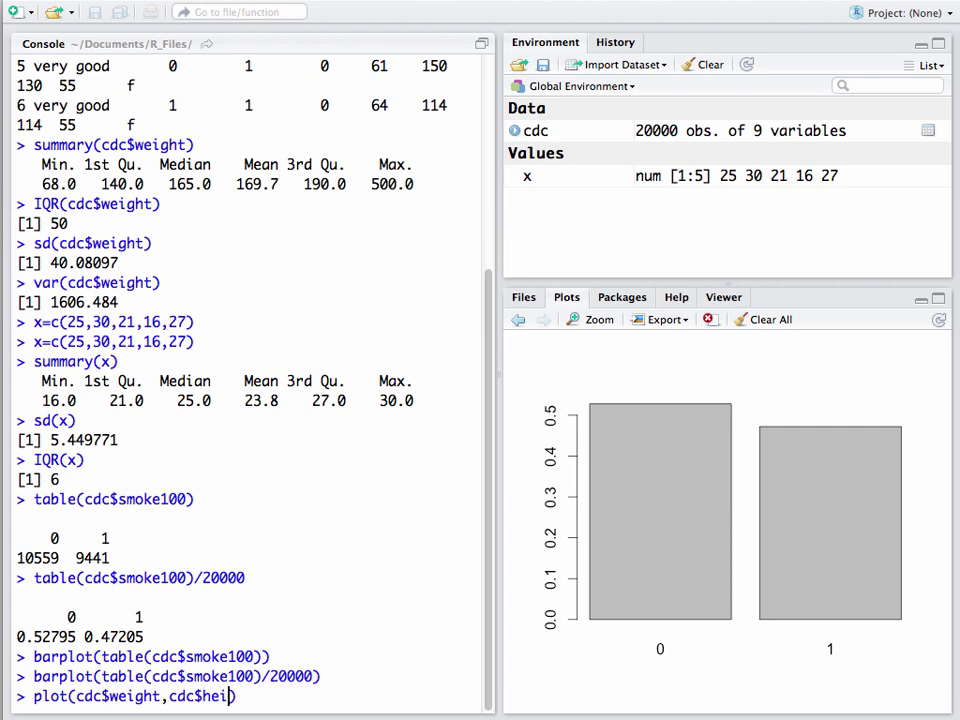
pyautogui.press('Return')
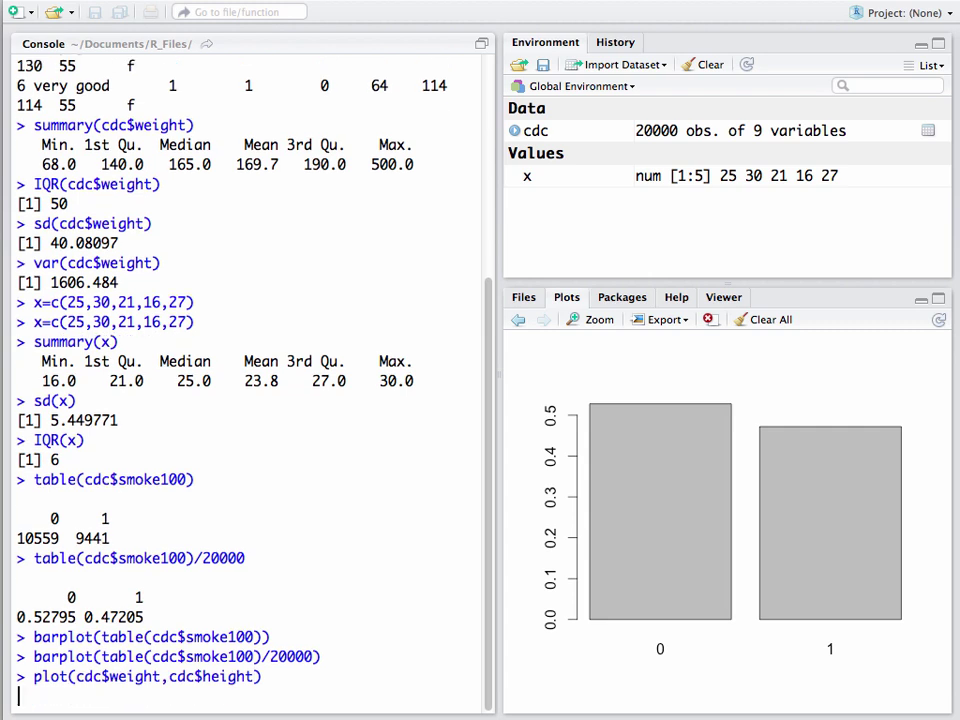
pyautogui.press('Return')
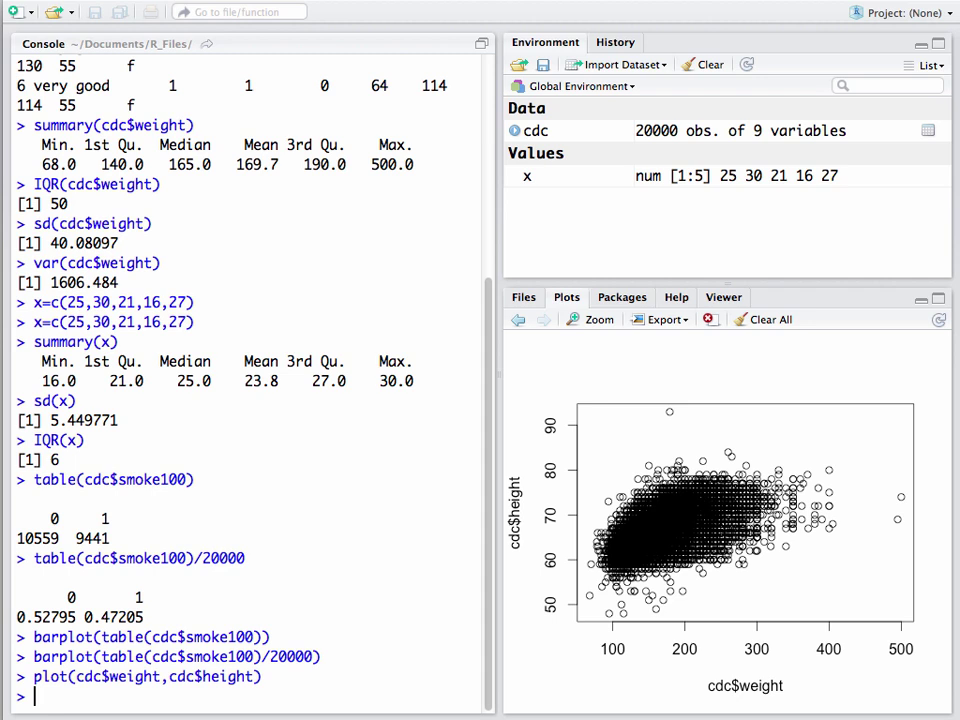
pyautogui.moveTo(727, 496)
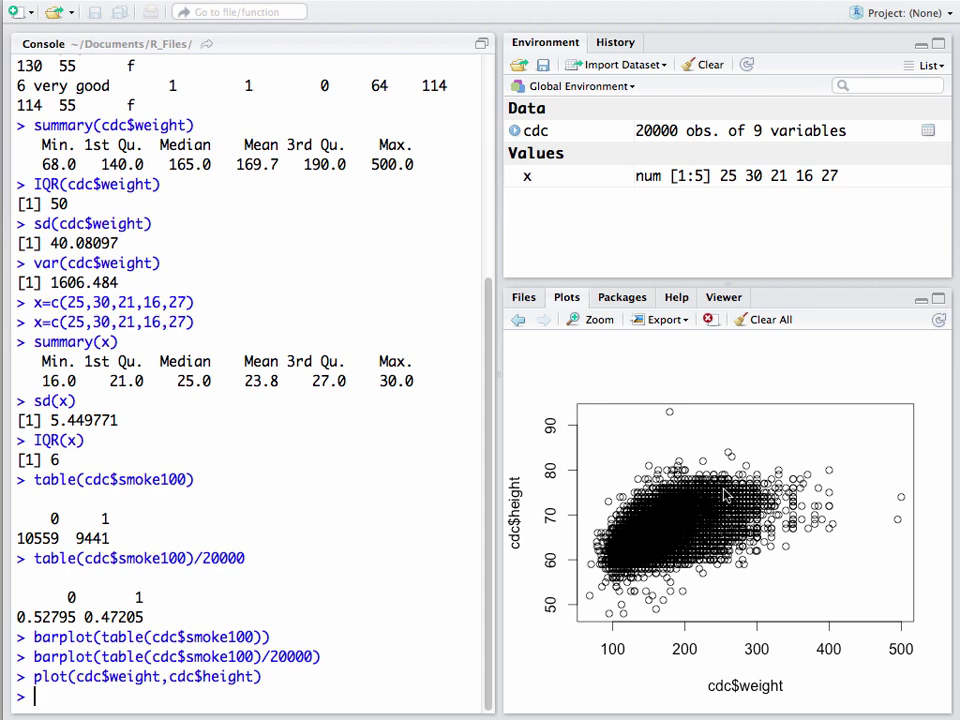
pyautogui.moveTo(752, 602)
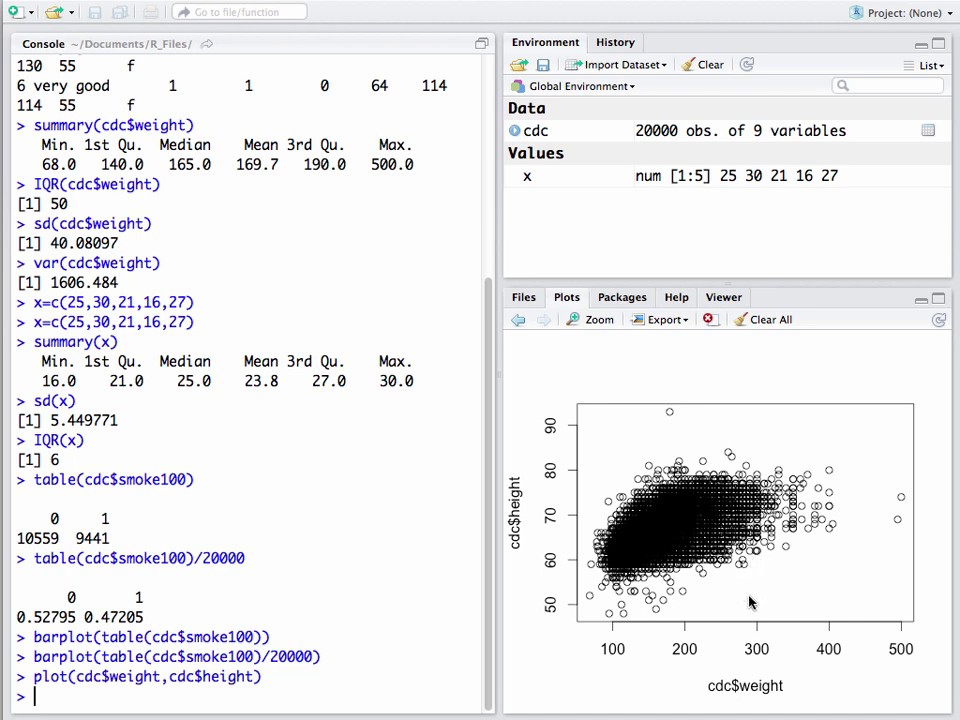
pyautogui.moveTo(565, 468)
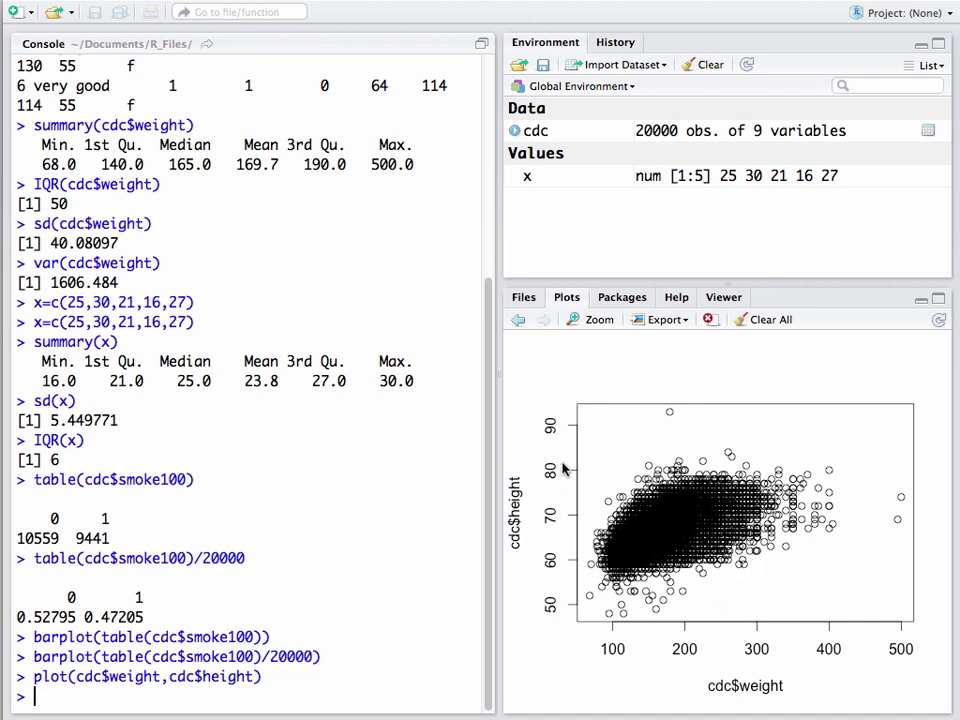
pyautogui.moveTo(590, 587)
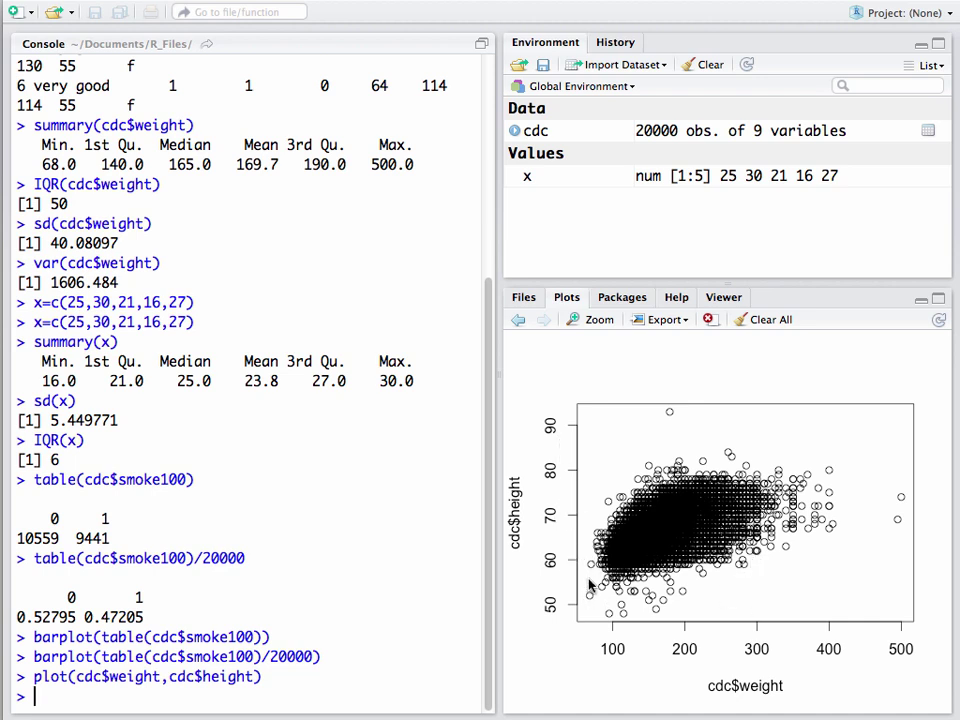
pyautogui.moveTo(700, 515)
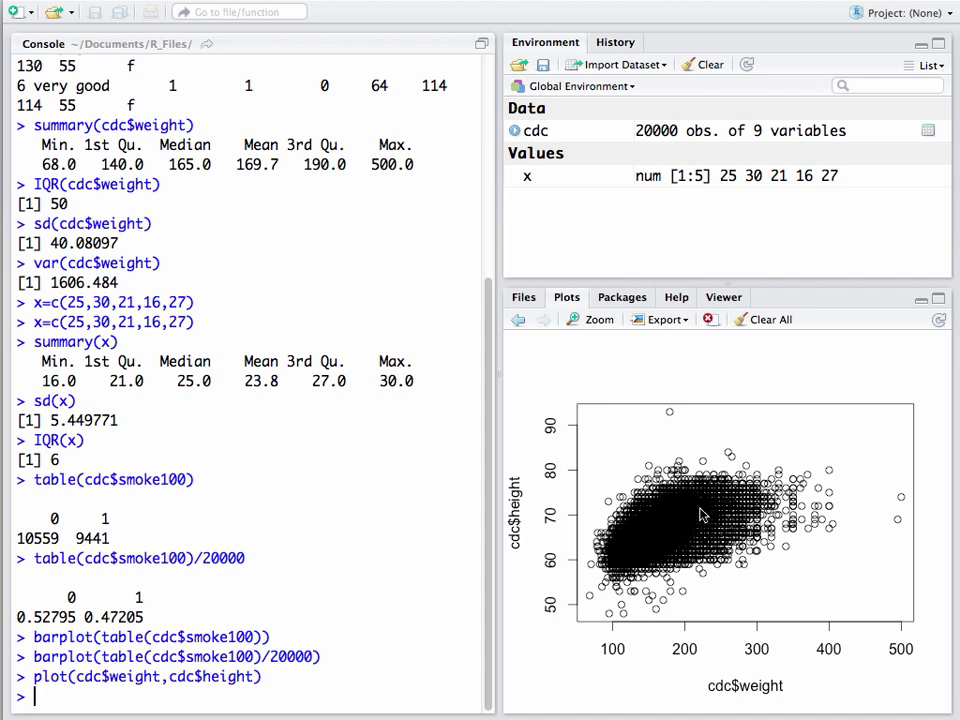
pyautogui.moveTo(685, 531)
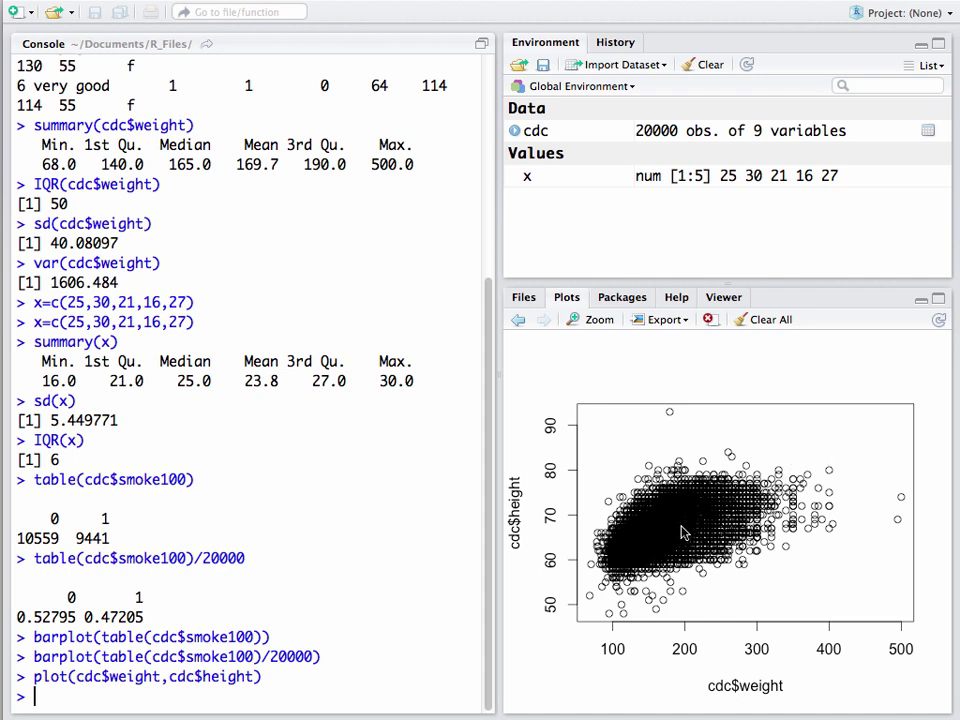
pyautogui.moveTo(722, 510)
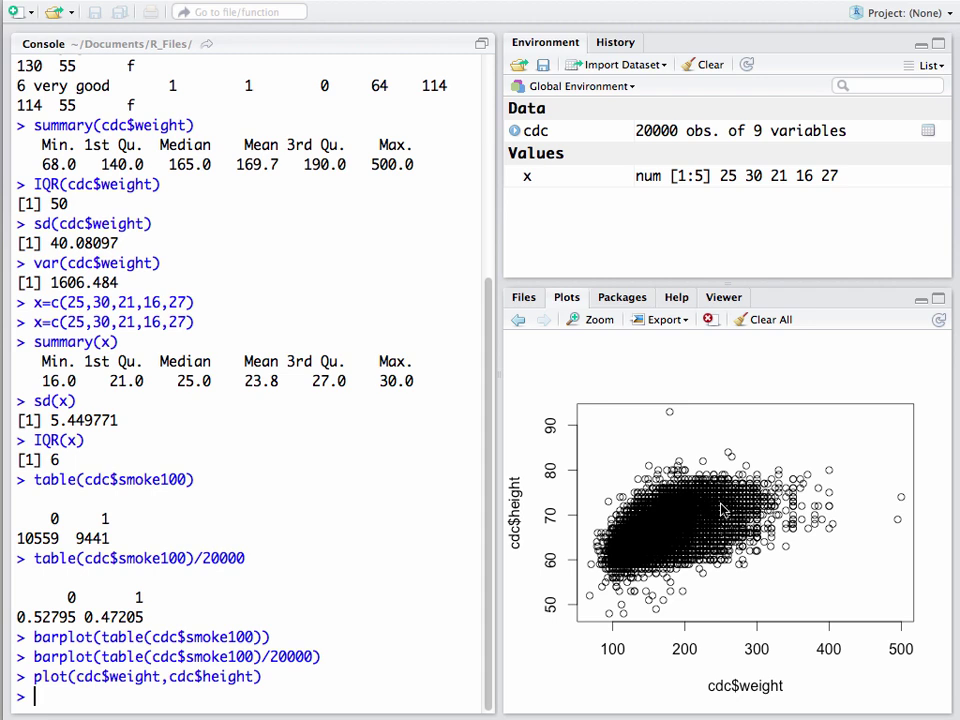
pyautogui.moveTo(675, 548)
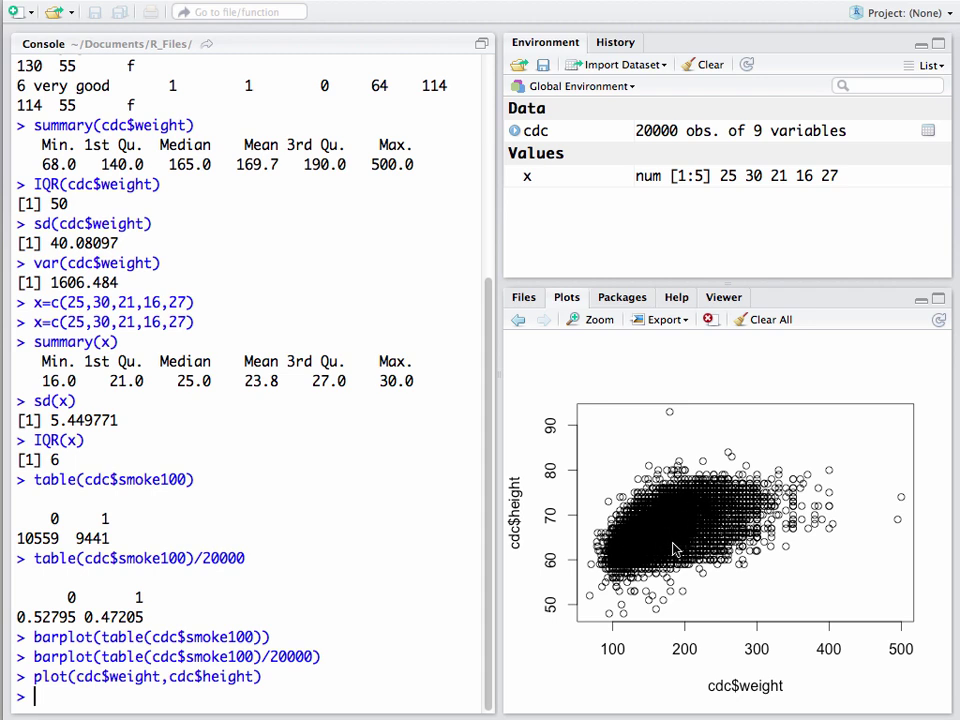
pyautogui.moveTo(345, 593)
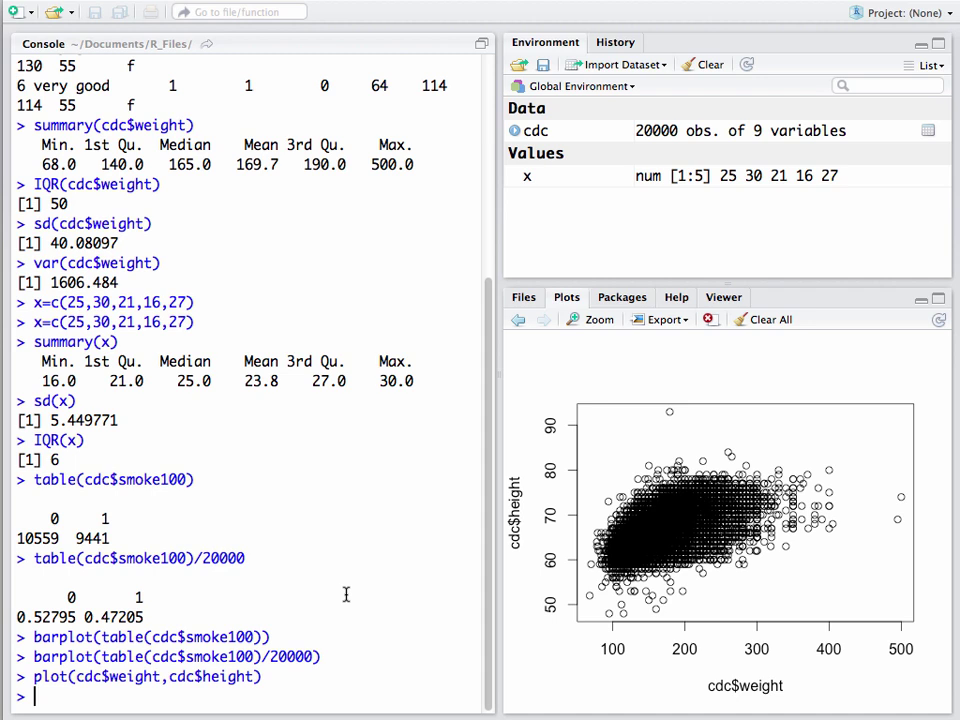
pyautogui.write('tab')
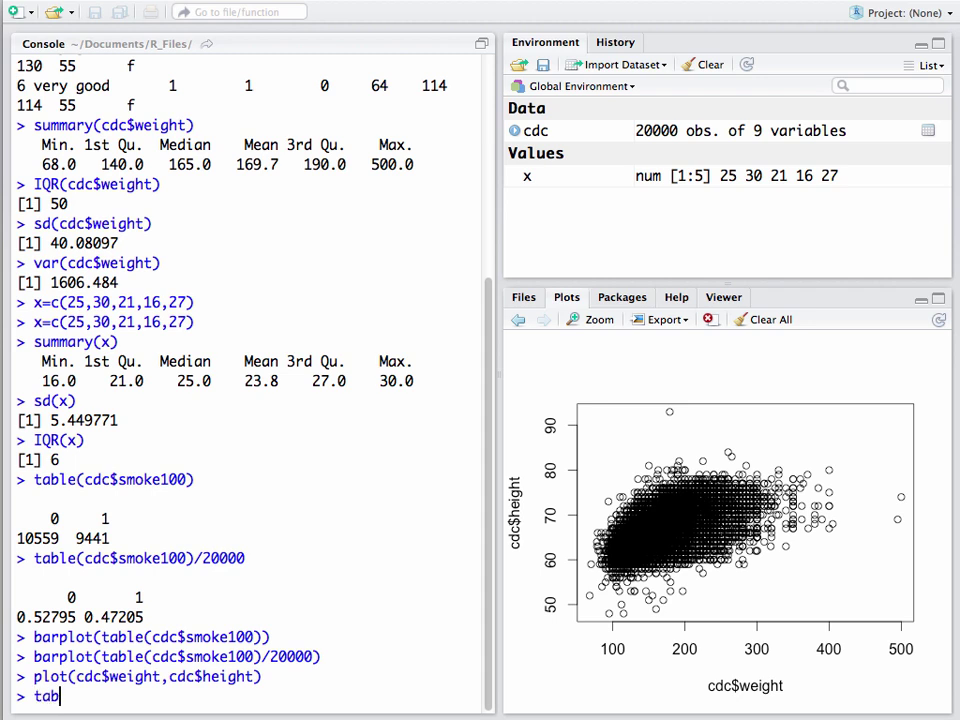
# Step: Enter table(cdc$gender,cdc$smoke100) to tabulate male and female counts per smoke100 group
pyautogui.write('le')
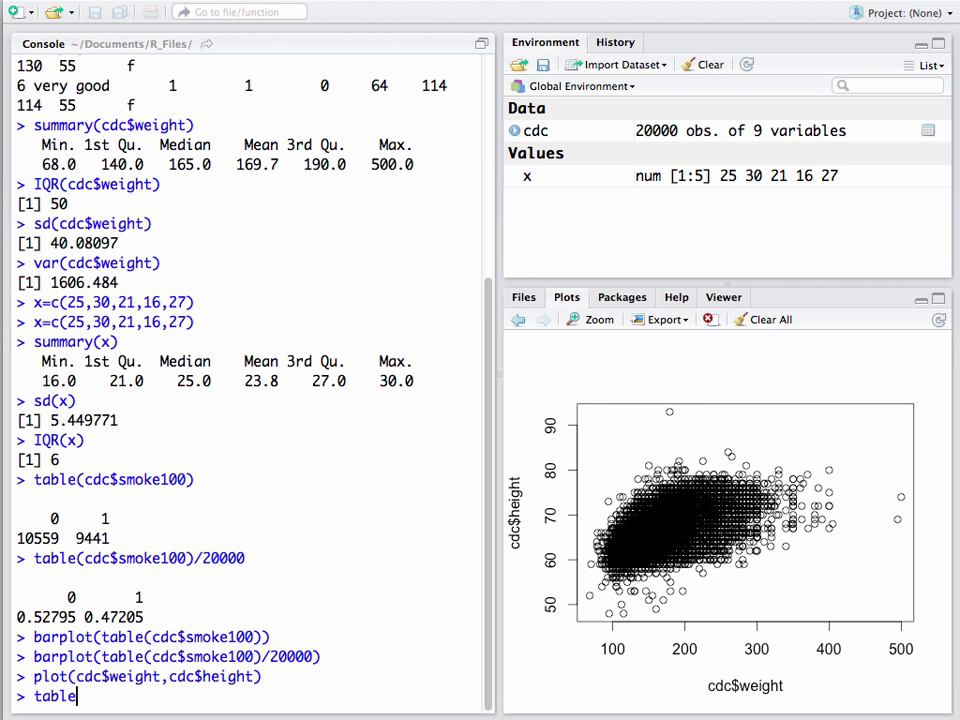
pyautogui.write('(')
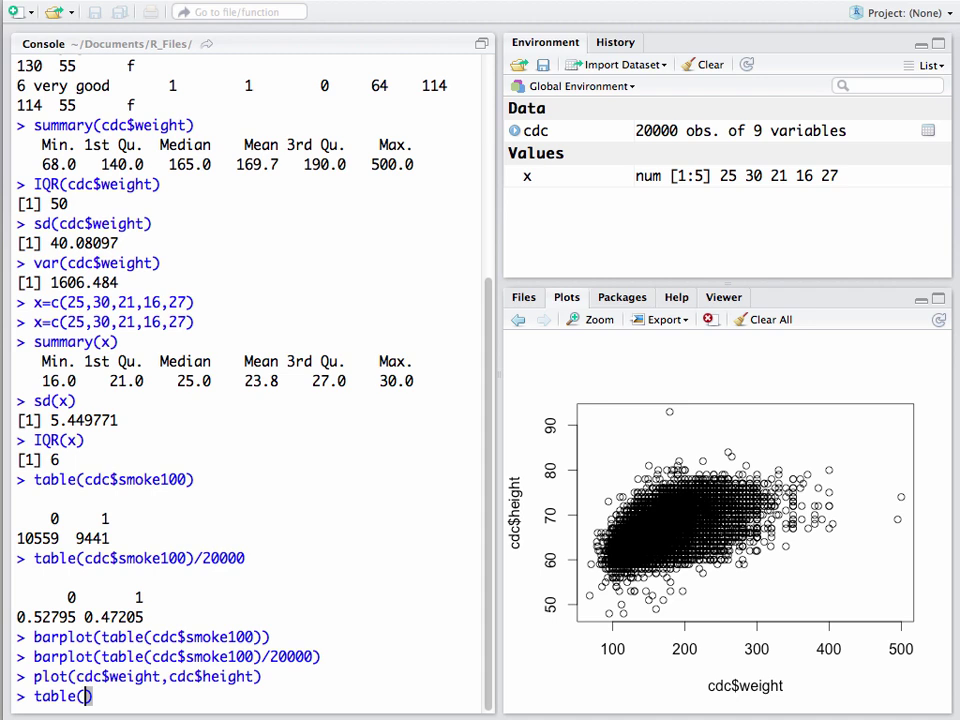
pyautogui.write('ce')
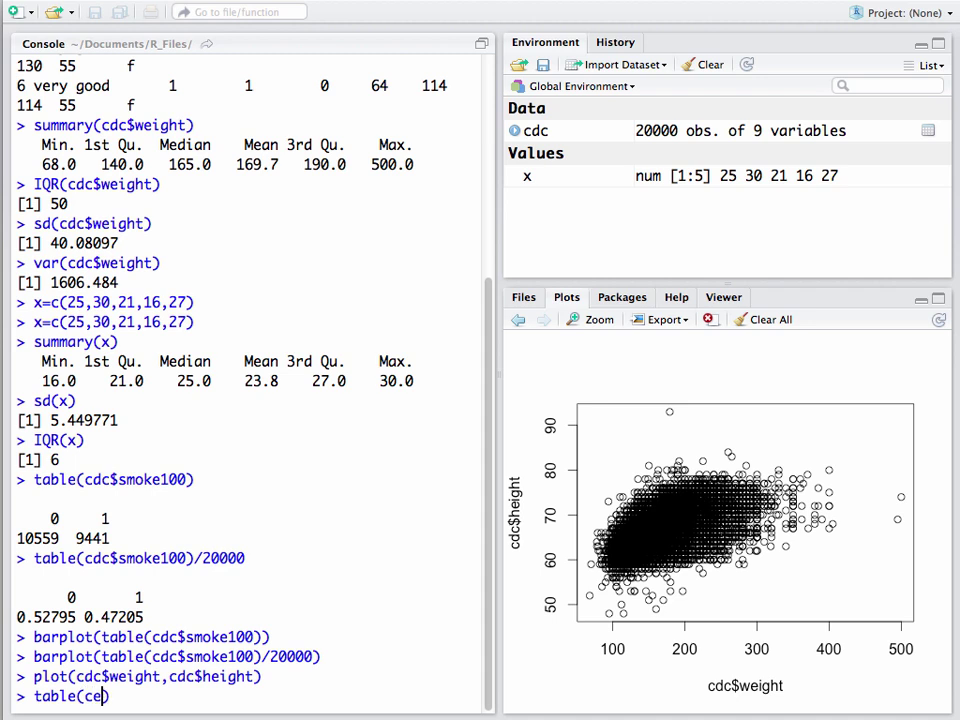
pyautogui.write('dc')
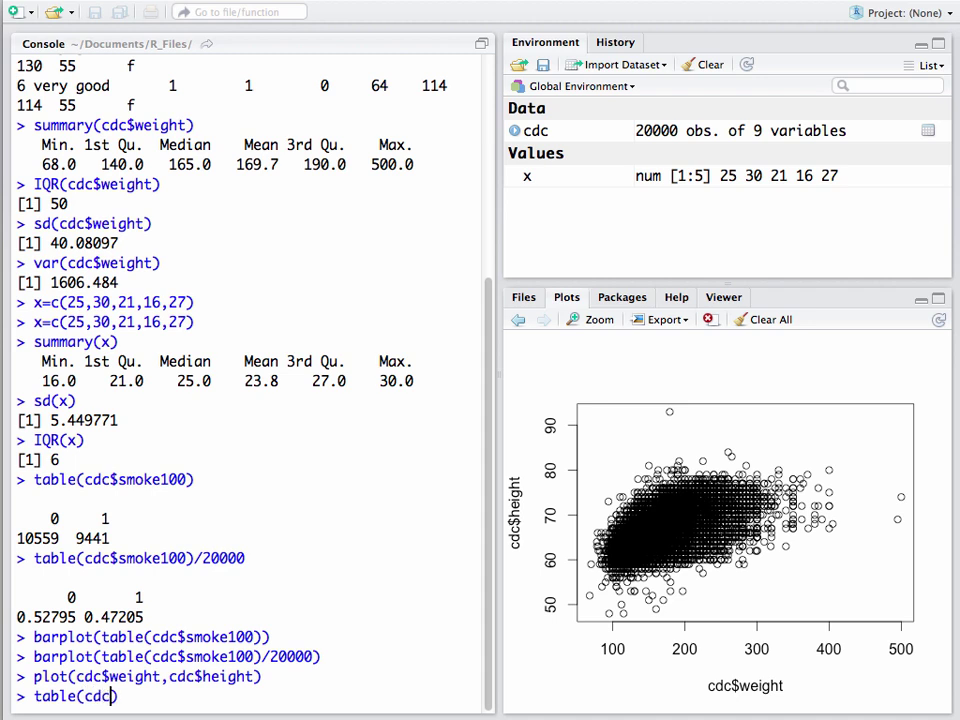
pyautogui.write('$')
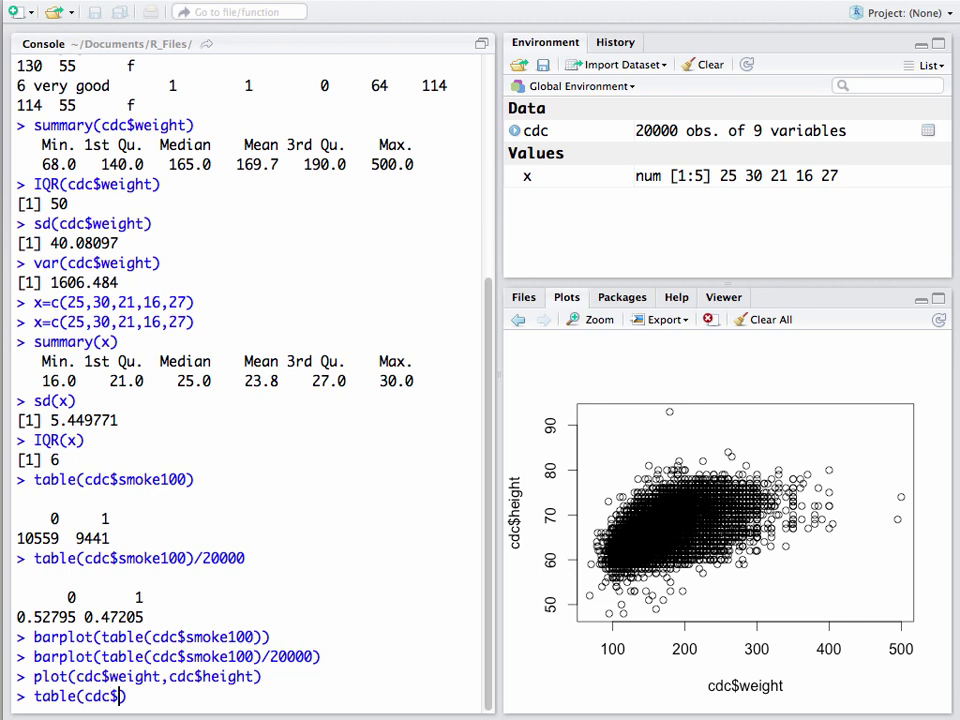
pyautogui.write('gender,')
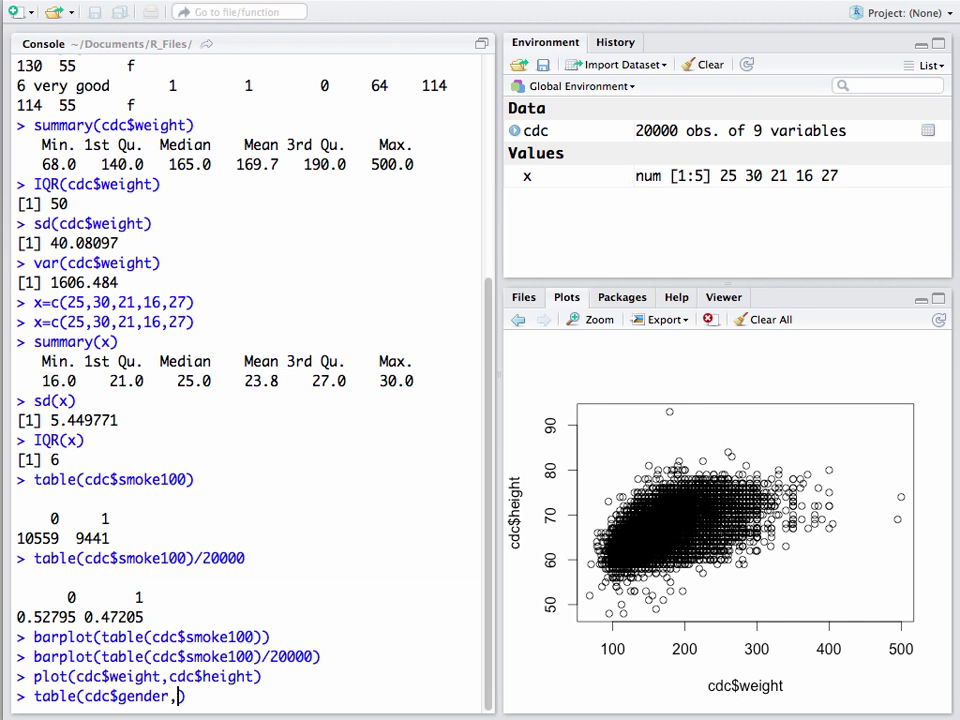
pyautogui.write('cdc)')
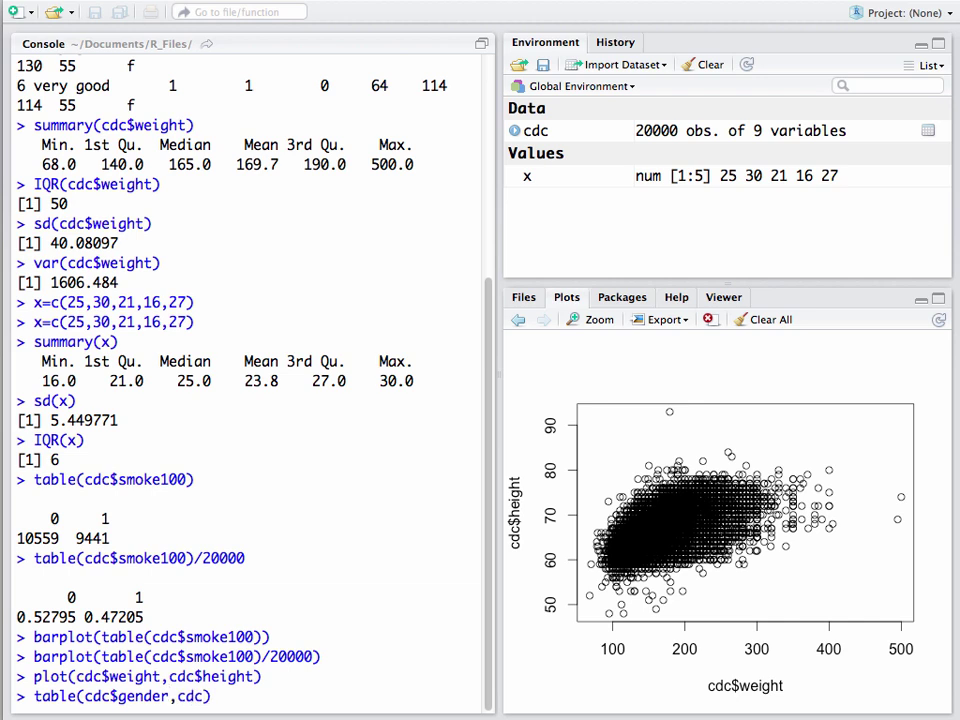
pyautogui.write('s')
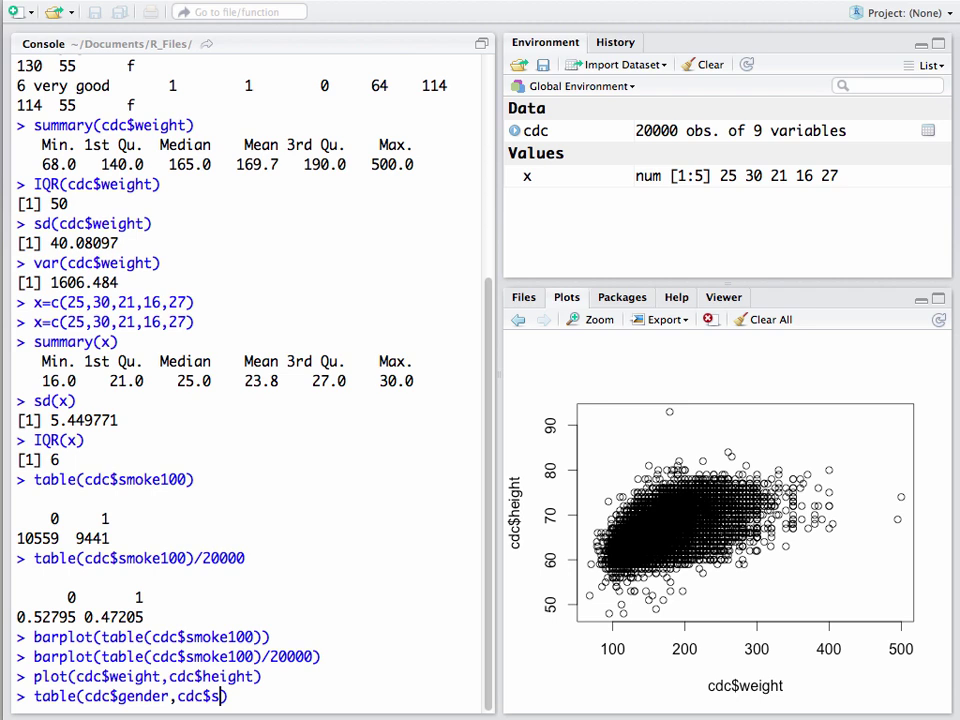
pyautogui.write('moke100)')
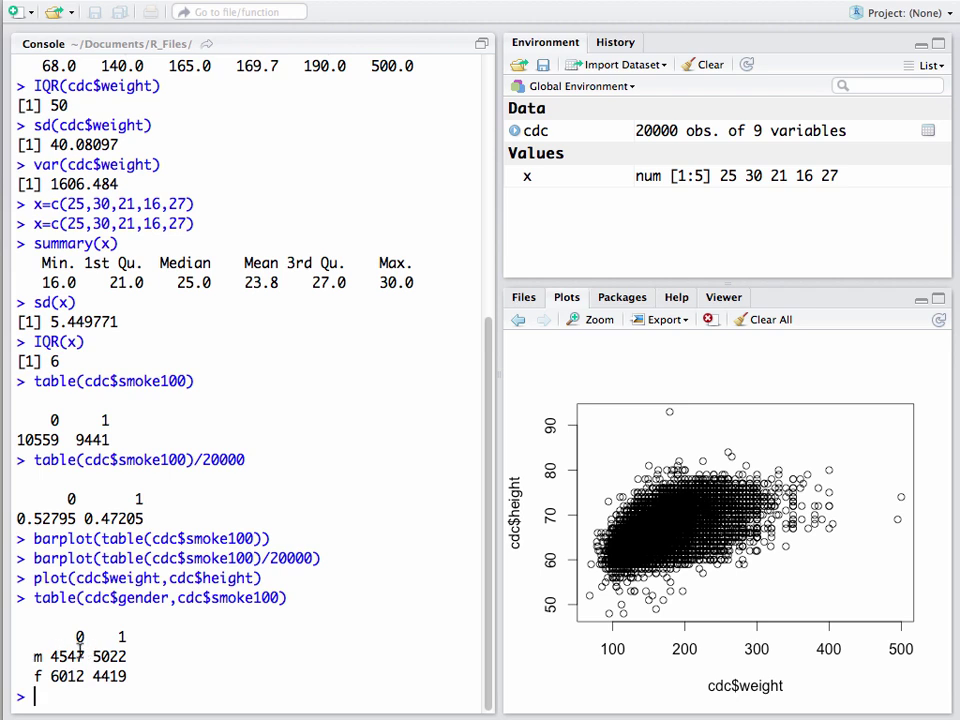
# Step: Highlight the counts 4547, 5022 and 6012 in the table, then scroll the console
pyautogui.doubleClick(64, 656)
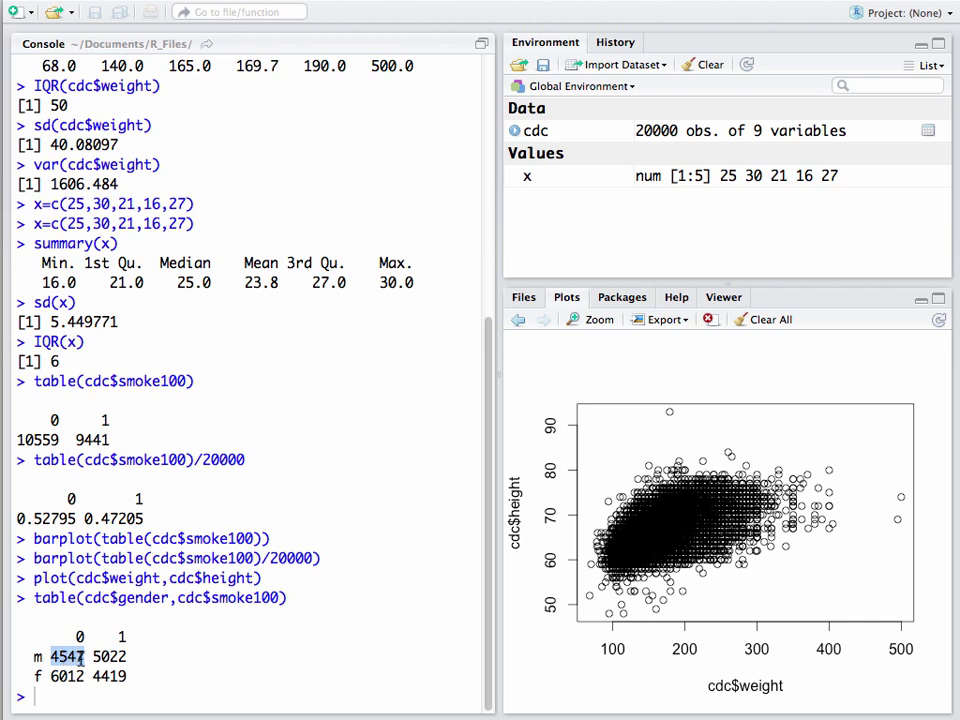
pyautogui.doubleClick(108, 656)
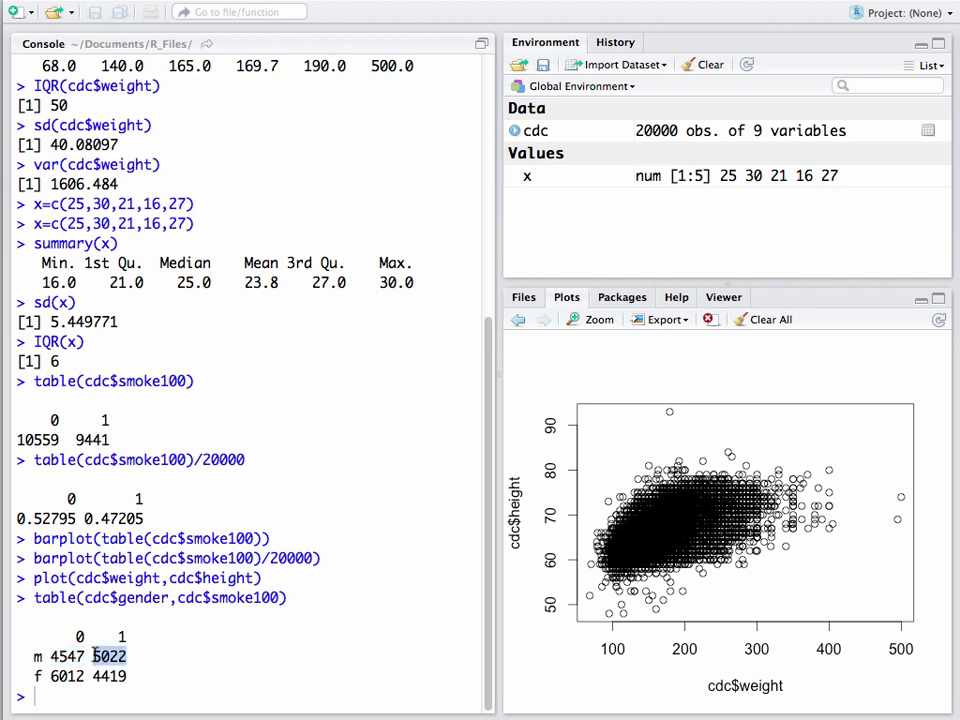
pyautogui.moveTo(143, 659)
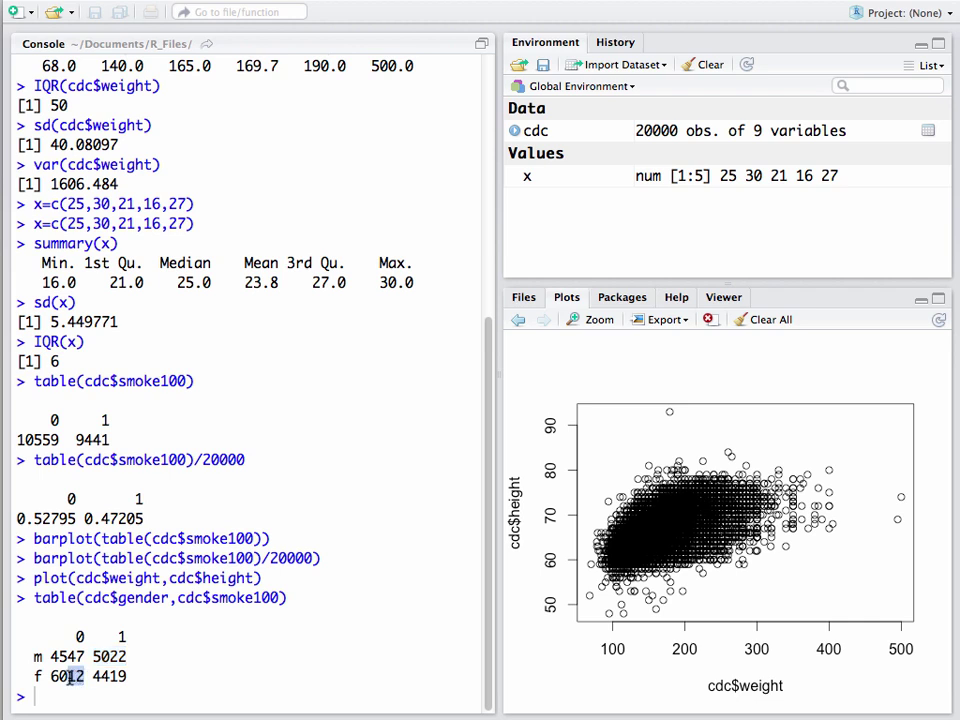
pyautogui.doubleClick(66, 676)
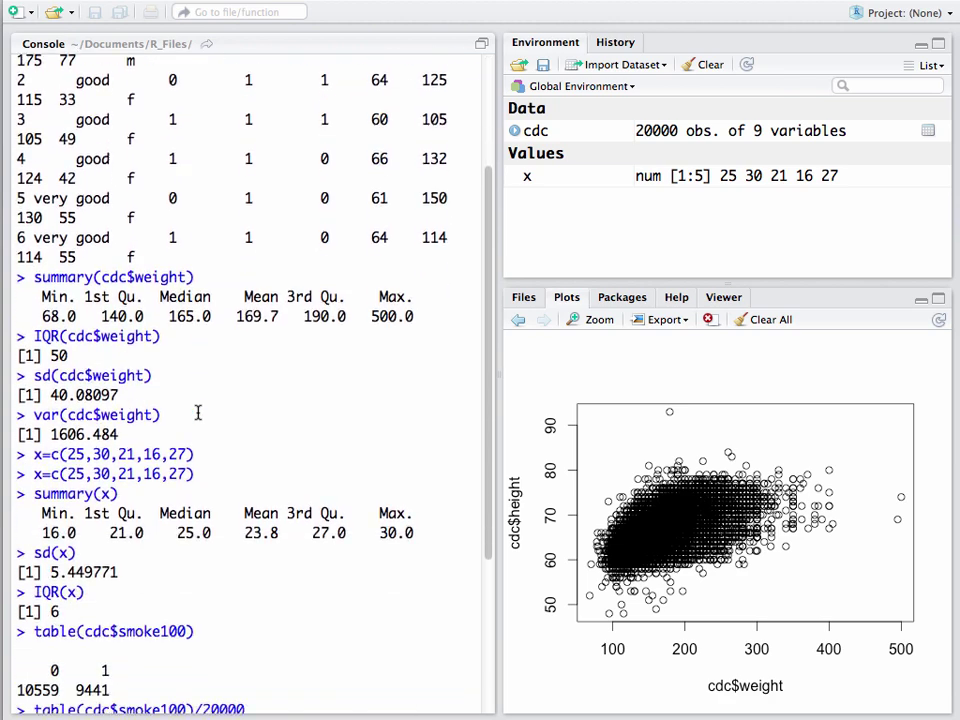
pyautogui.scroll(-3)
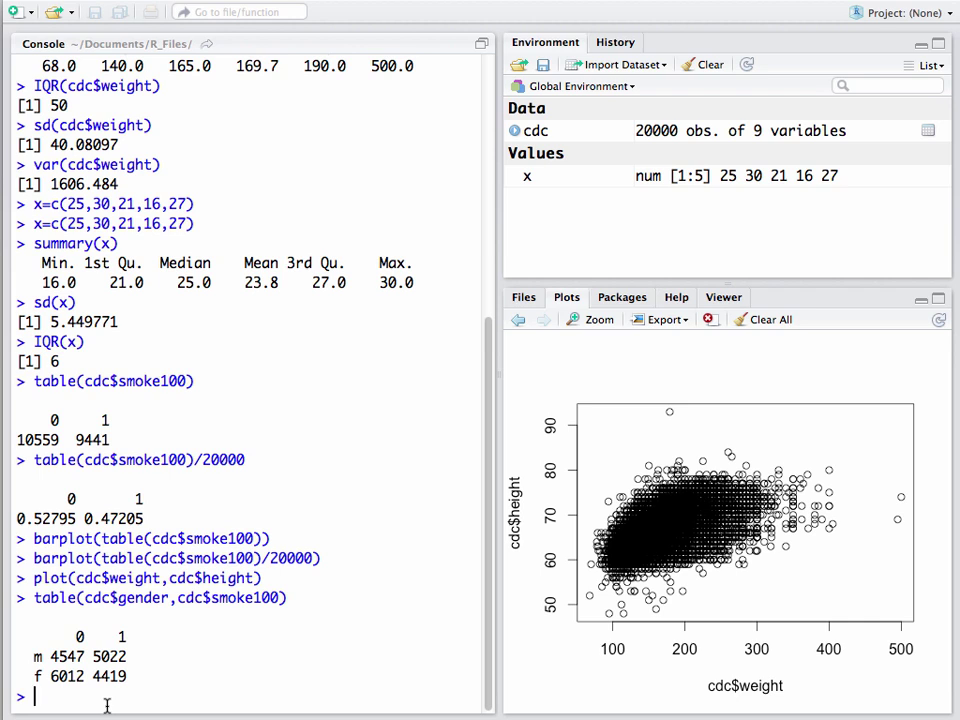
# Step: Run mosaicplot(table(cdc$gender,cdc$smoke100)), accepting the autocomplete suggestion
pyautogui.write('table(cdc$gender,cdc$smoke100)')
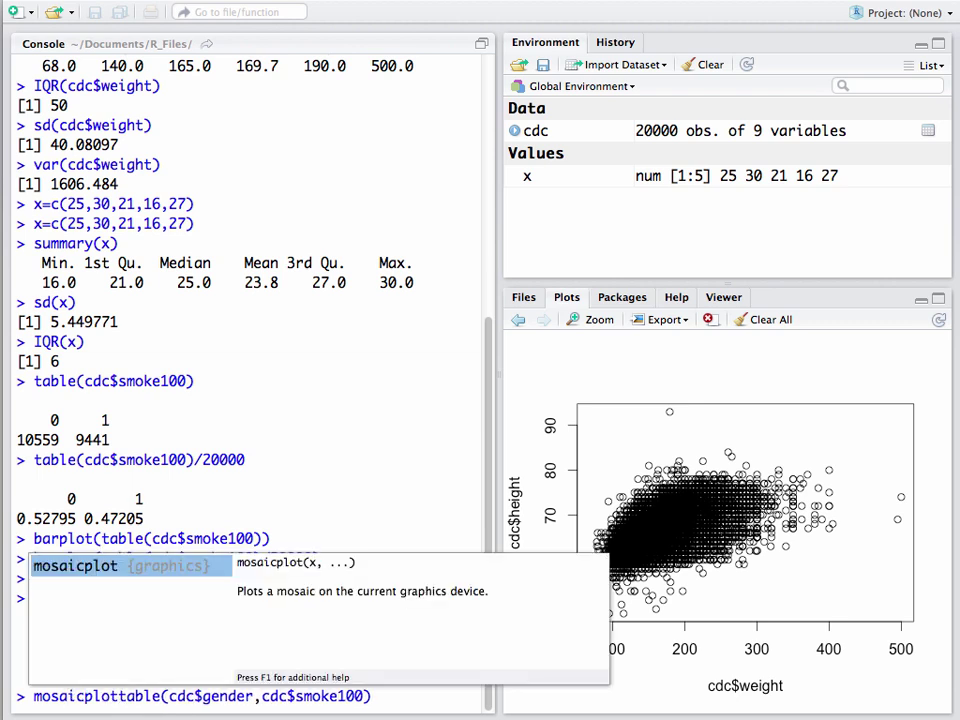
pyautogui.press('Return')
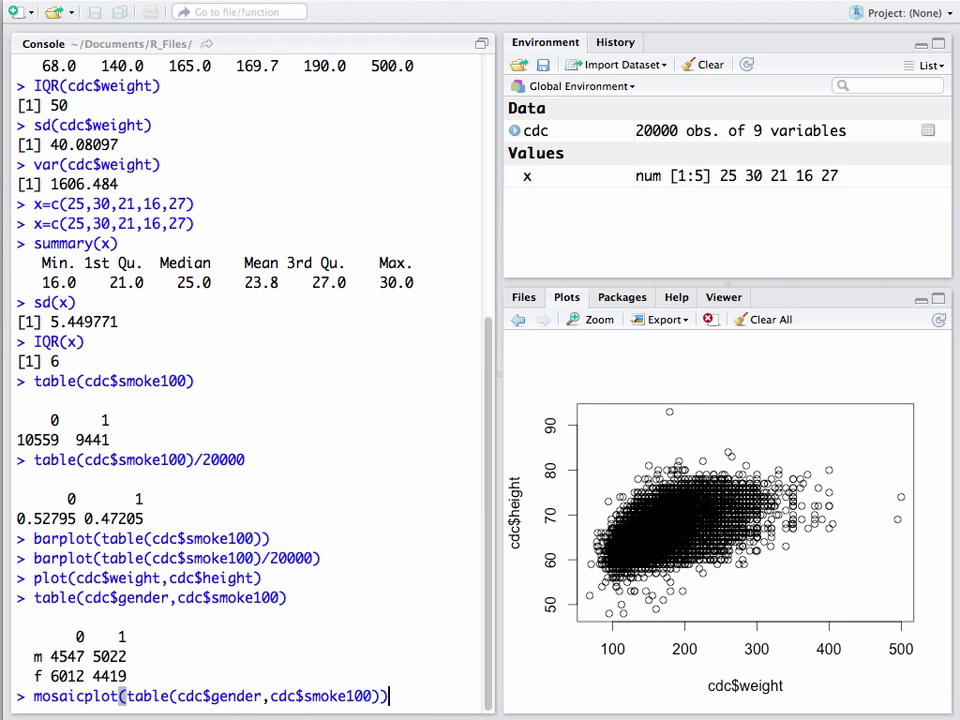
pyautogui.press('Return')
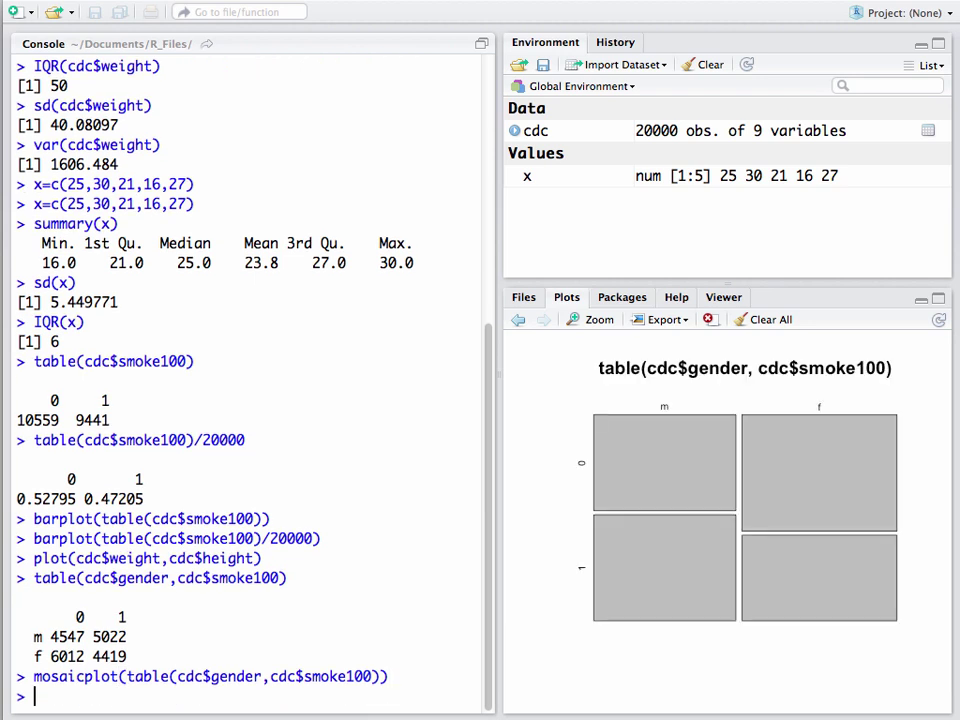
pyautogui.moveTo(849, 404)
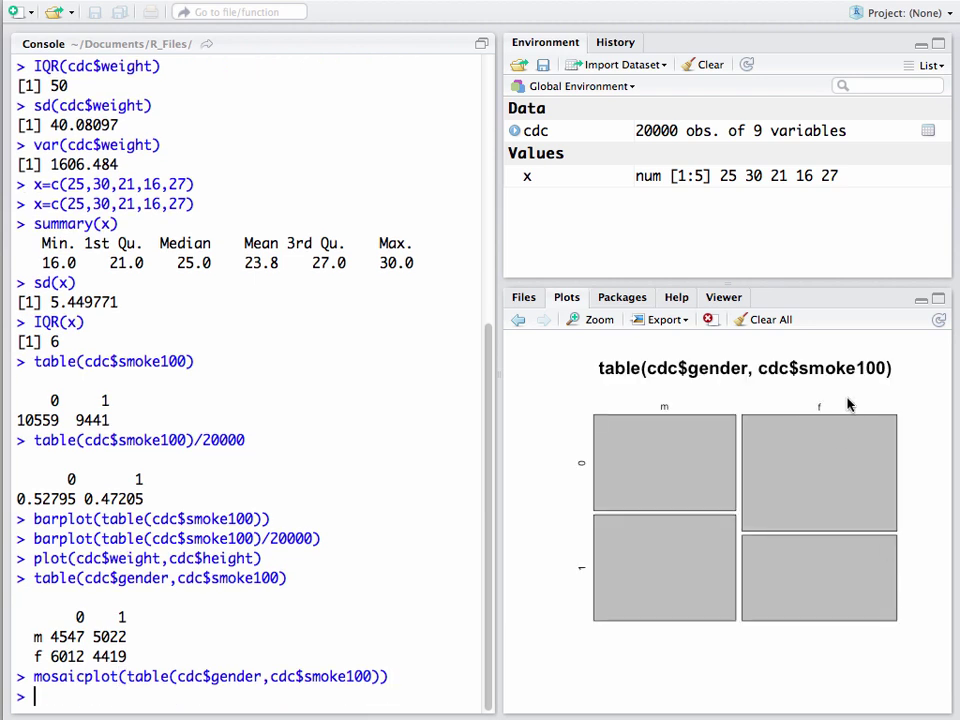
pyautogui.moveTo(617, 433)
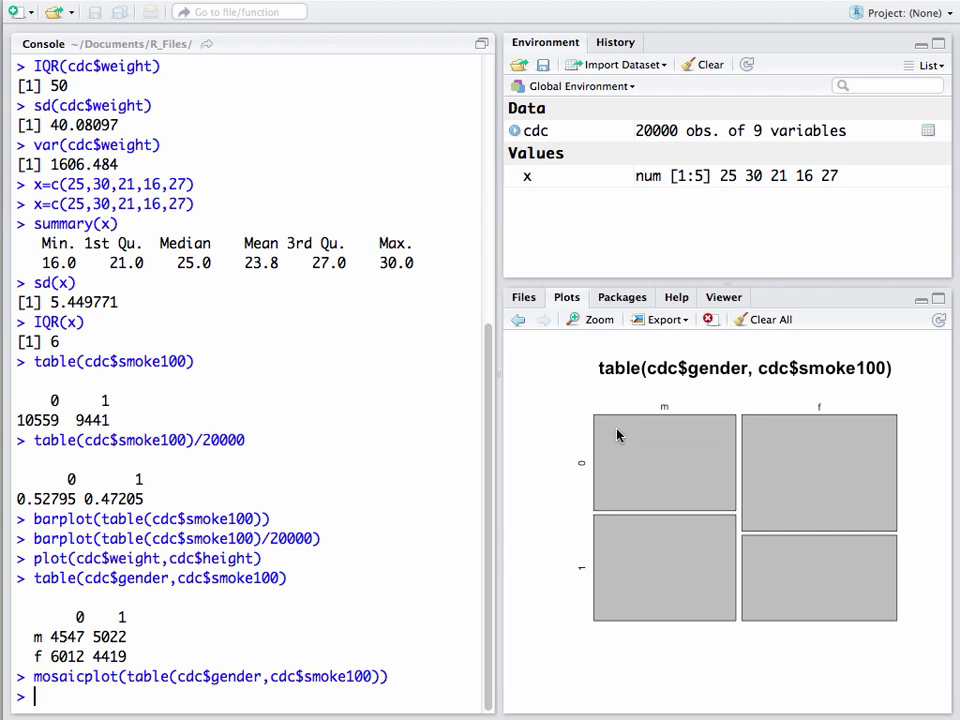
pyautogui.moveTo(673, 436)
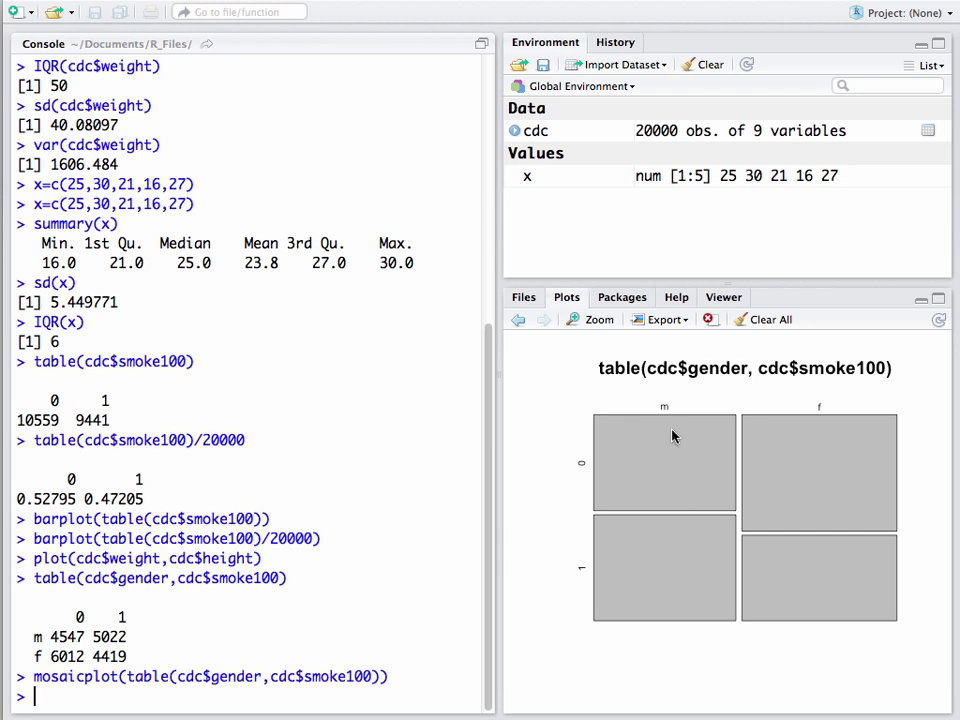
pyautogui.moveTo(641, 570)
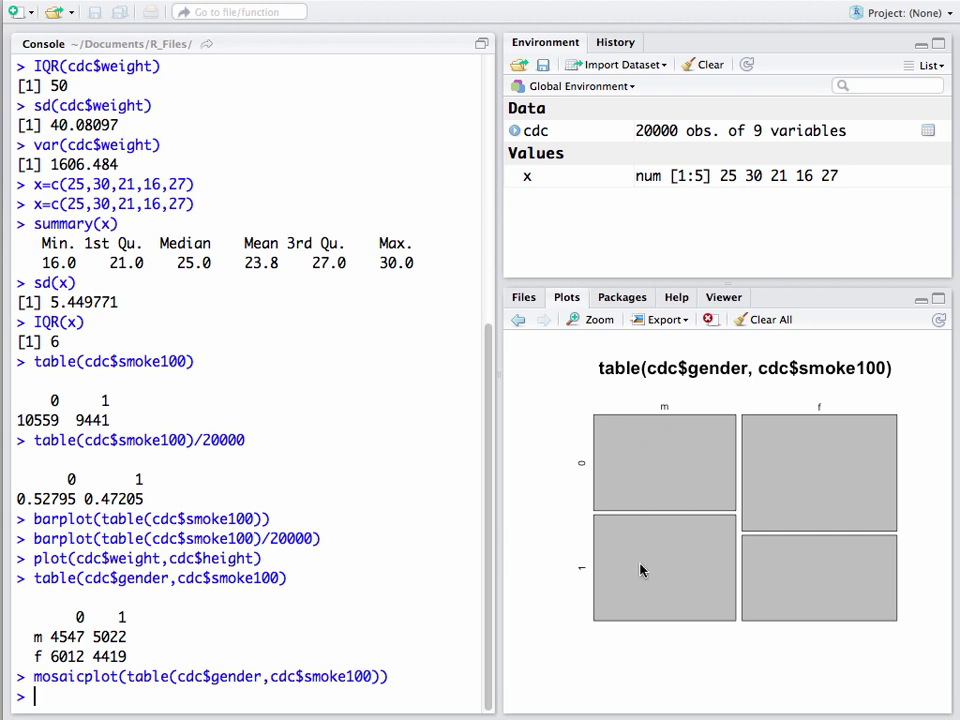
pyautogui.moveTo(659, 551)
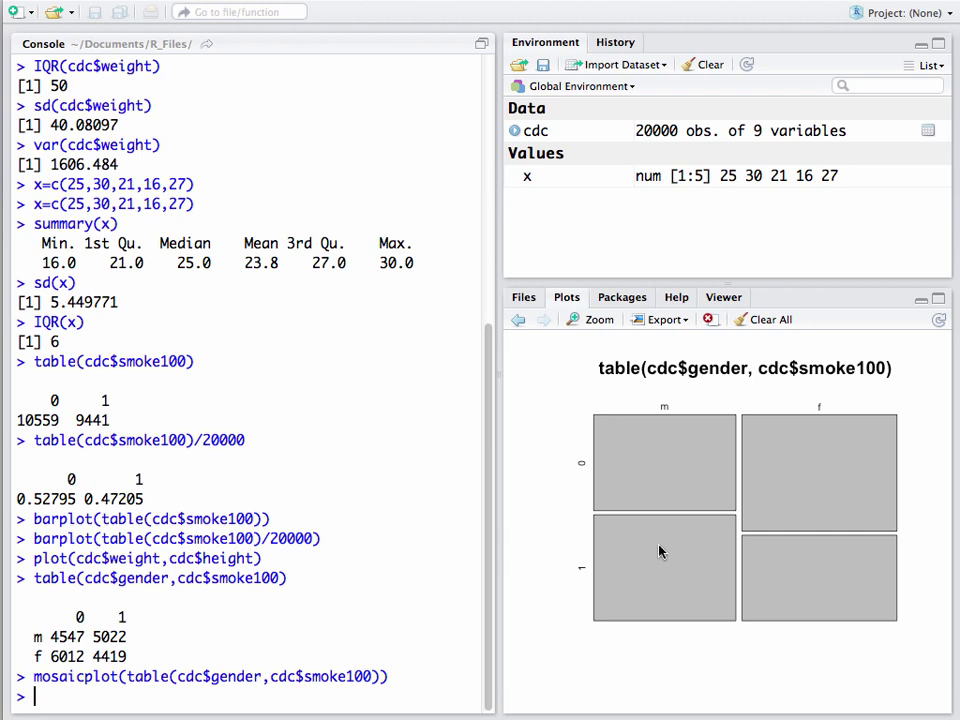
pyautogui.moveTo(649, 544)
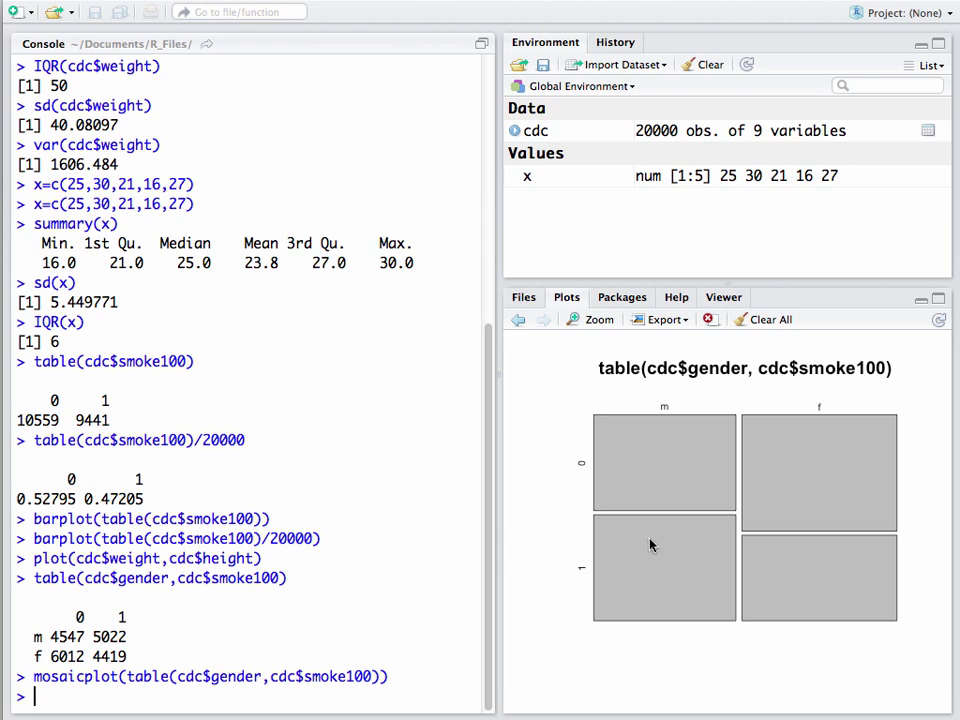
pyautogui.moveTo(687, 458)
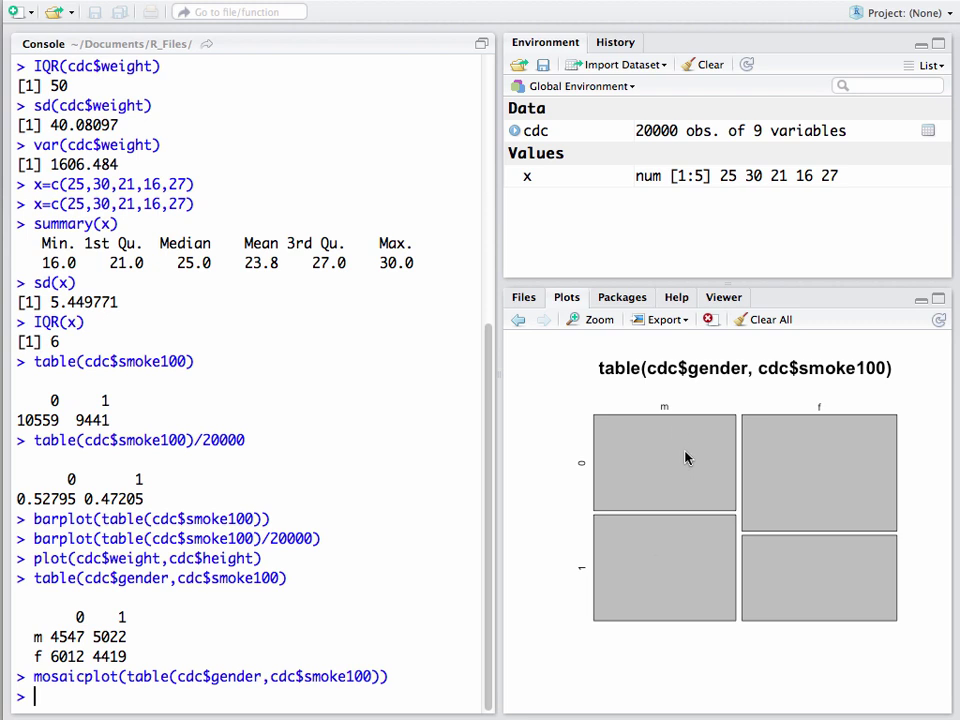
pyautogui.moveTo(670, 461)
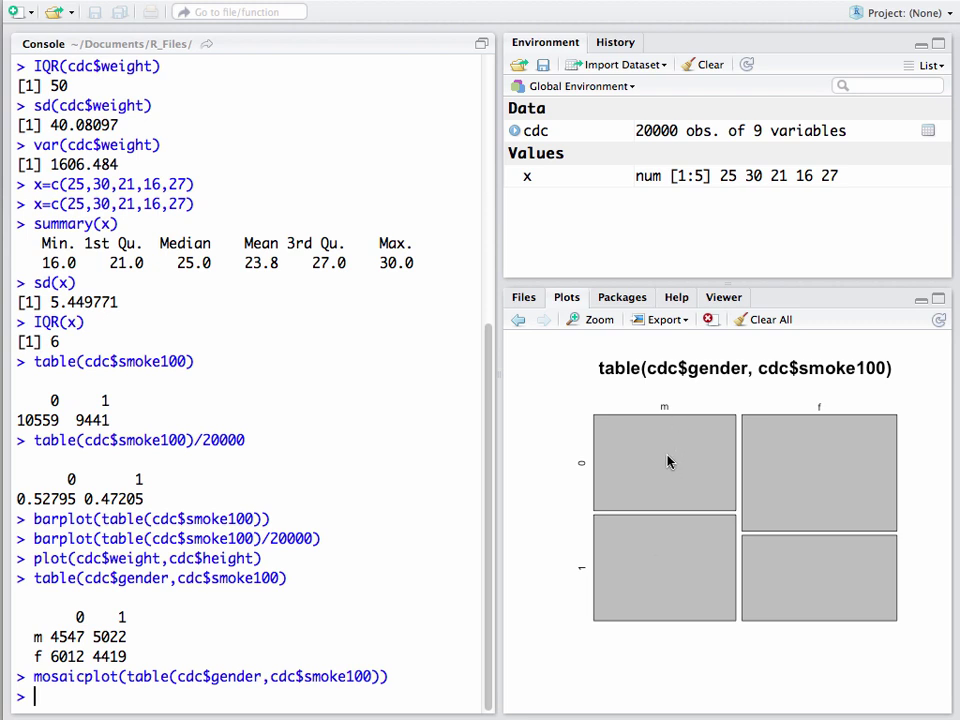
pyautogui.moveTo(669, 567)
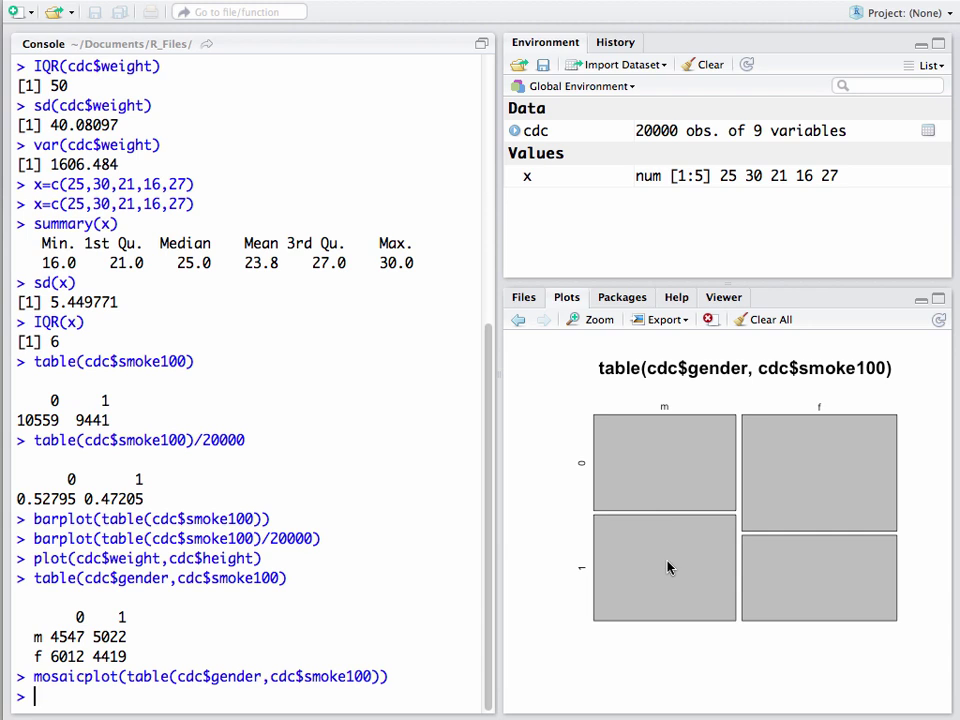
pyautogui.moveTo(670, 497)
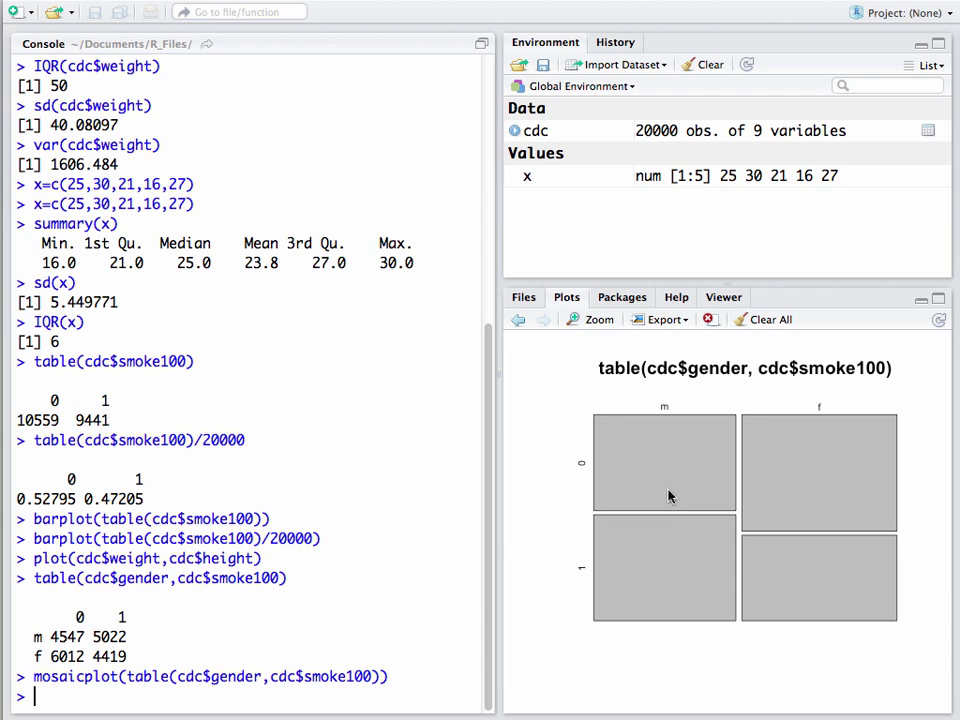
pyautogui.moveTo(673, 545)
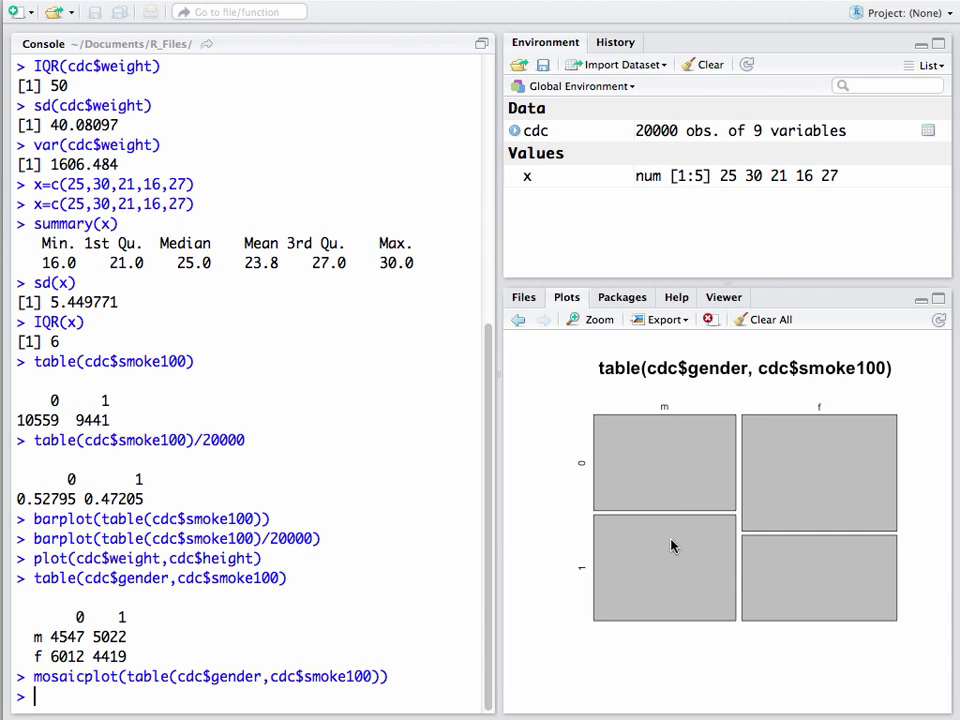
pyautogui.moveTo(135, 638)
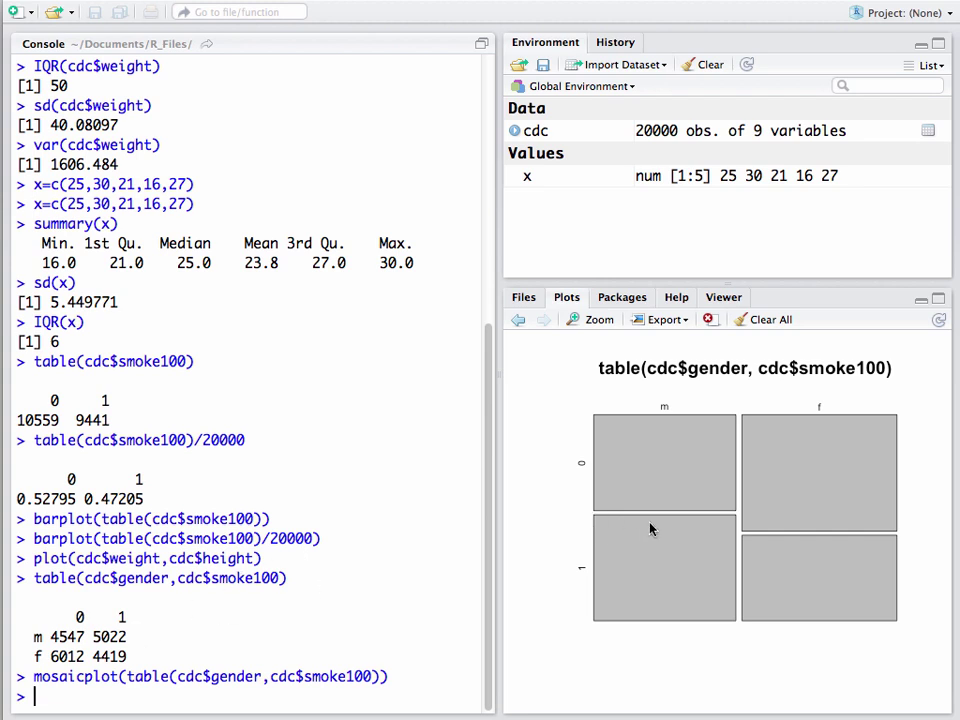
pyautogui.moveTo(810, 472)
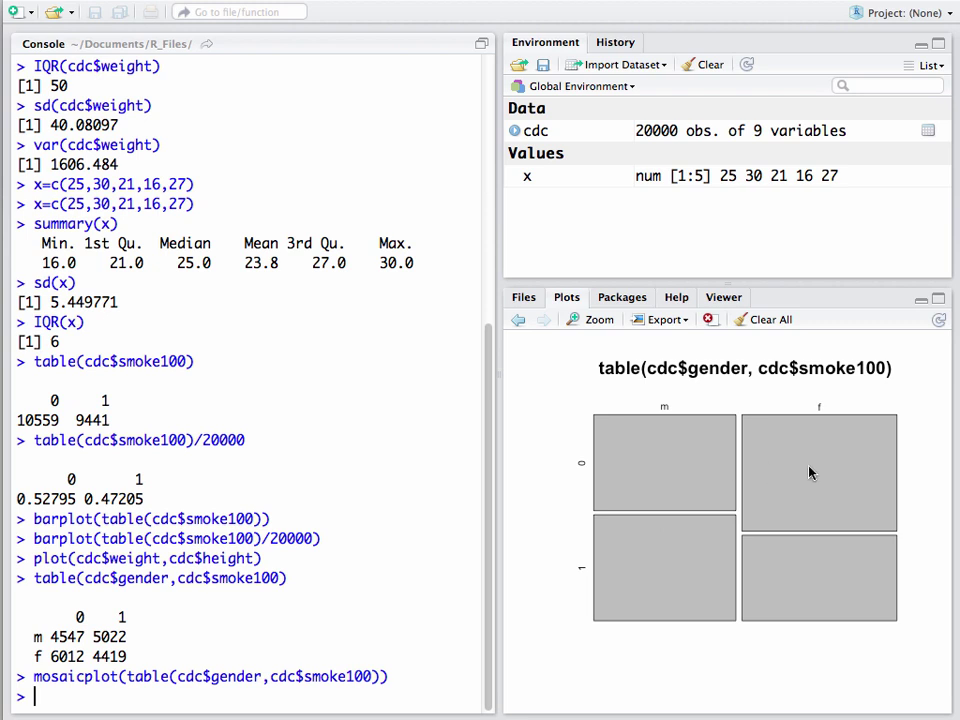
pyautogui.moveTo(820, 557)
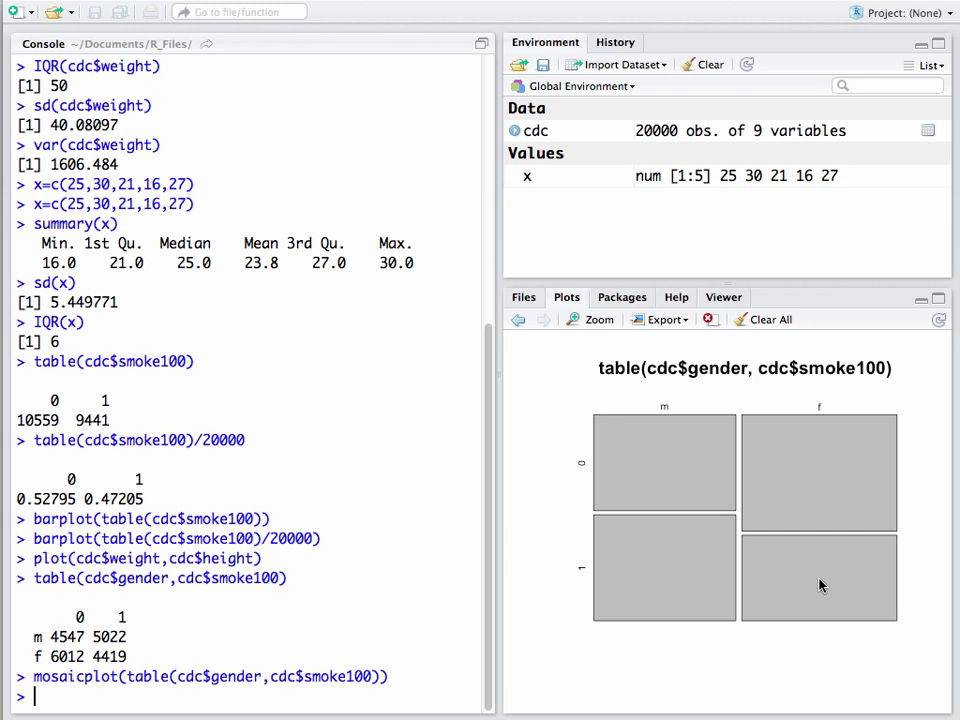
pyautogui.moveTo(499, 607)
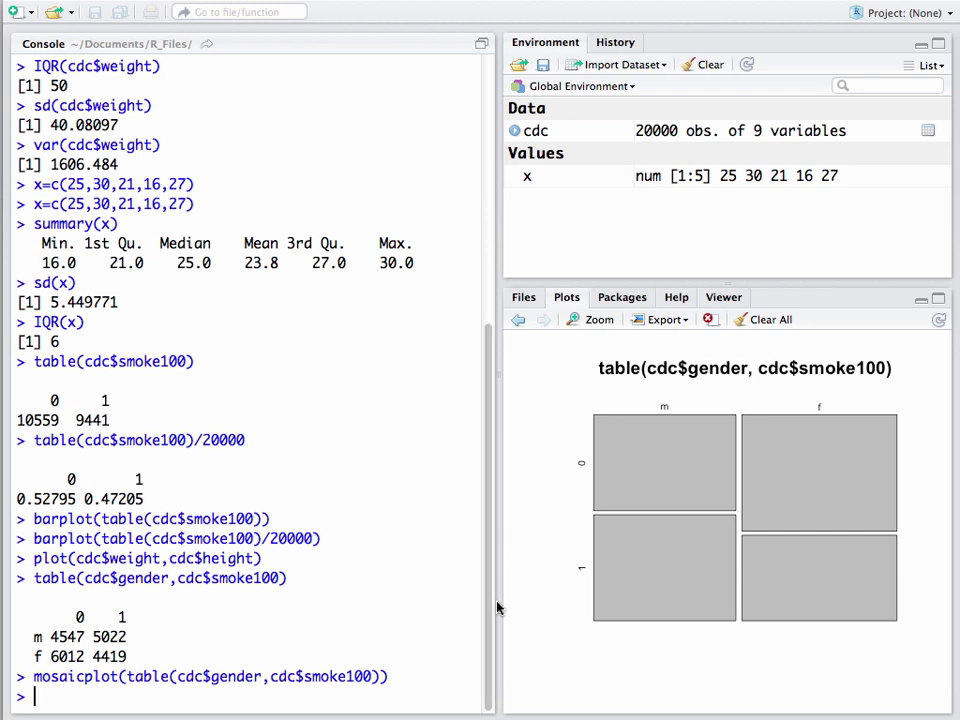
pyautogui.moveTo(417, 578)
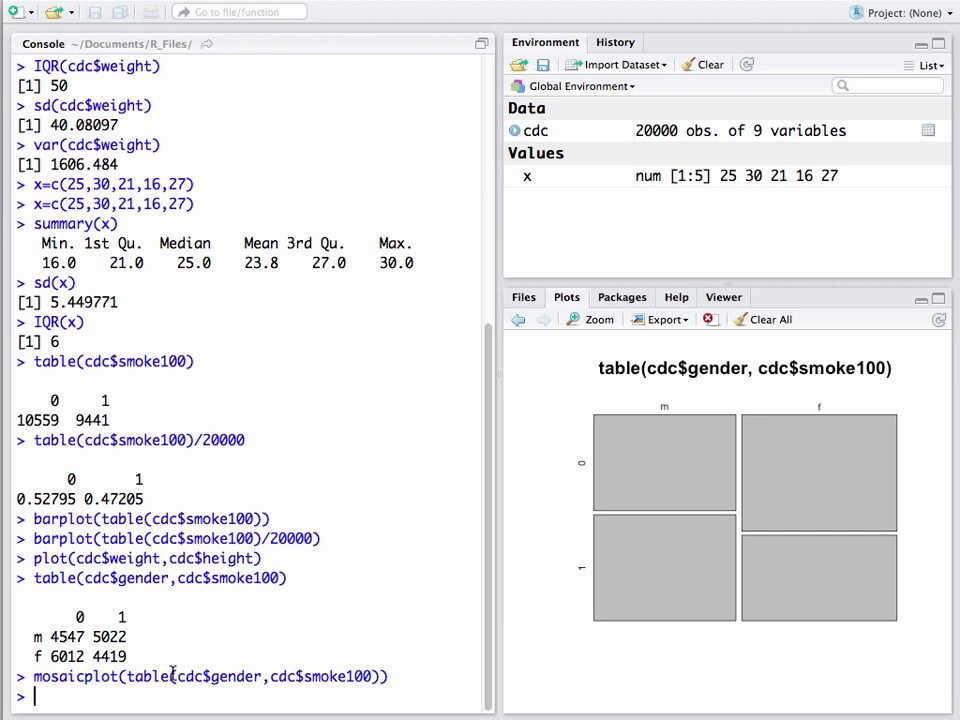
pyautogui.doubleClick(148, 676)
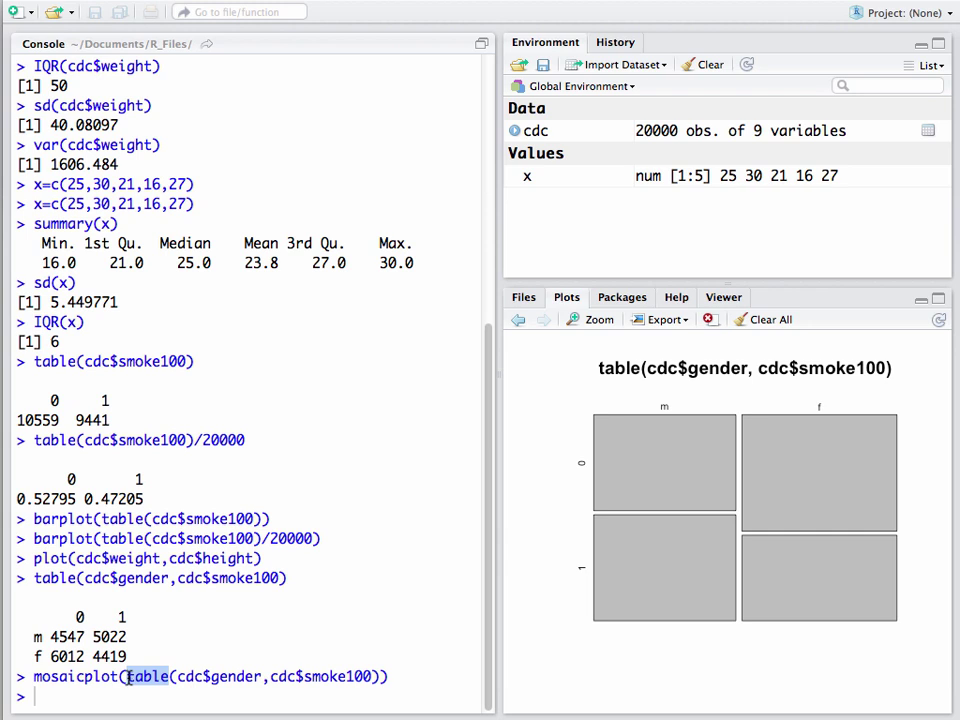
pyautogui.moveTo(230, 628)
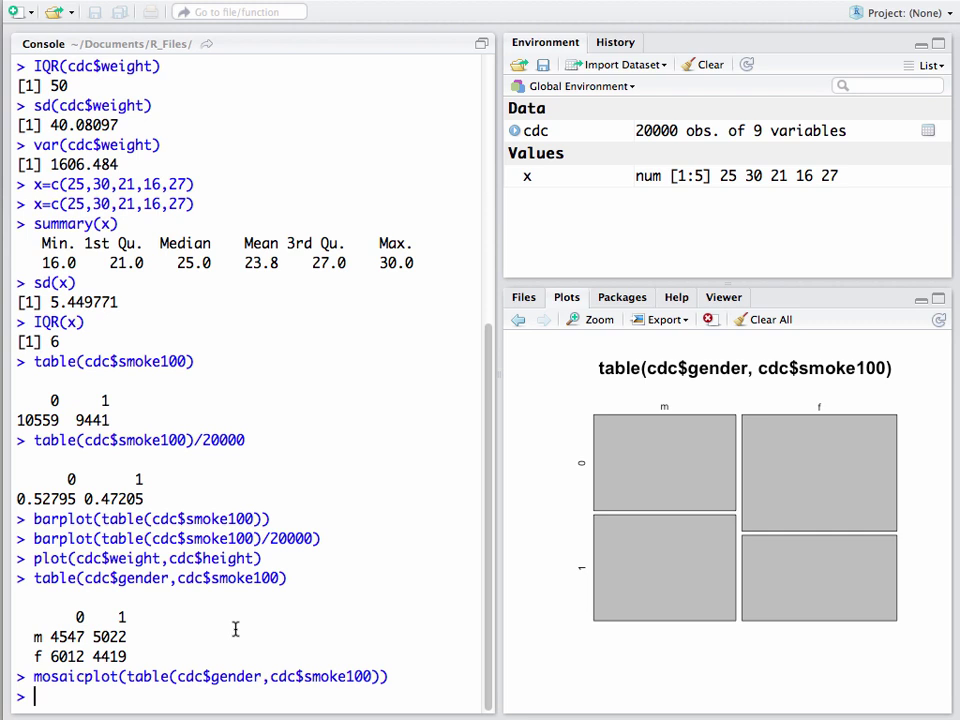
pyautogui.moveTo(616, 342)
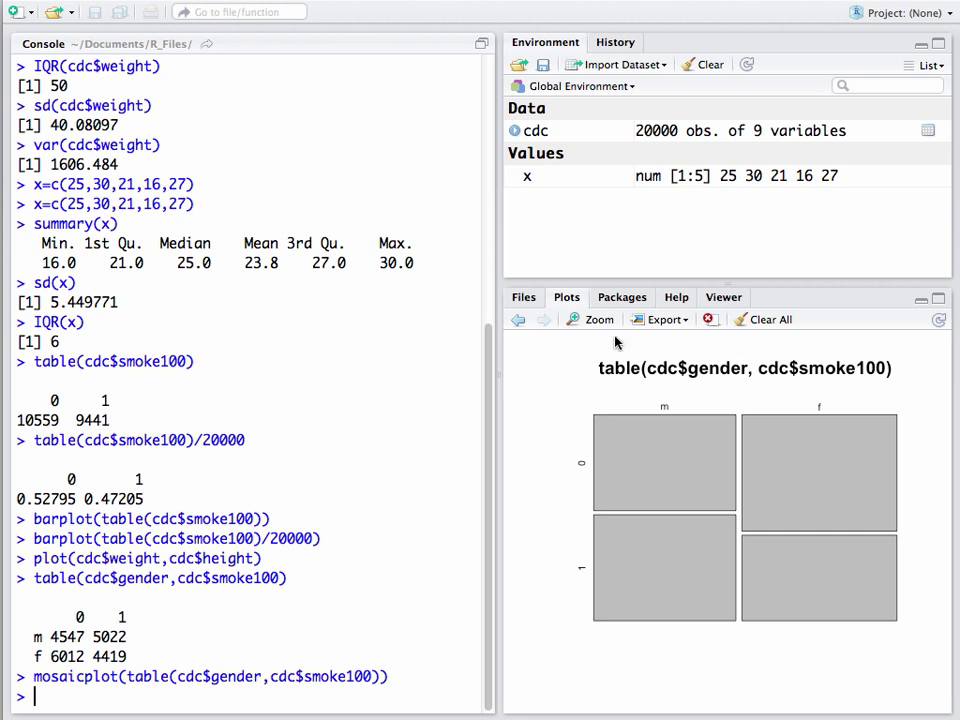